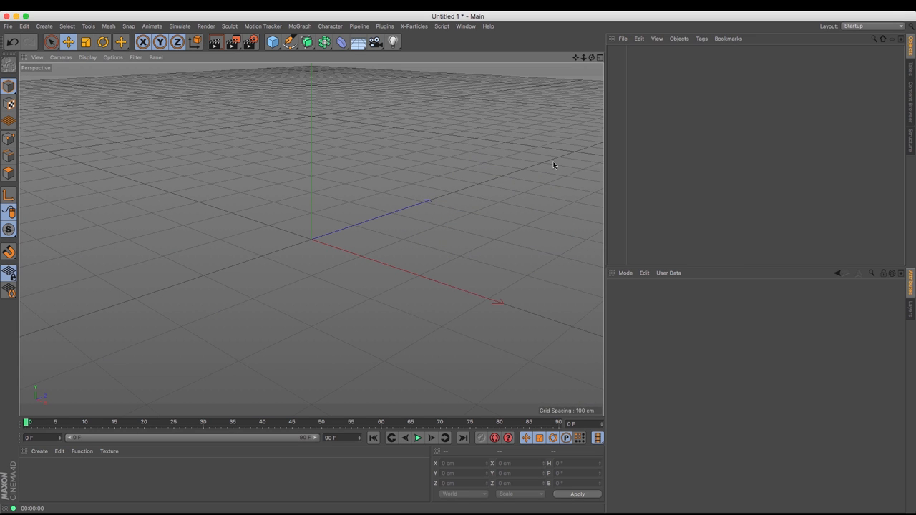
mouse_move(275, 41)
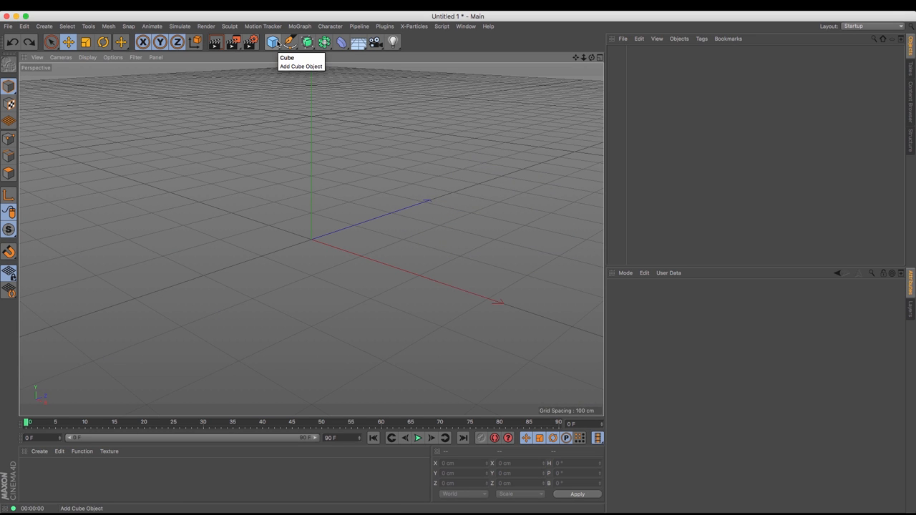
- Add a plane, rotate it 90° in pitch, and set its height to 266.13 cm
left_click(275, 42)
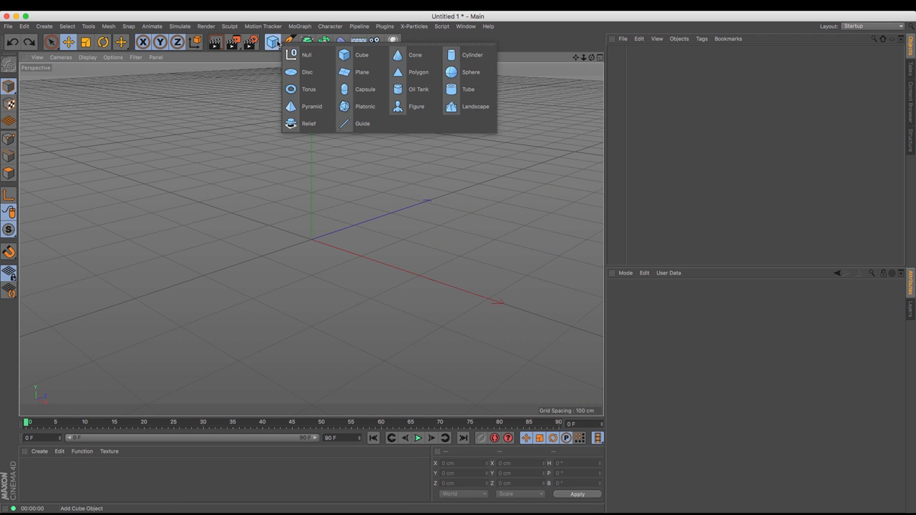
left_click(360, 72)
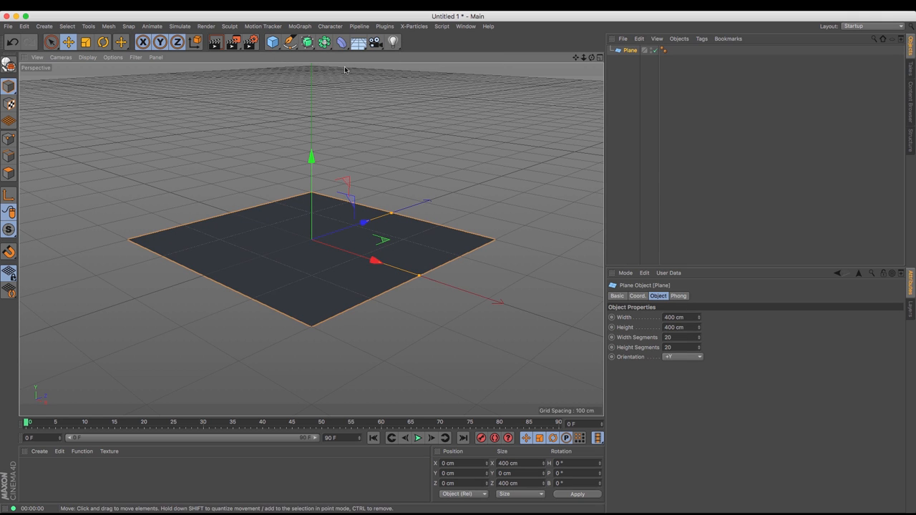
left_click(103, 41)
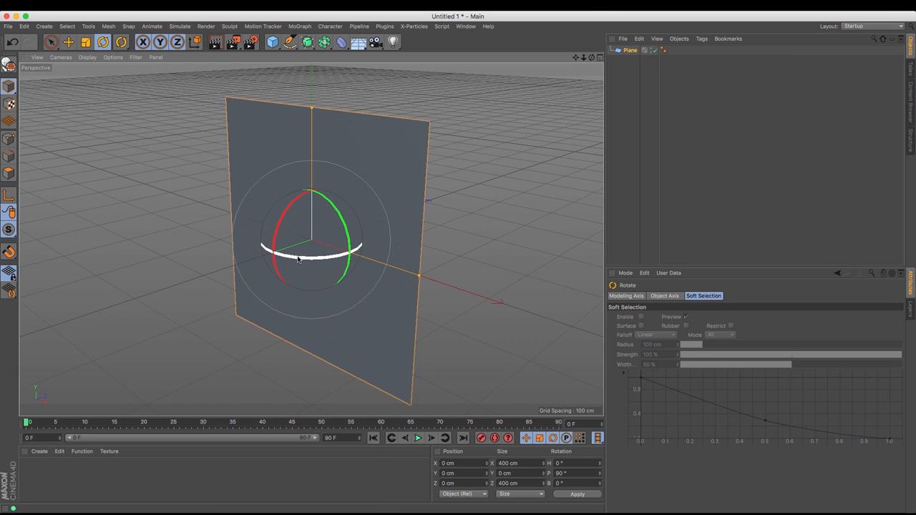
left_click(67, 41)
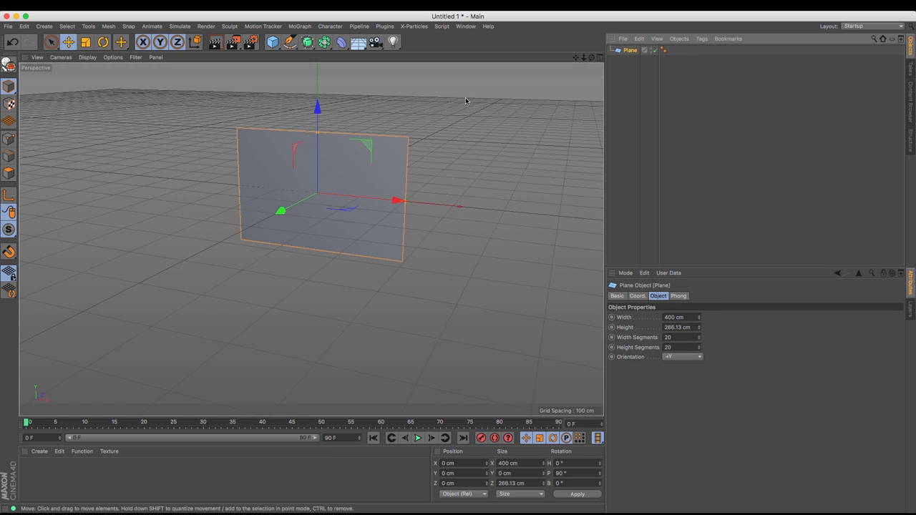
mouse_move(183, 198)
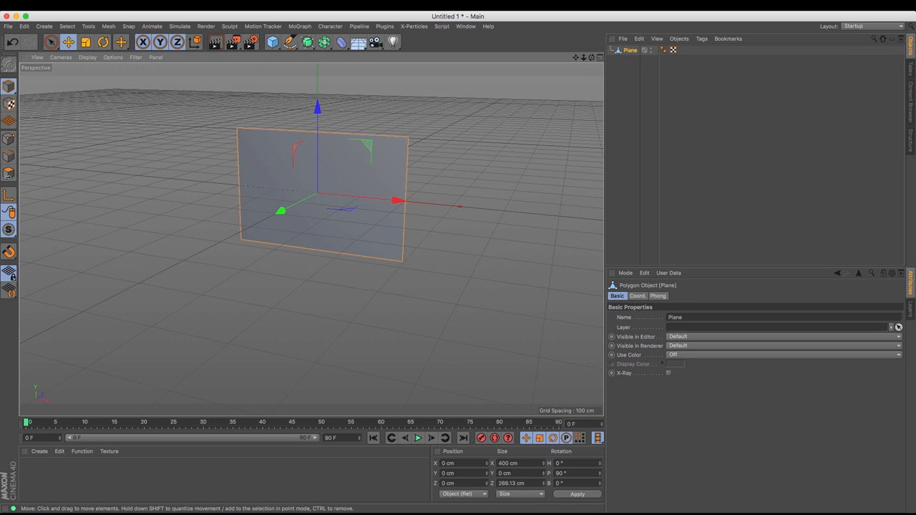
- Make the plane editable and switch to Points mode to show its point grid
left_click(9, 138)
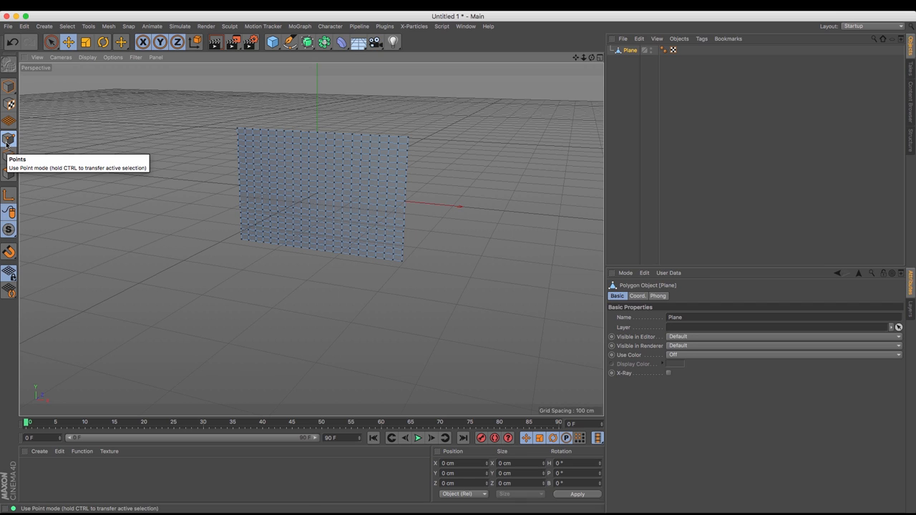
mouse_move(187, 111)
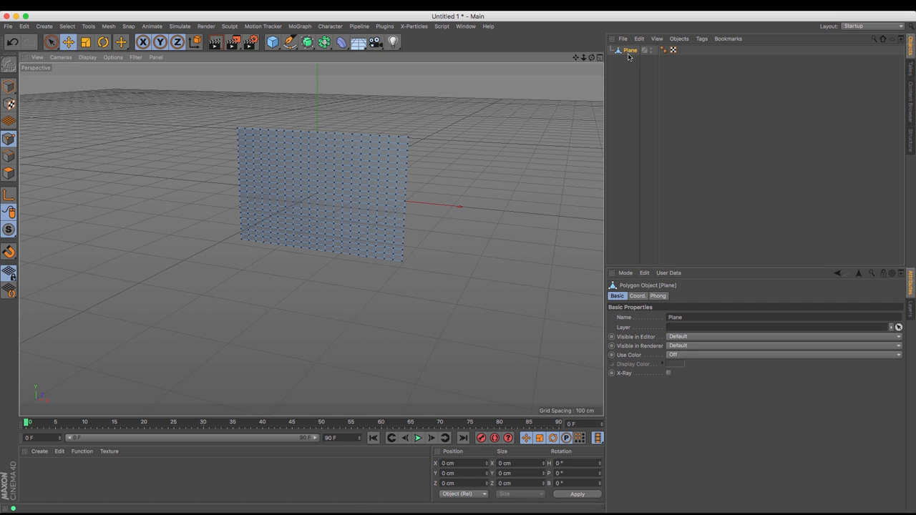
mouse_move(628, 54)
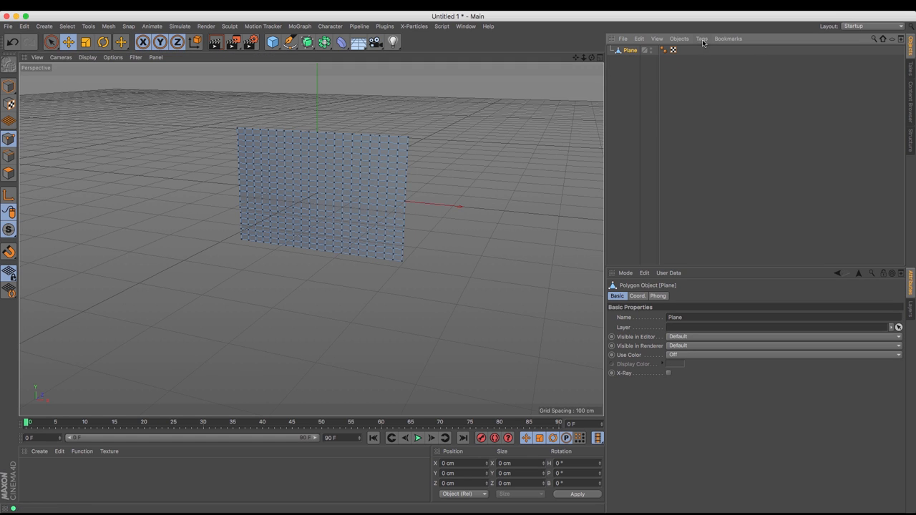
- Add a Cloth simulation tag to the editable plane and reselect the plane
left_click(703, 38)
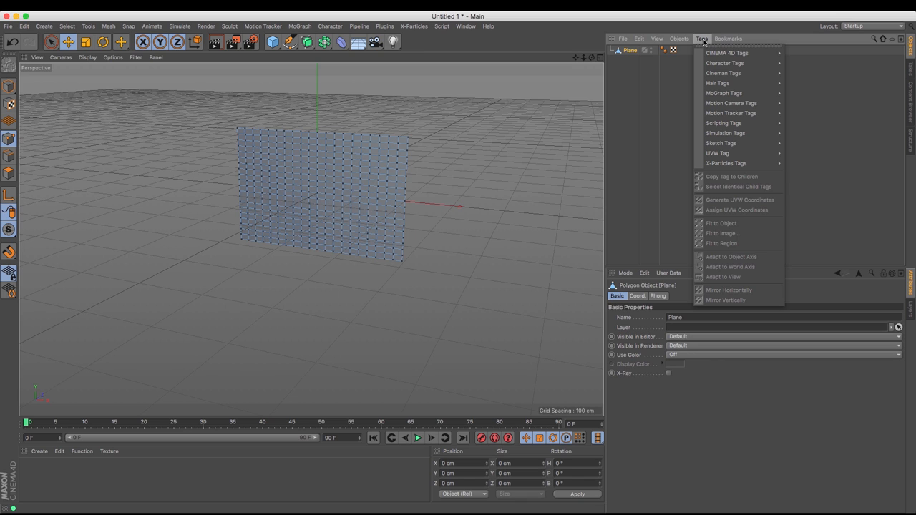
mouse_move(725, 133)
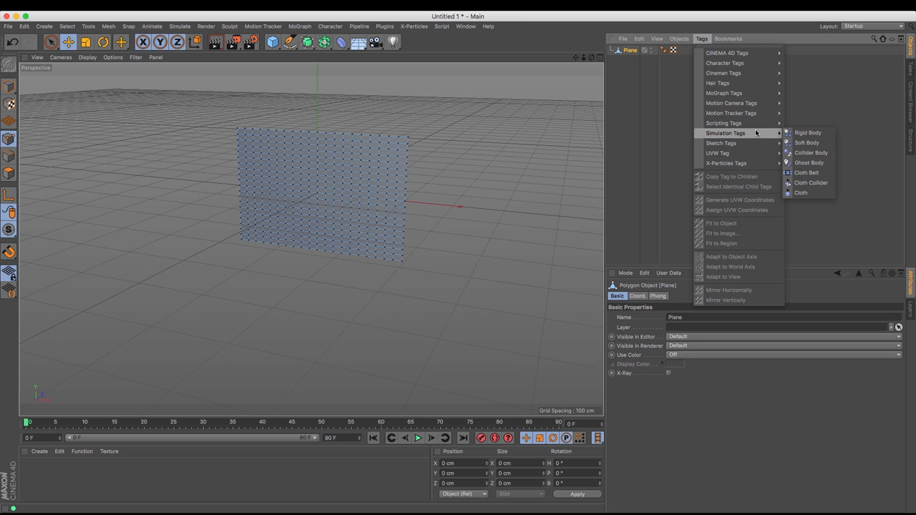
left_click(797, 197)
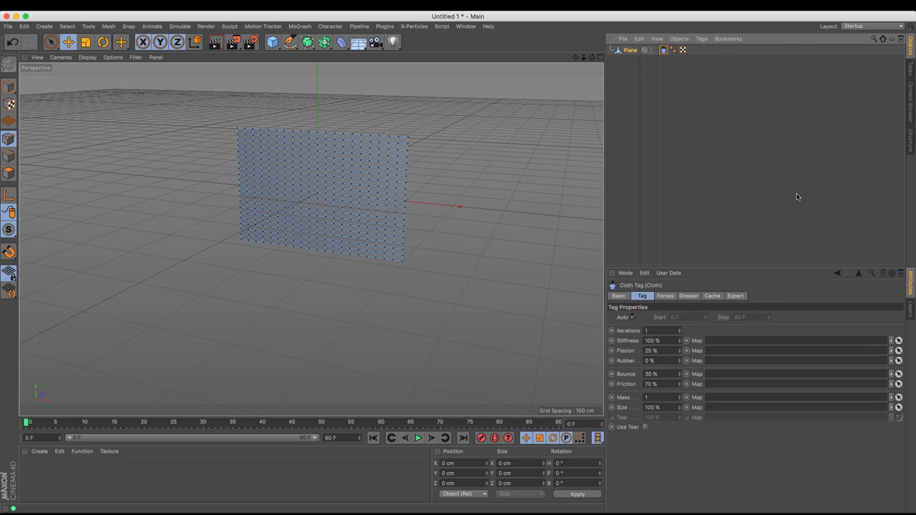
mouse_move(461, 351)
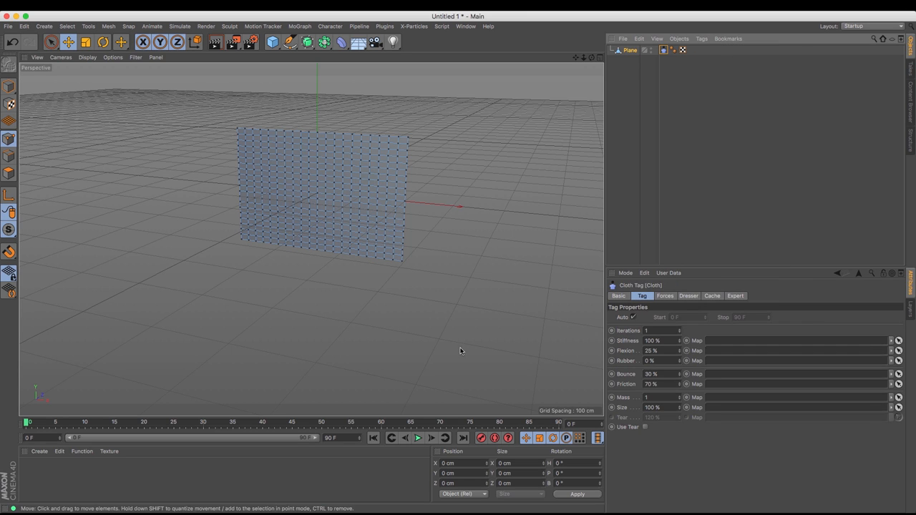
left_click(417, 439)
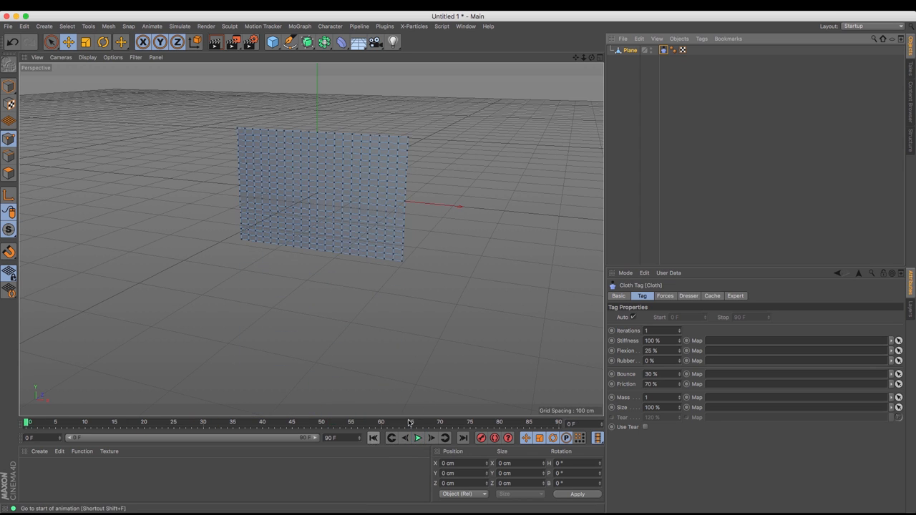
left_click(628, 50)
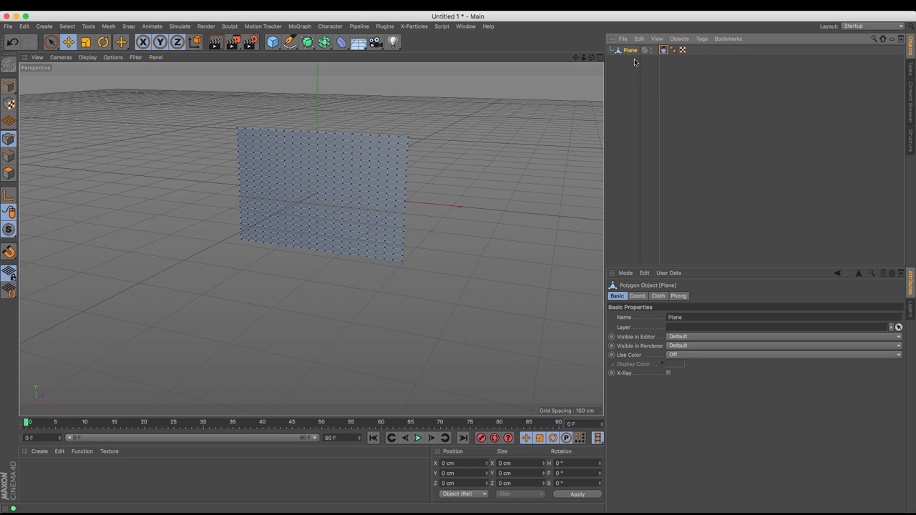
mouse_move(556, 66)
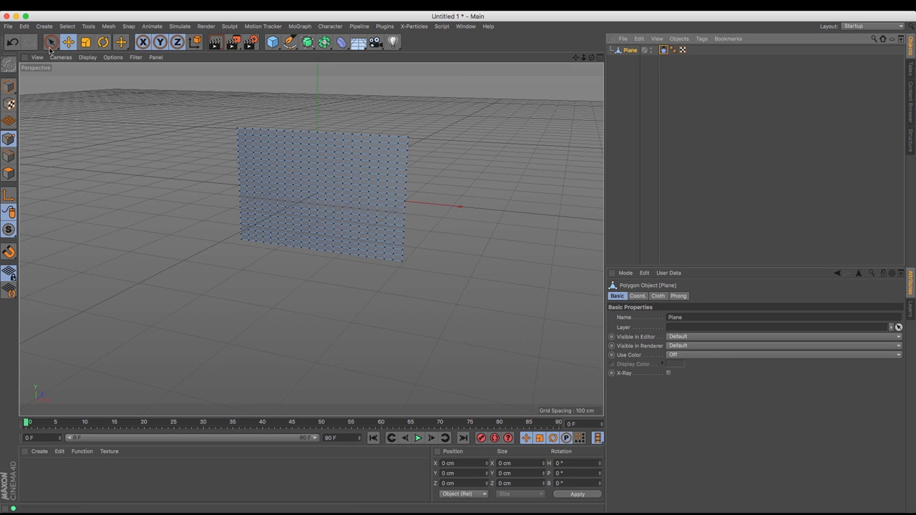
- Paint-select the plane's left-edge points with Live Selection, then reopen the Cloth tag
left_click(52, 41)
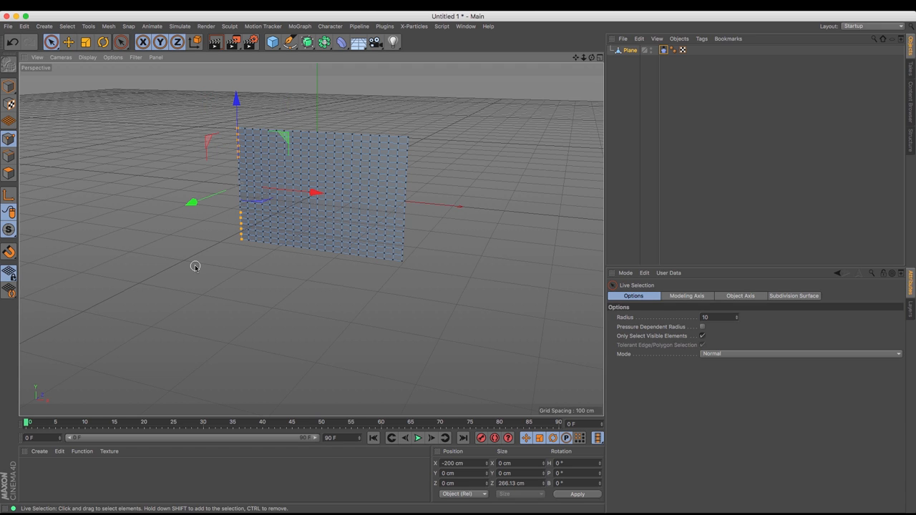
mouse_move(201, 267)
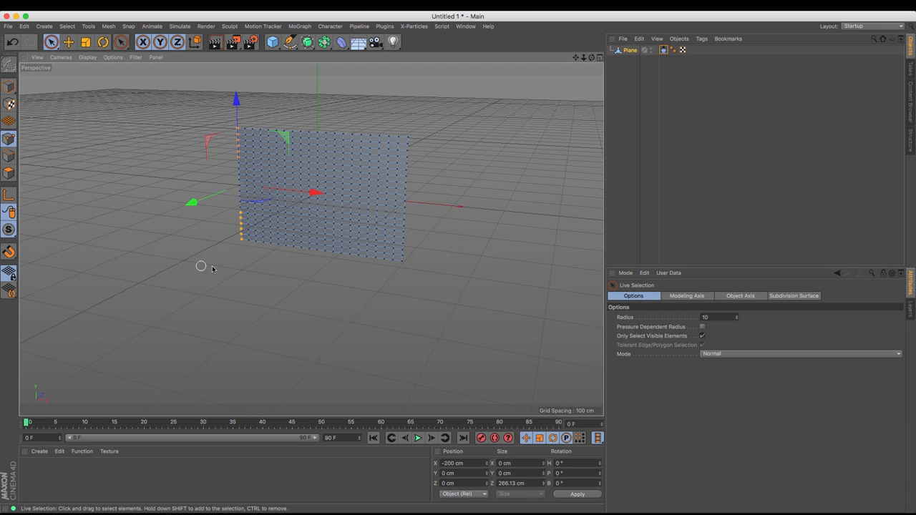
mouse_move(592, 83)
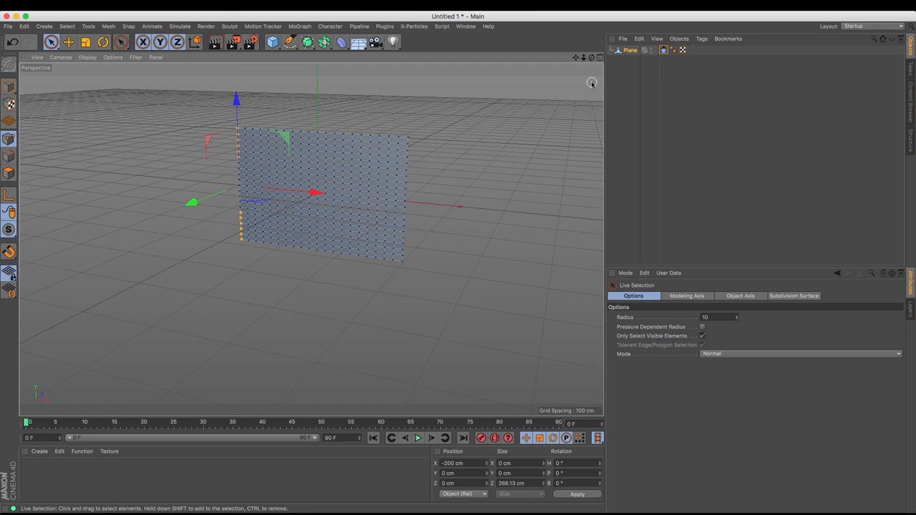
left_click(664, 50)
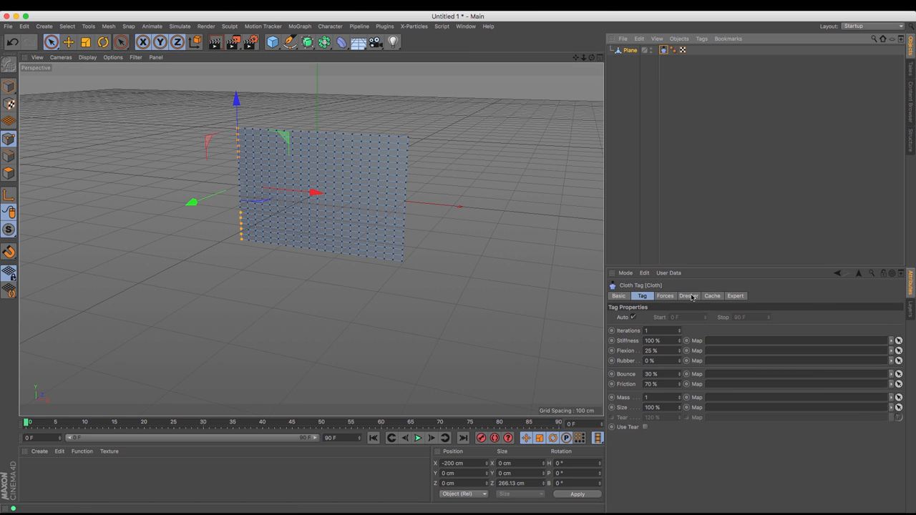
- Set the left-edge points as Fix Points in the Dresser tab and preview the swinging cloth
left_click(687, 295)
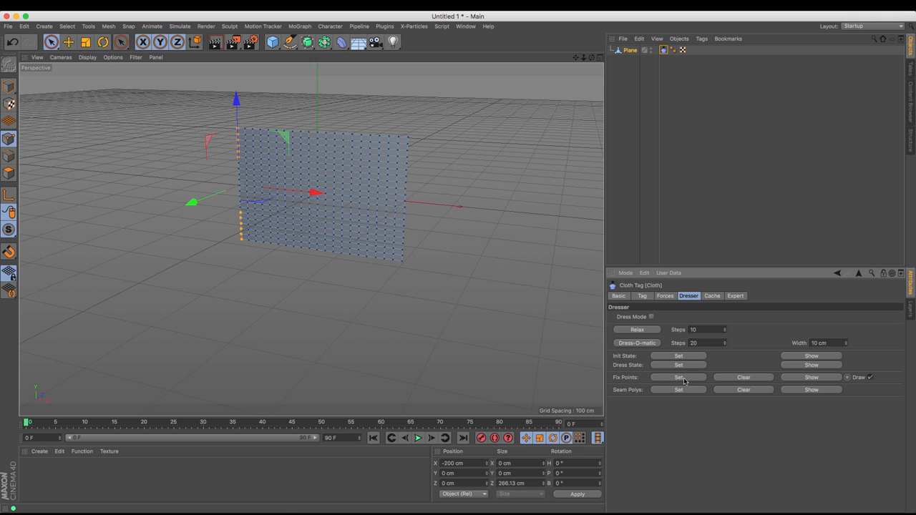
mouse_move(420, 437)
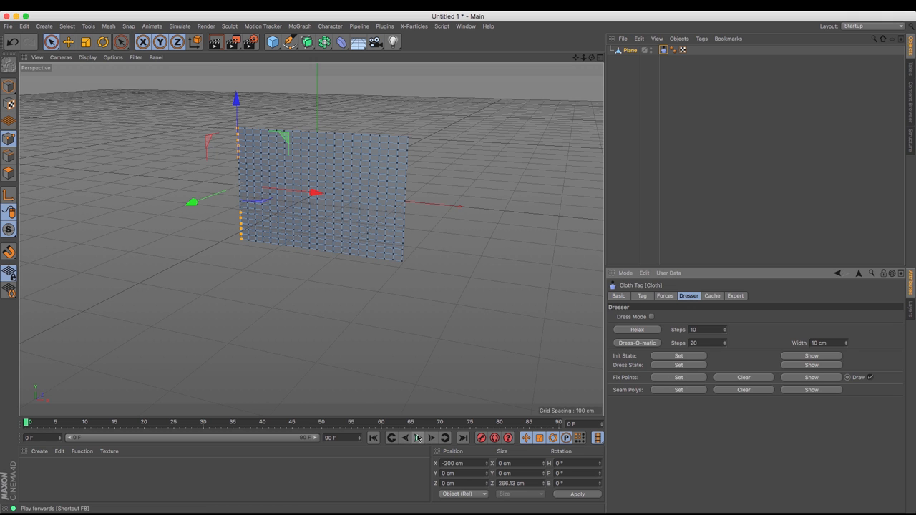
left_click(415, 438)
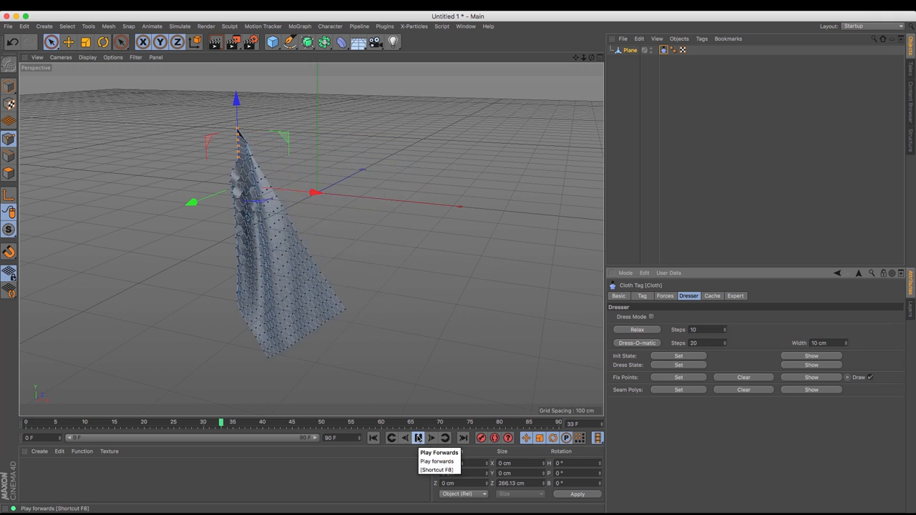
left_click(407, 437)
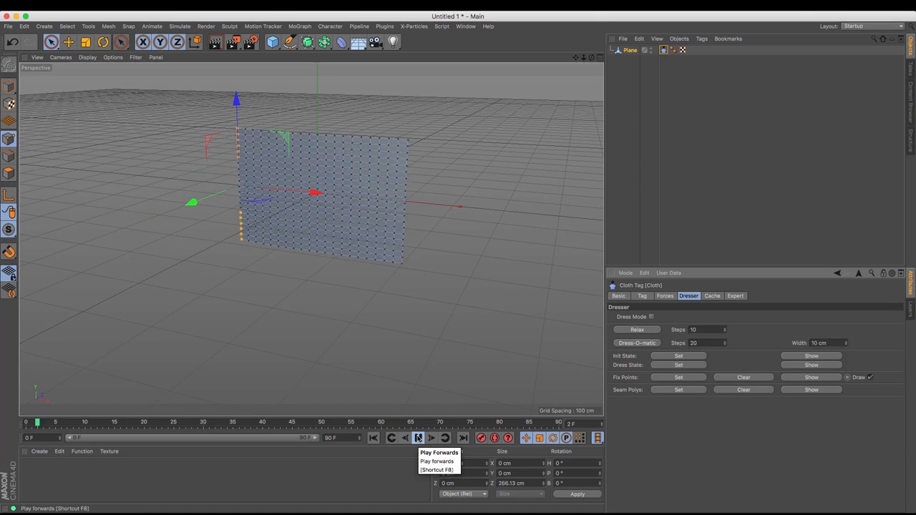
left_click(440, 437)
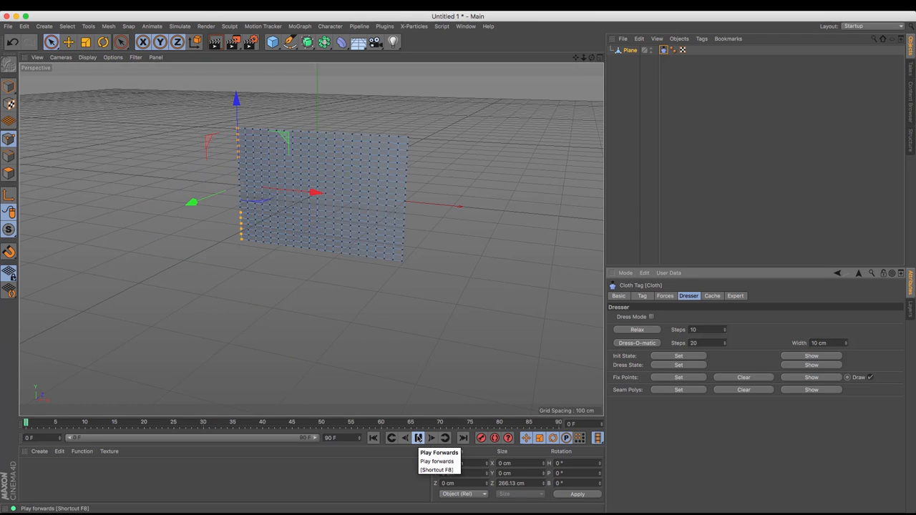
left_click(436, 438)
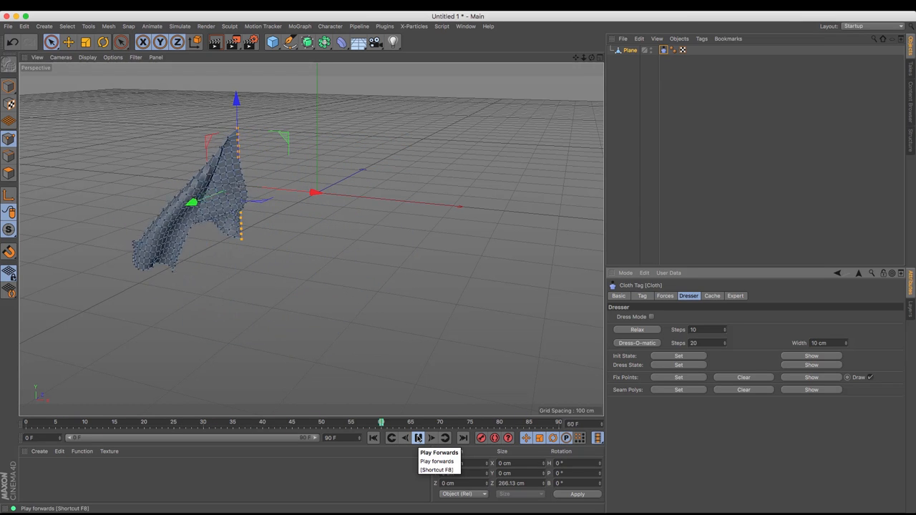
left_click(399, 439)
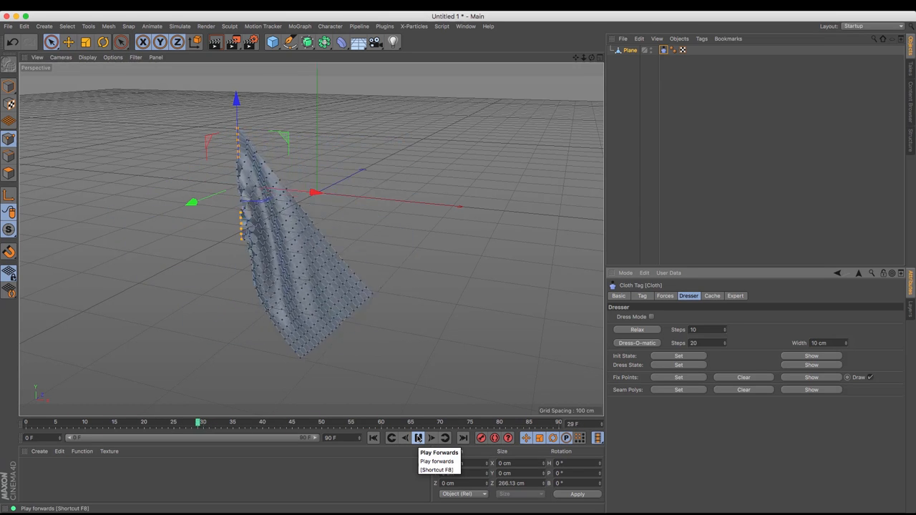
left_click(437, 438)
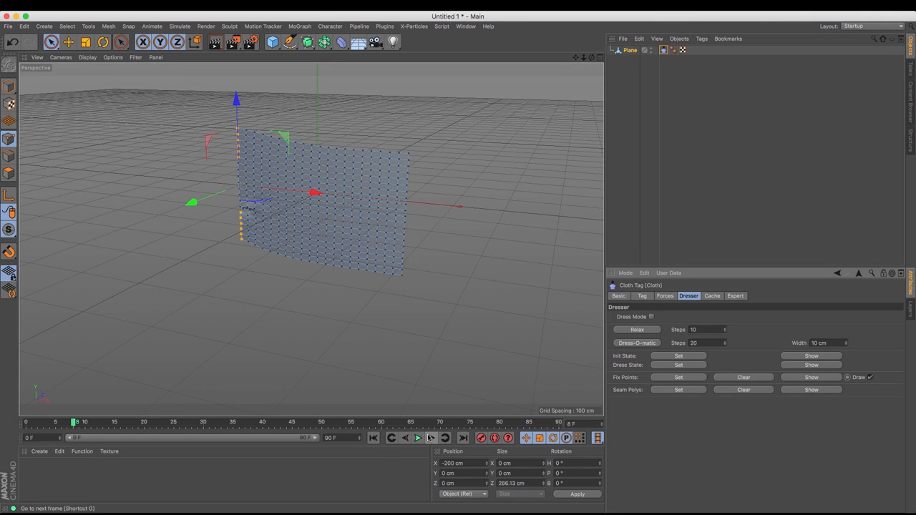
mouse_move(438, 439)
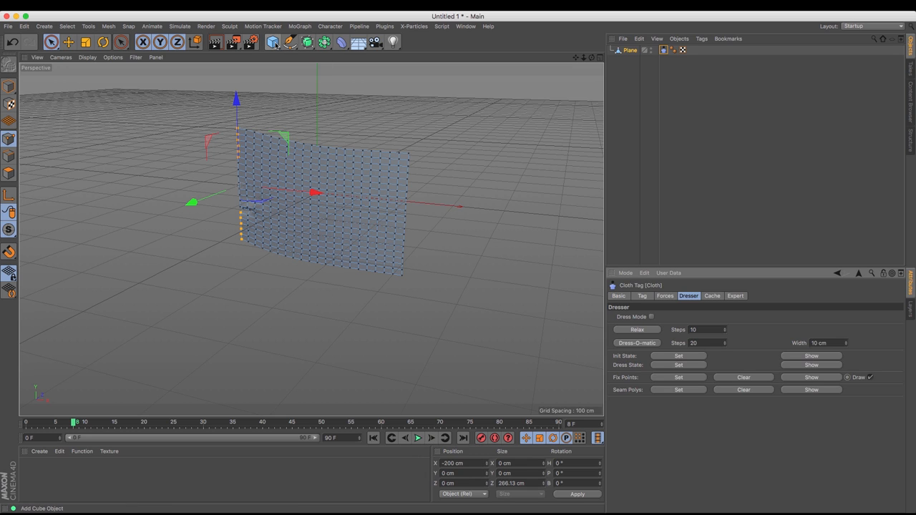
- Add a cylinder as a tall pole at the flag's pinned edge and preview playback
left_click(272, 42)
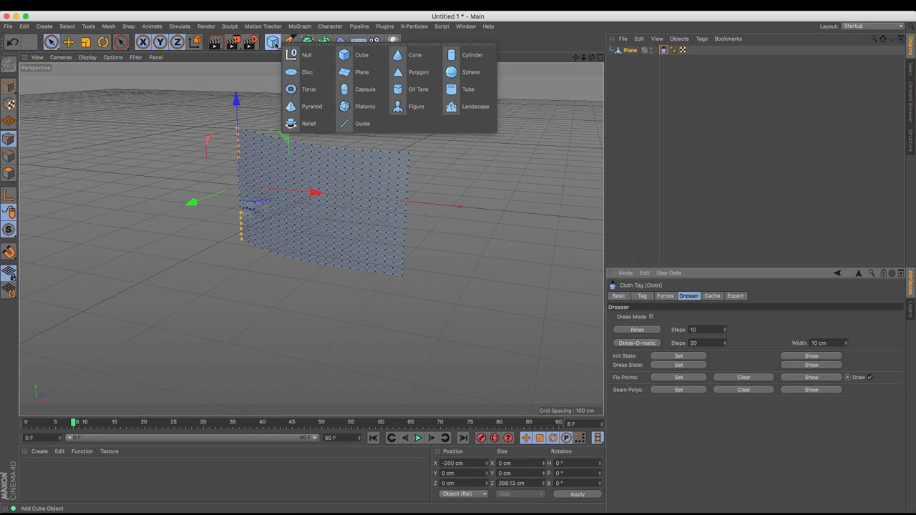
left_click(465, 55)
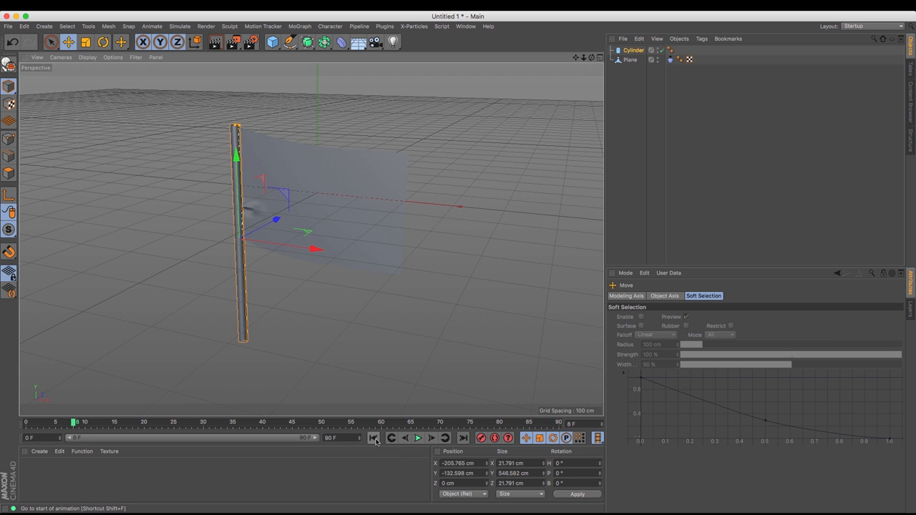
left_click(415, 438)
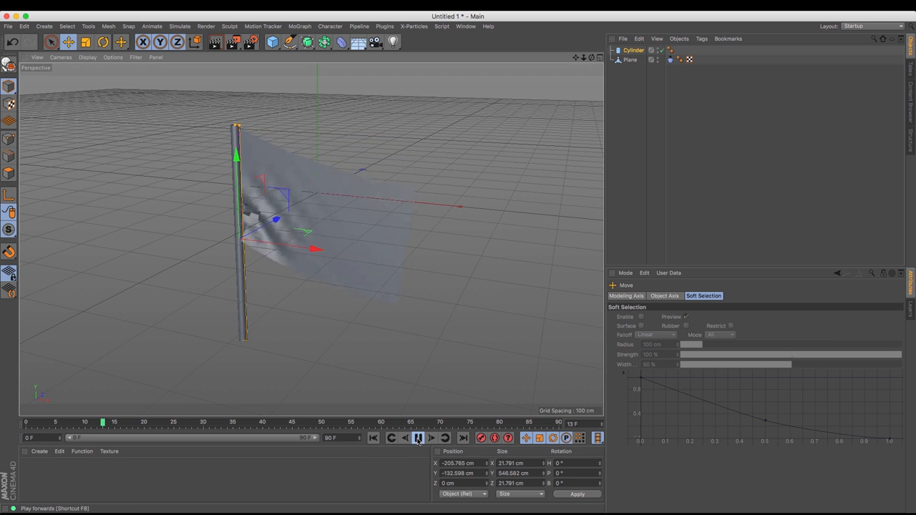
left_click(419, 437)
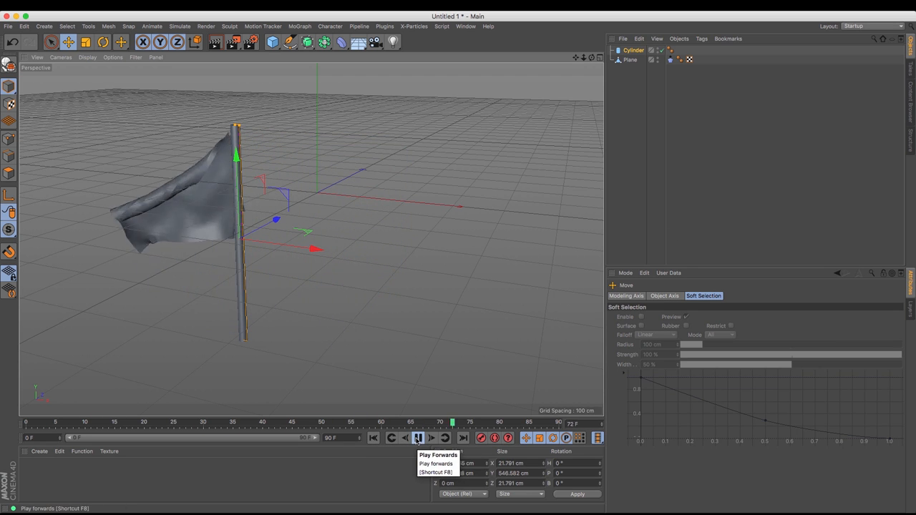
left_click(438, 439)
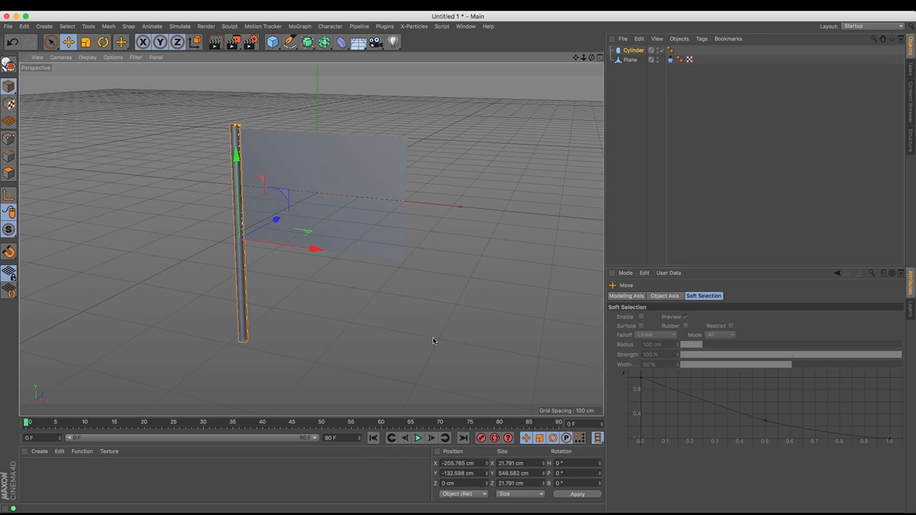
- Give the cylinder pole a Cloth Collider tag from Simulation Tags
left_click(631, 50)
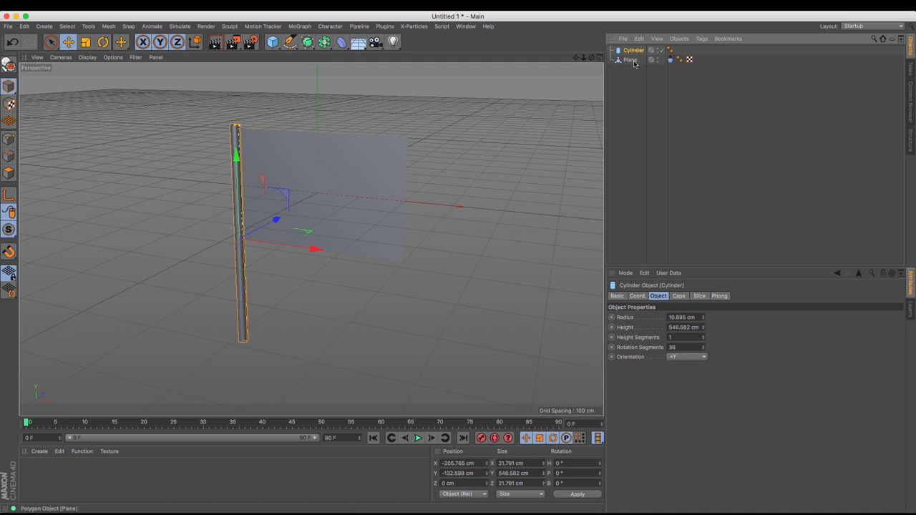
left_click(698, 39)
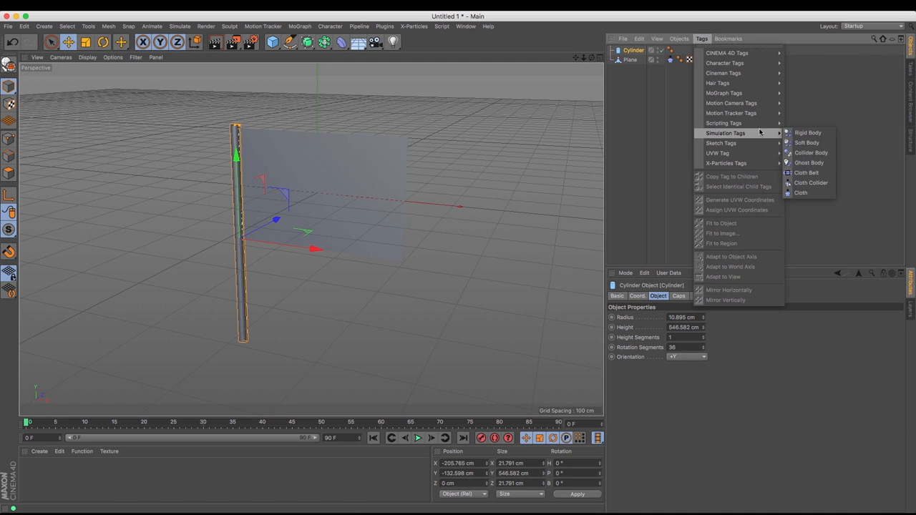
mouse_move(812, 183)
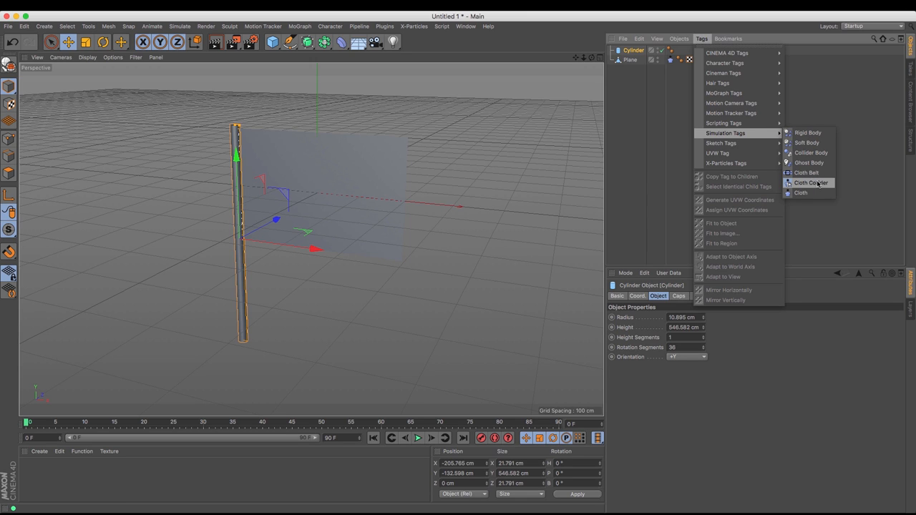
left_click(810, 184)
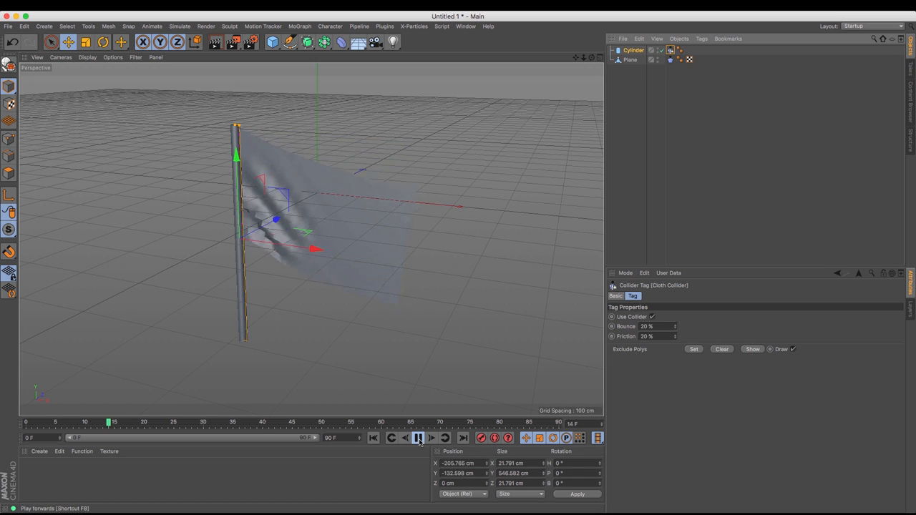
left_click(419, 439)
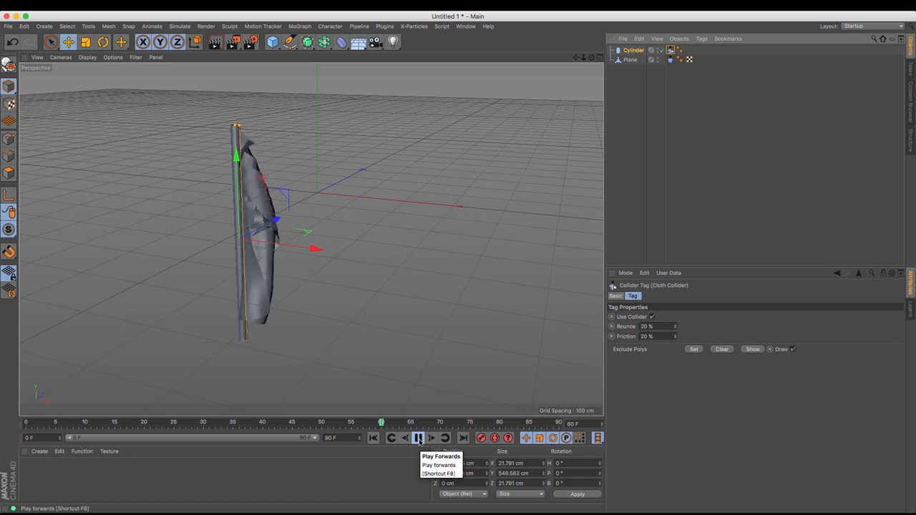
left_click(419, 437)
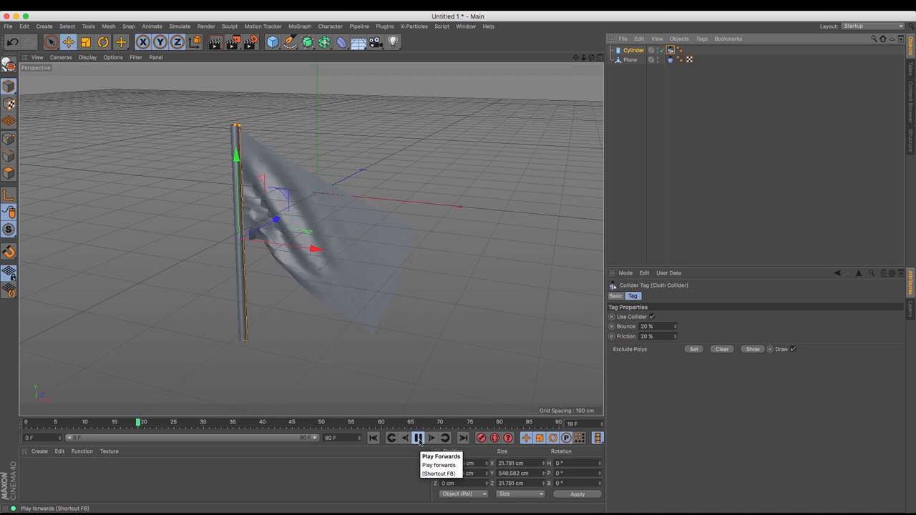
left_click(438, 438)
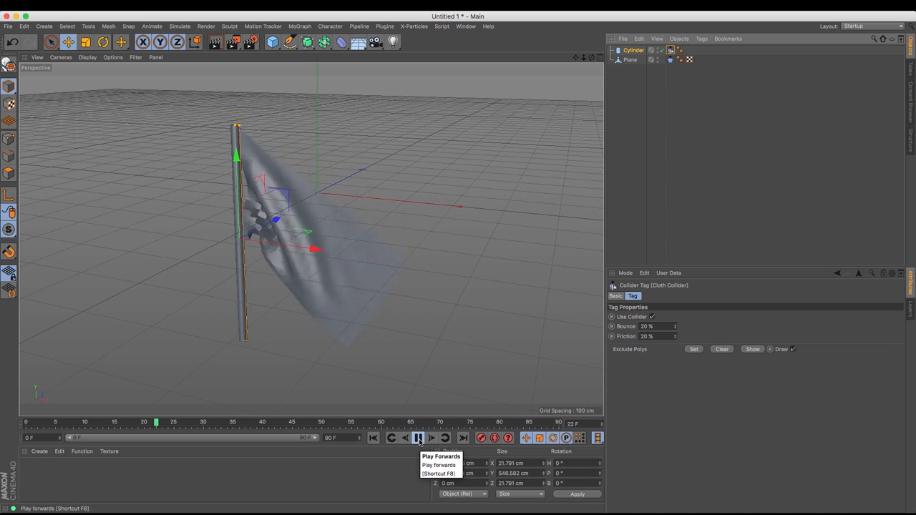
left_click(438, 438)
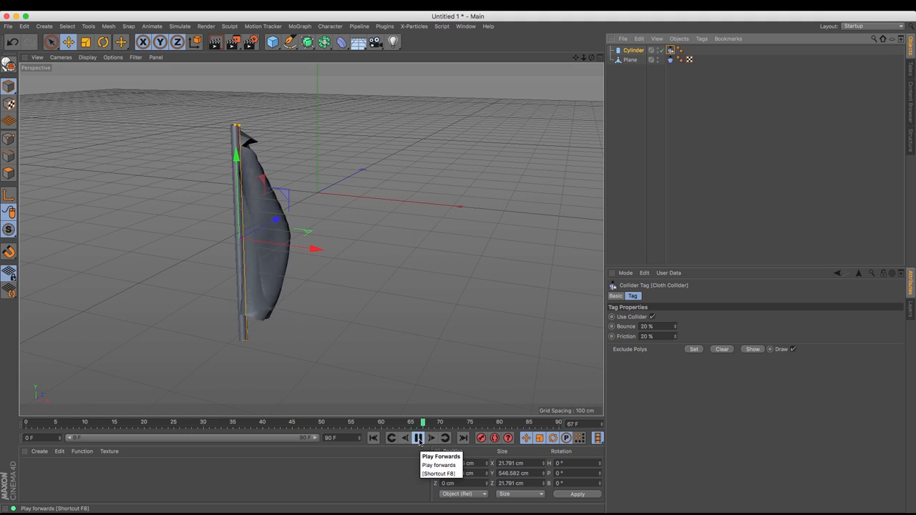
left_click(437, 438)
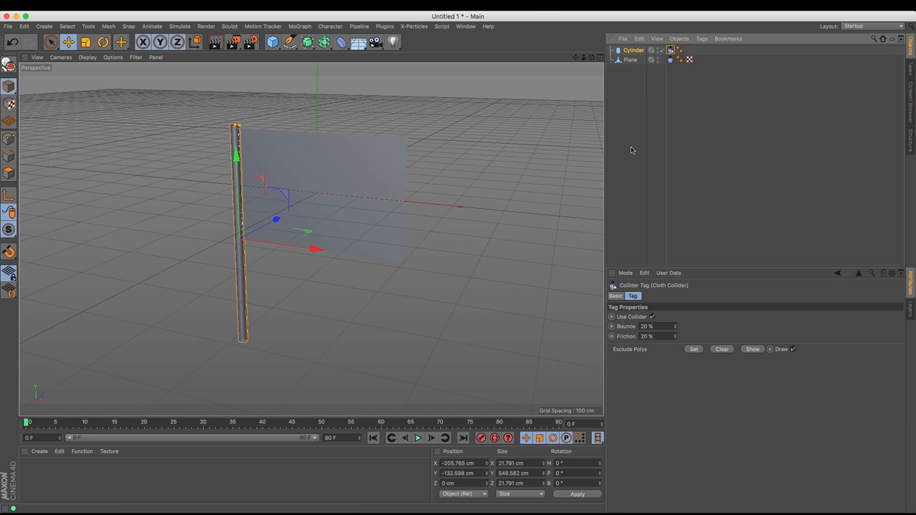
mouse_move(651, 134)
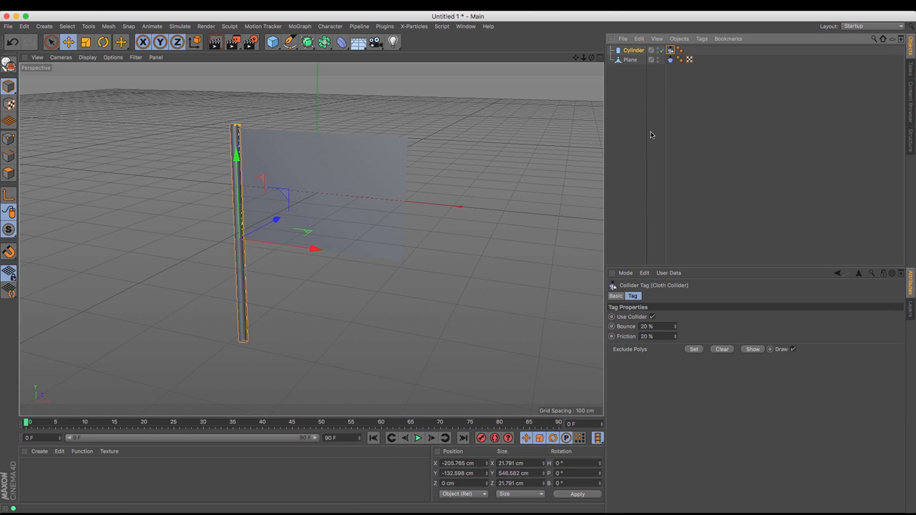
- In the Cloth tag's Forces tab, set Wind Direction X to 10 cm and Wind Strength to 10
left_click(668, 60)
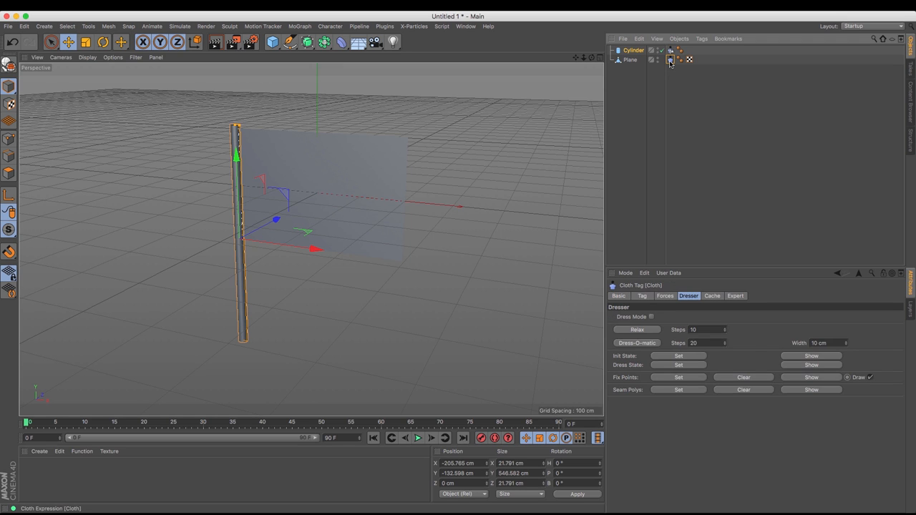
mouse_move(668, 60)
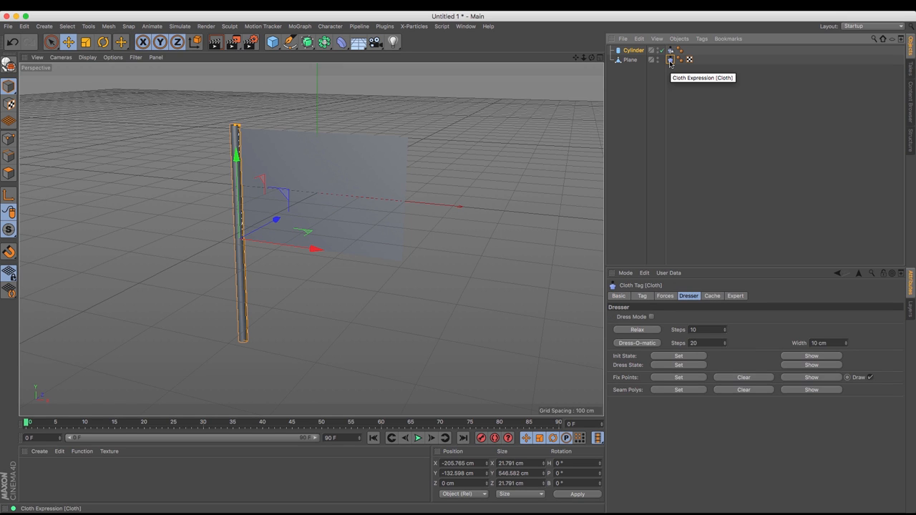
left_click(665, 295)
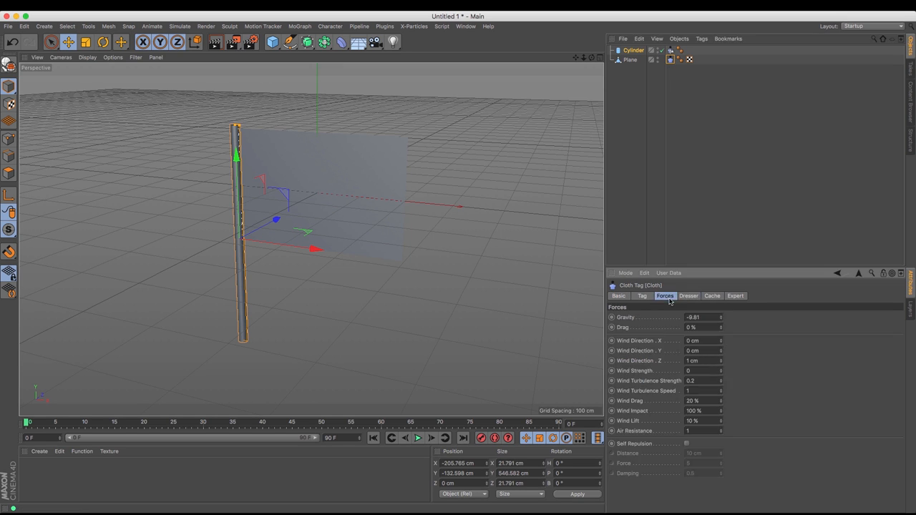
mouse_move(767, 319)
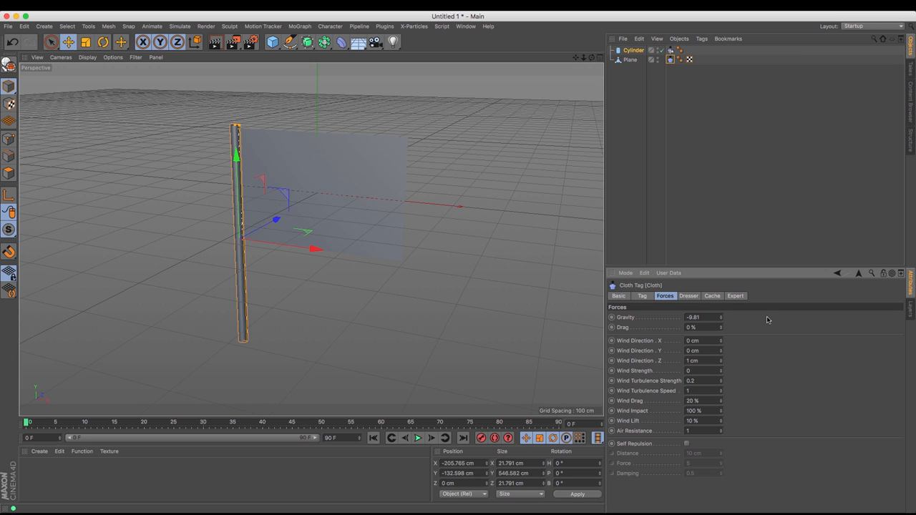
mouse_move(759, 348)
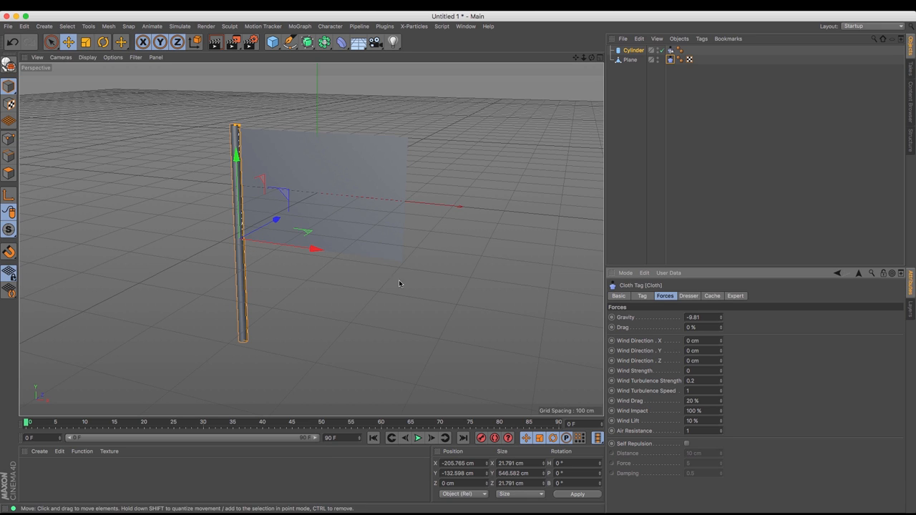
left_click(697, 340)
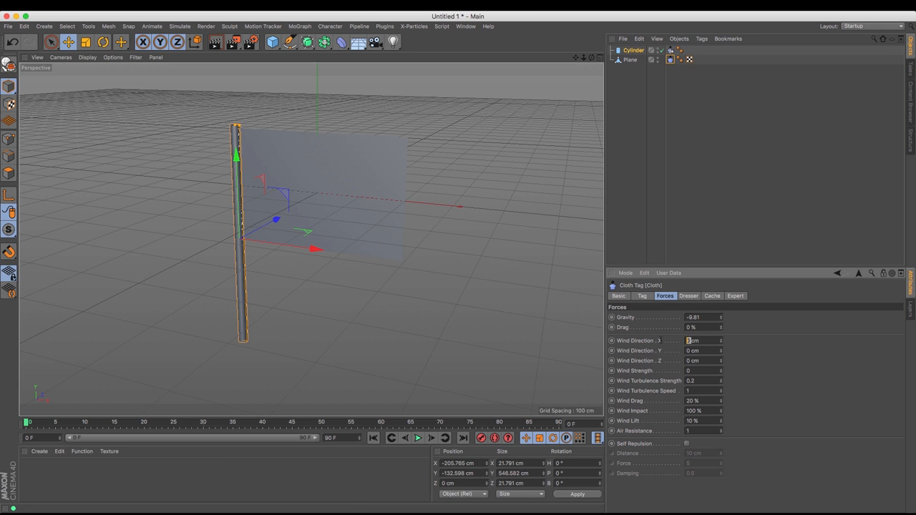
type("10")
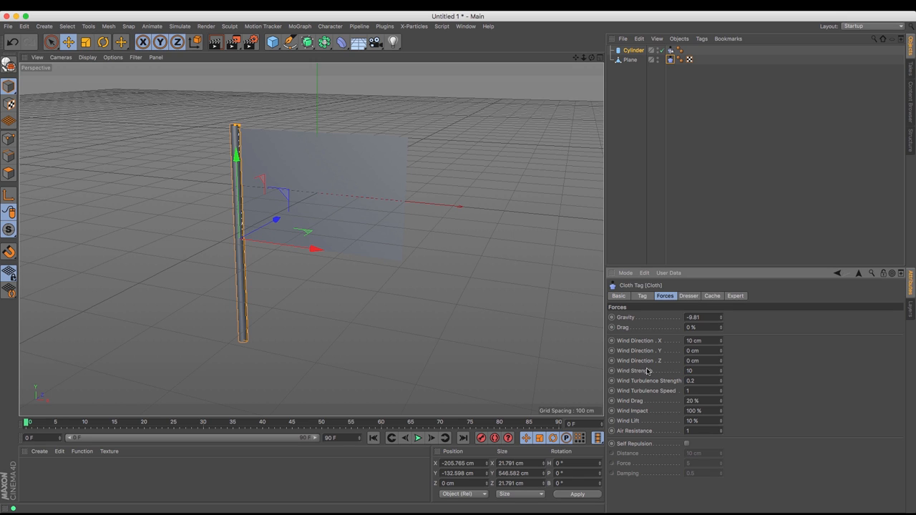
mouse_move(390, 442)
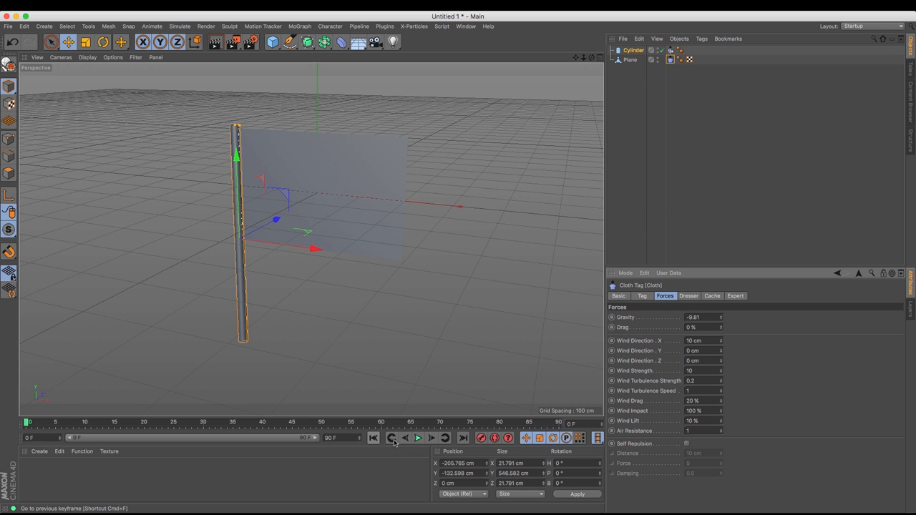
- Change wind X to 5 cm, preview, then set impact 50%, lift 5%, strength 10
left_click(437, 439)
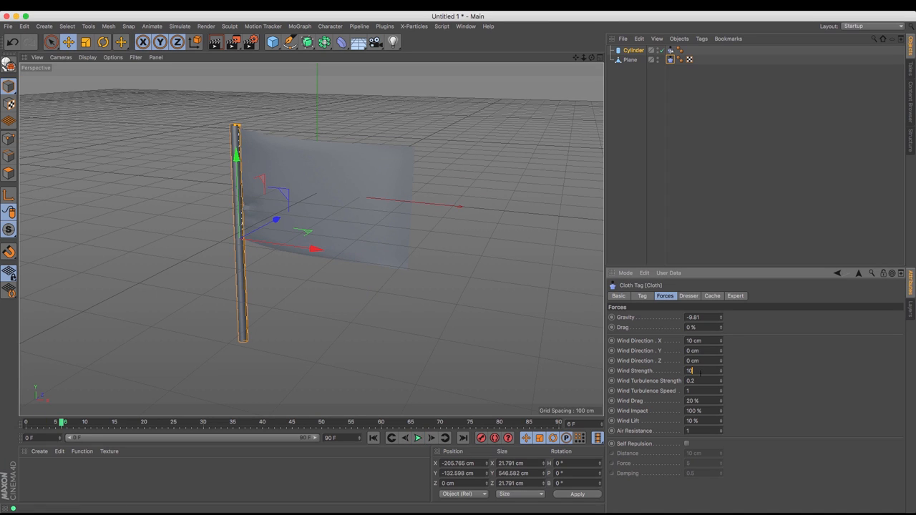
type("5")
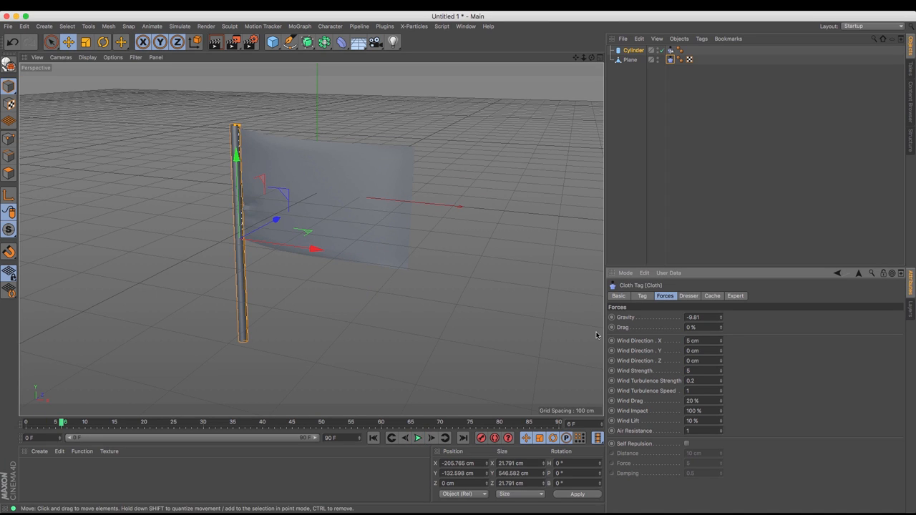
left_click(420, 438)
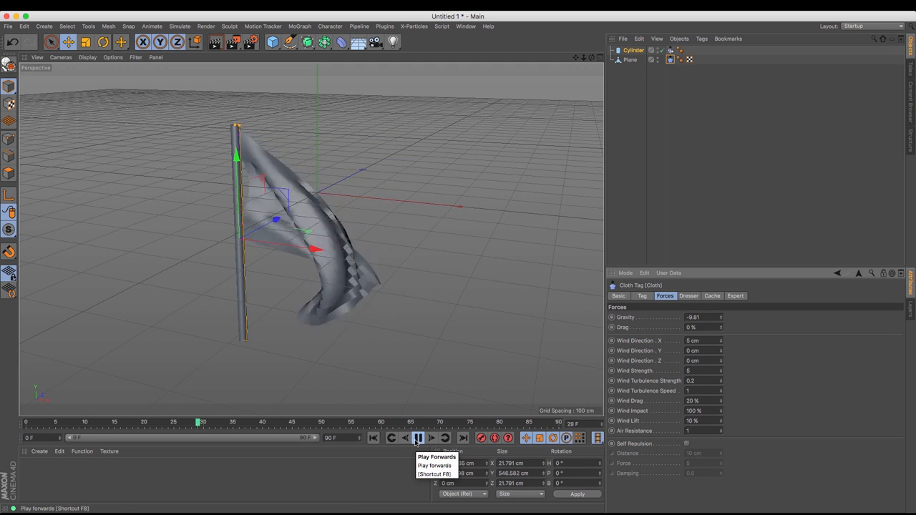
left_click(437, 438)
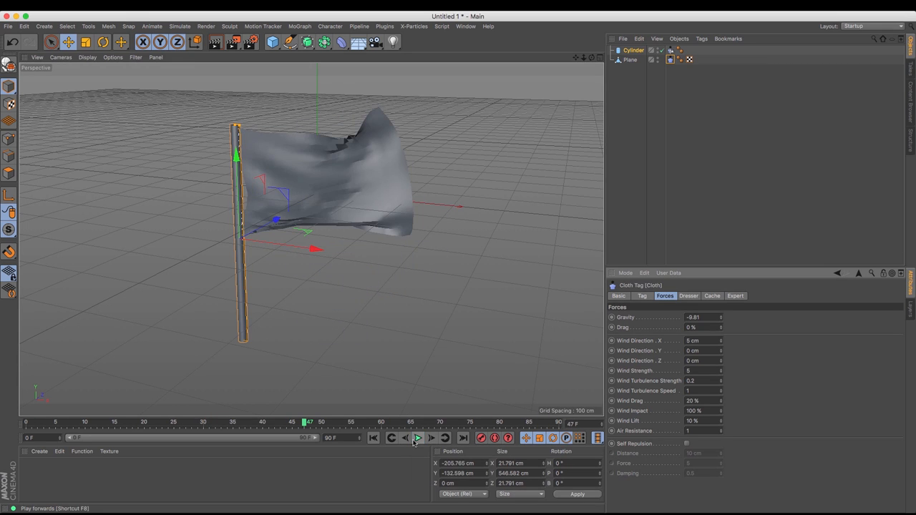
left_click(701, 410)
type("50")
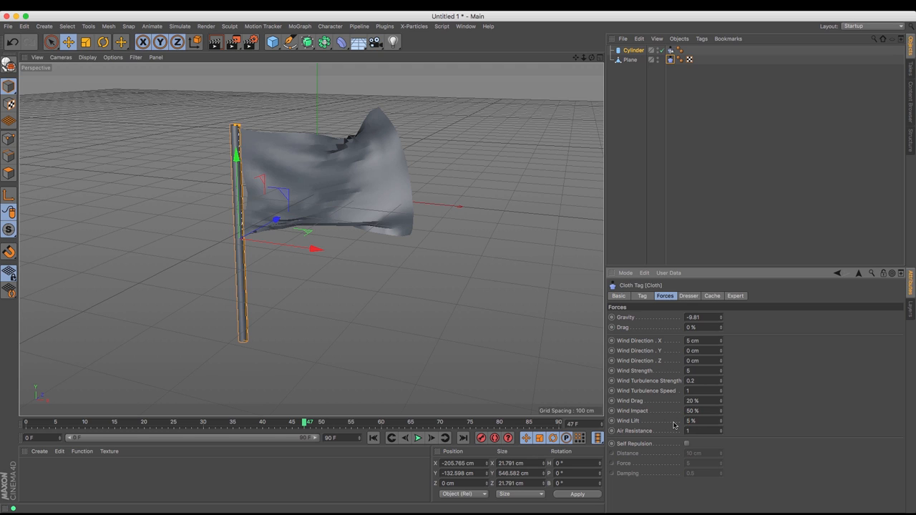
left_click(399, 439)
type("10")
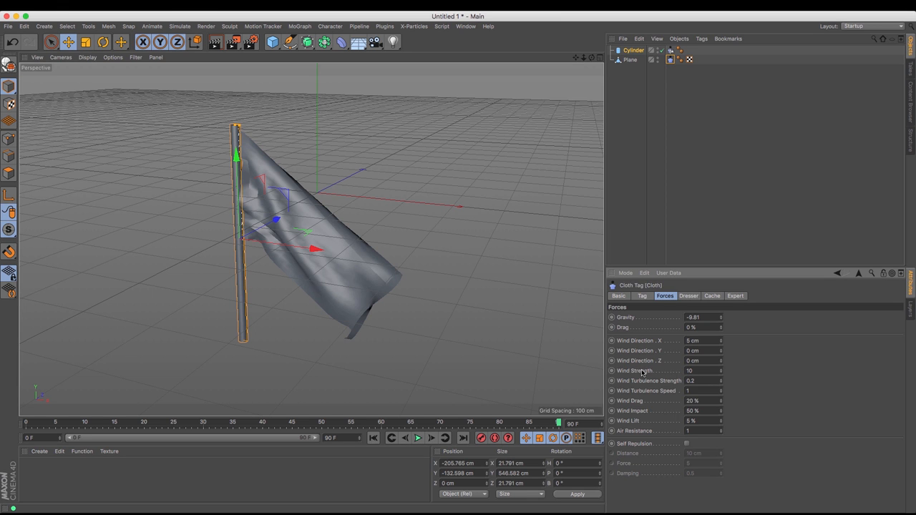
- Replay the flag and retune wind to impact 100%, strength 5, direction X 10 cm
left_click(421, 439)
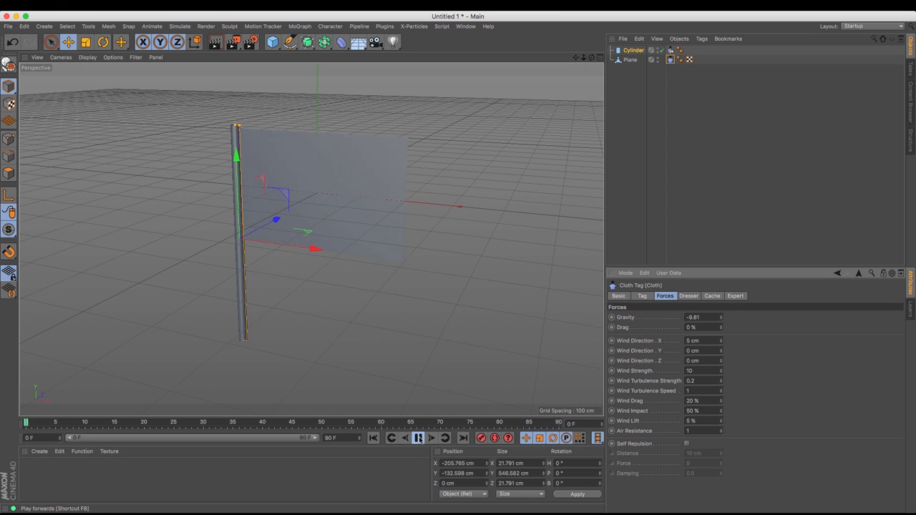
left_click(419, 438)
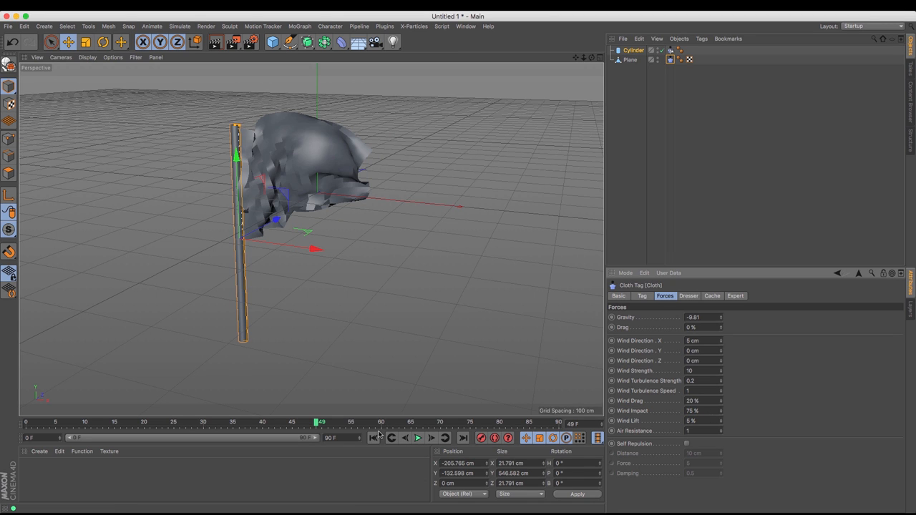
left_click(400, 438)
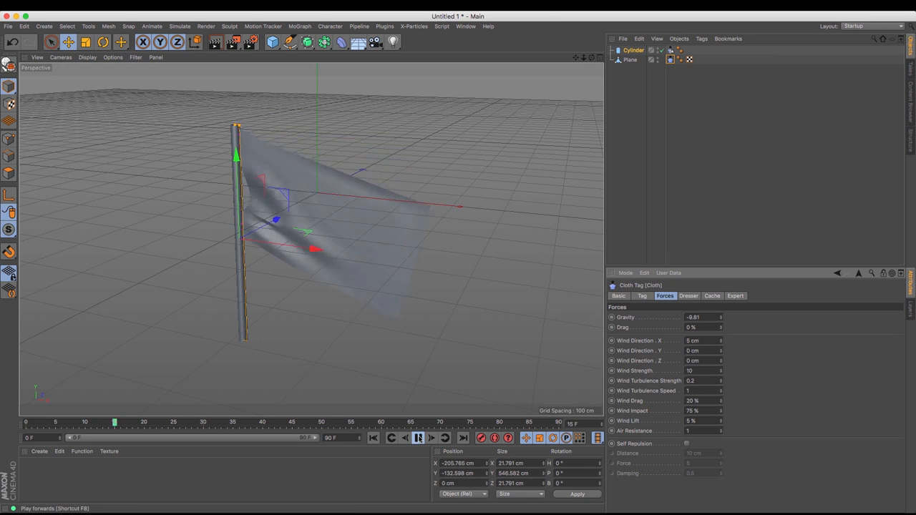
left_click(422, 438)
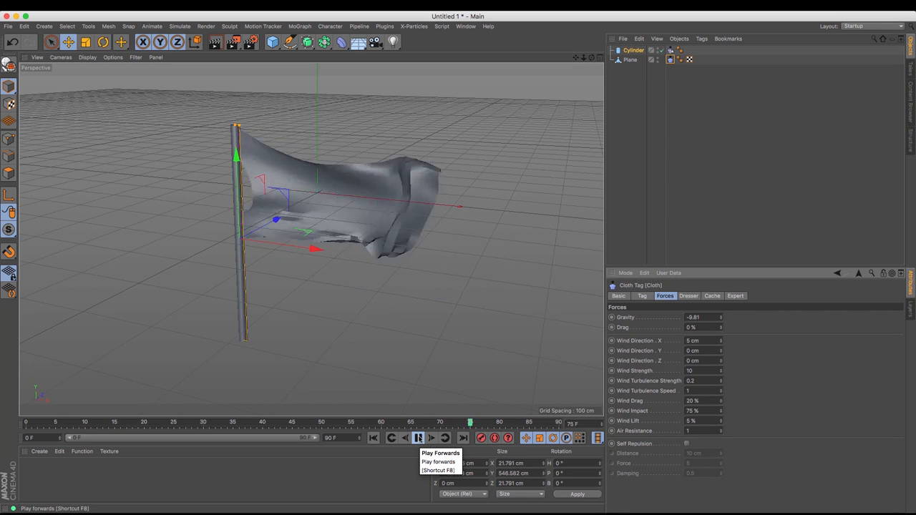
left_click(419, 439)
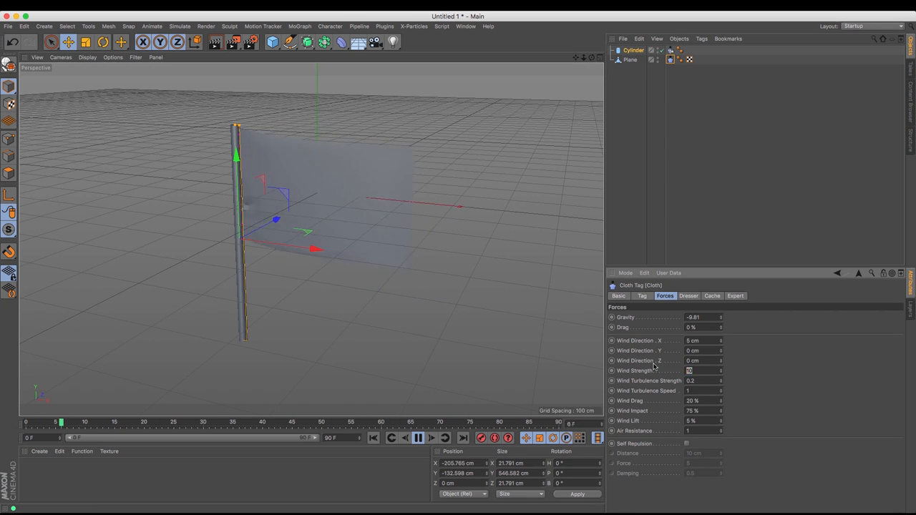
left_click(414, 438)
type("5")
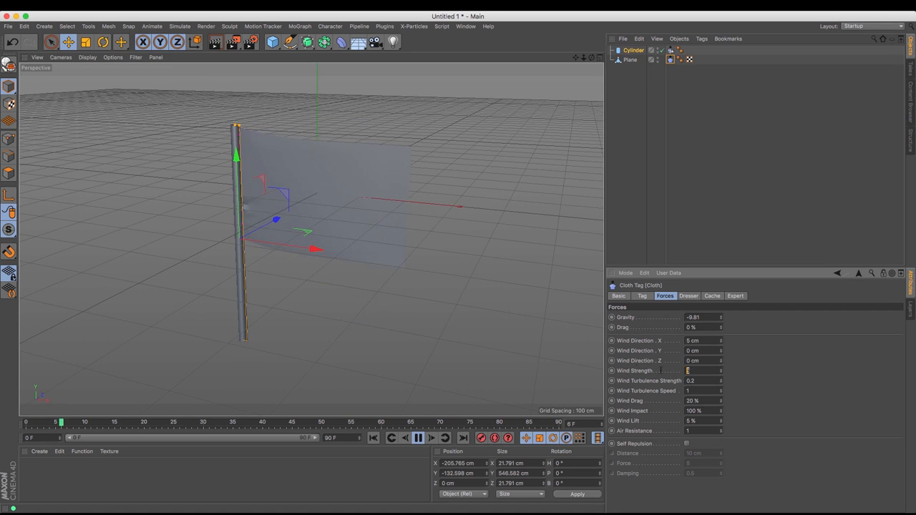
type("25")
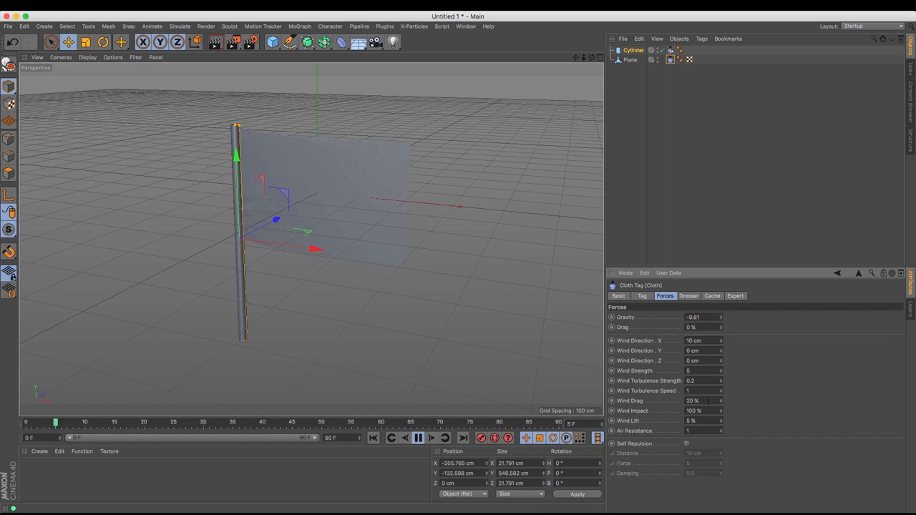
- Try Wind Drag at 0% and 100%, then settle on 15% and play
left_click(396, 439)
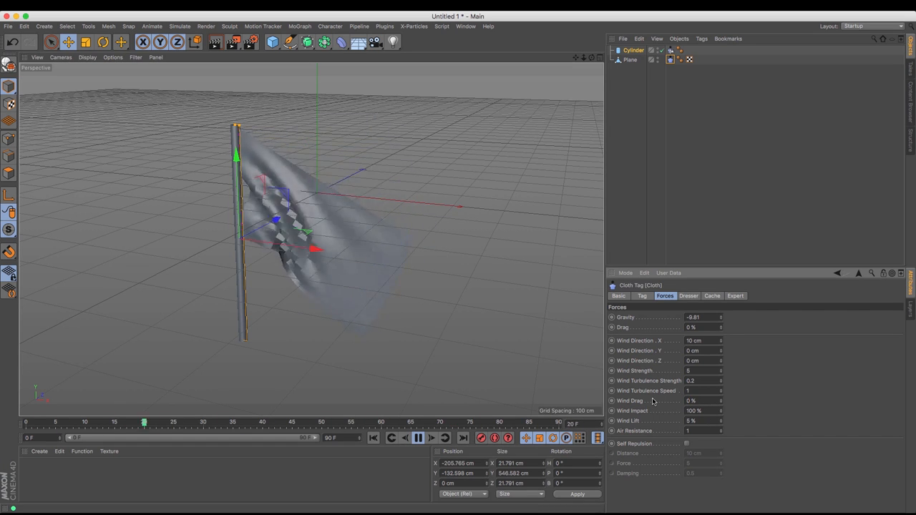
left_click(443, 438)
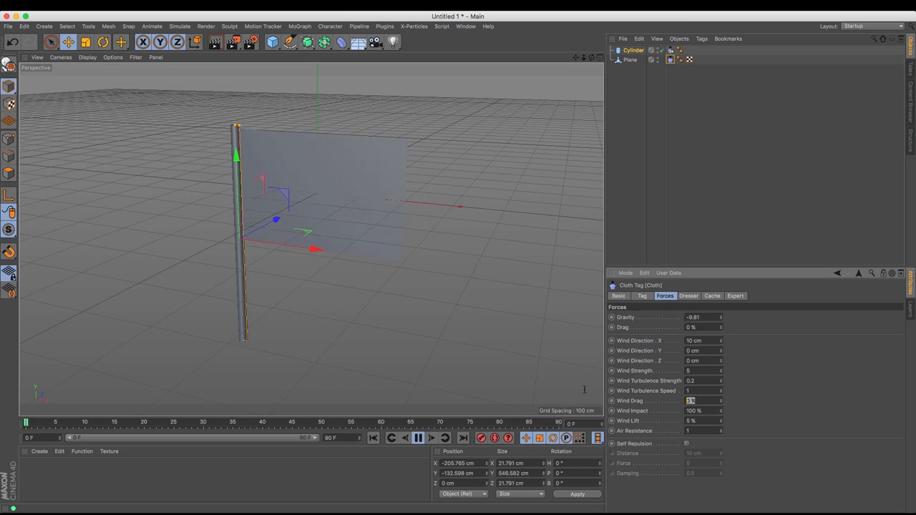
left_click(414, 438)
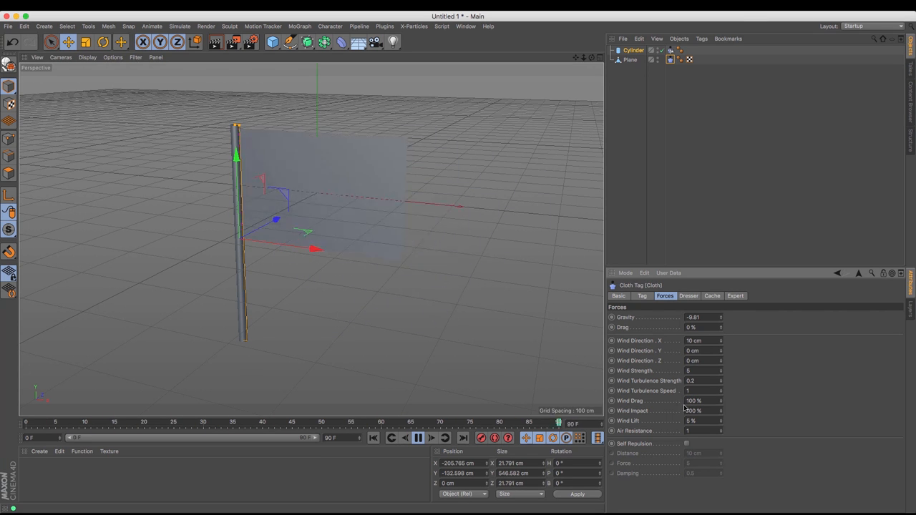
left_click(413, 437)
type("15")
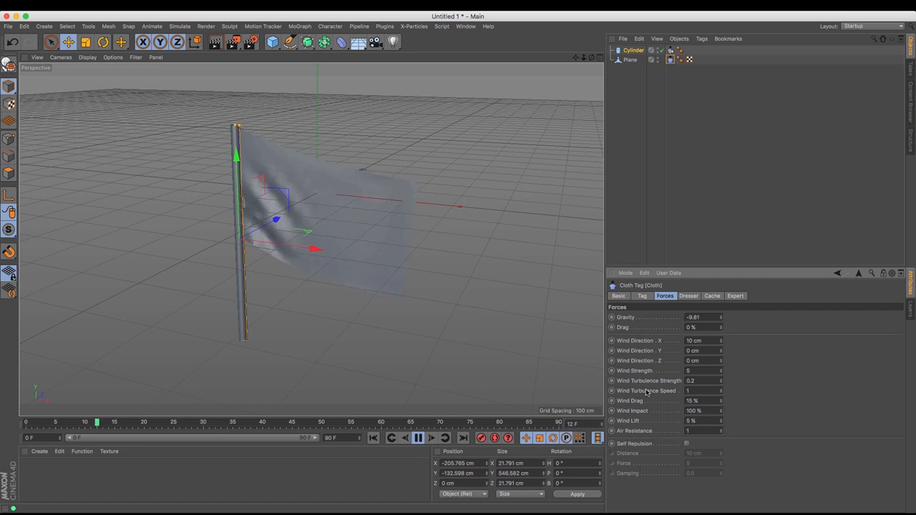
left_click(411, 438)
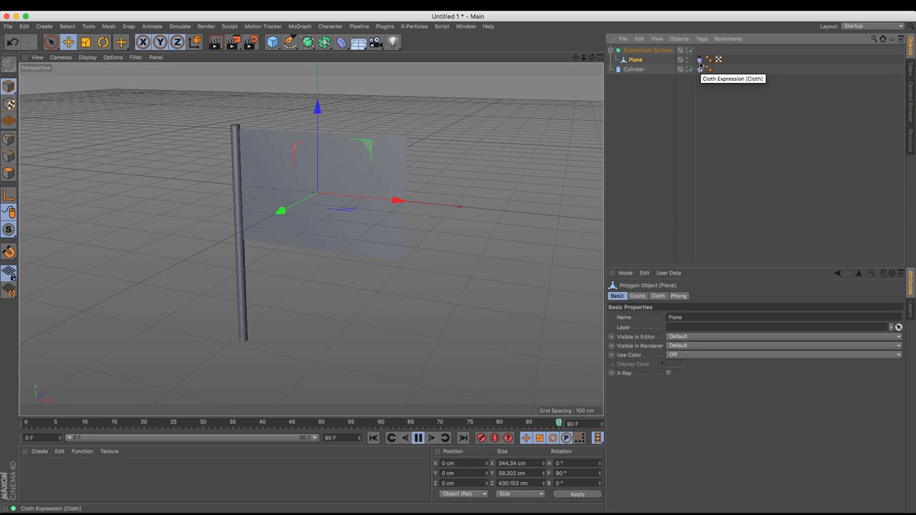
- Set a 200-frame end, wind strength 7, drag 20%, impact 50%, lift 10%; play and rewind
left_click(413, 438)
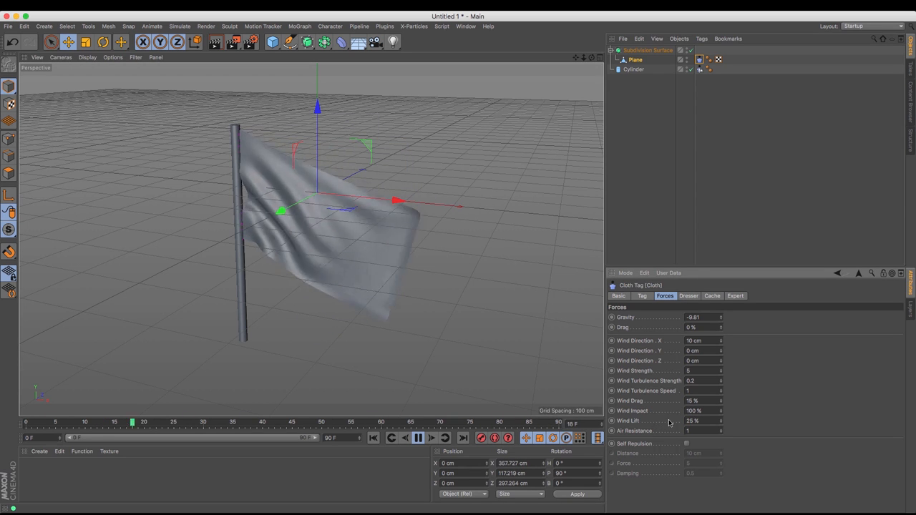
left_click(420, 438)
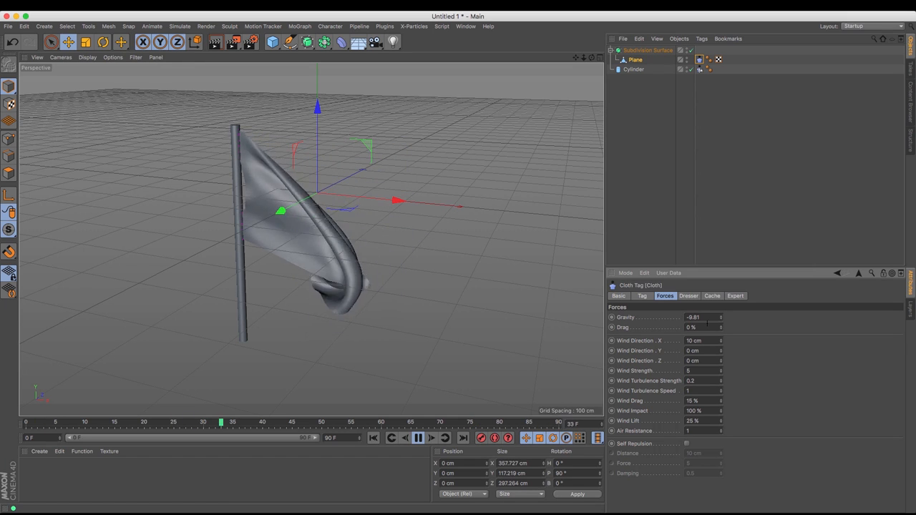
left_click(415, 438)
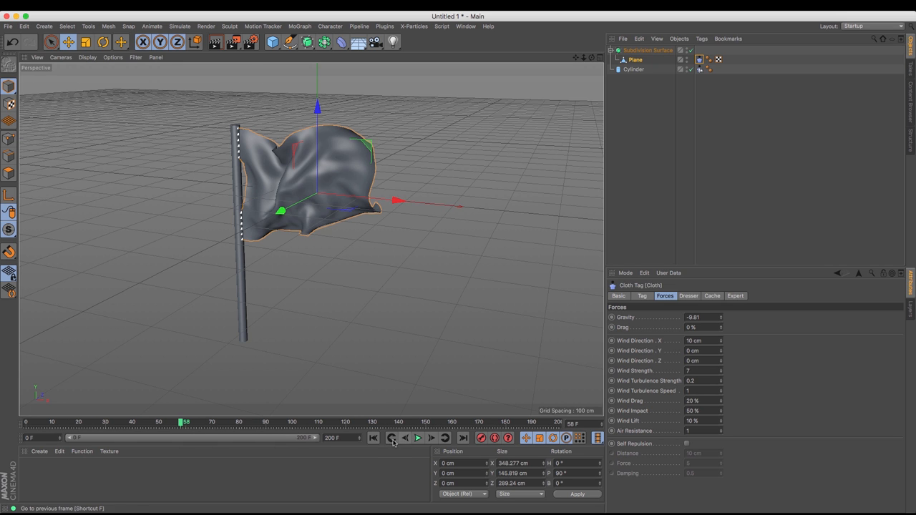
left_click(436, 439)
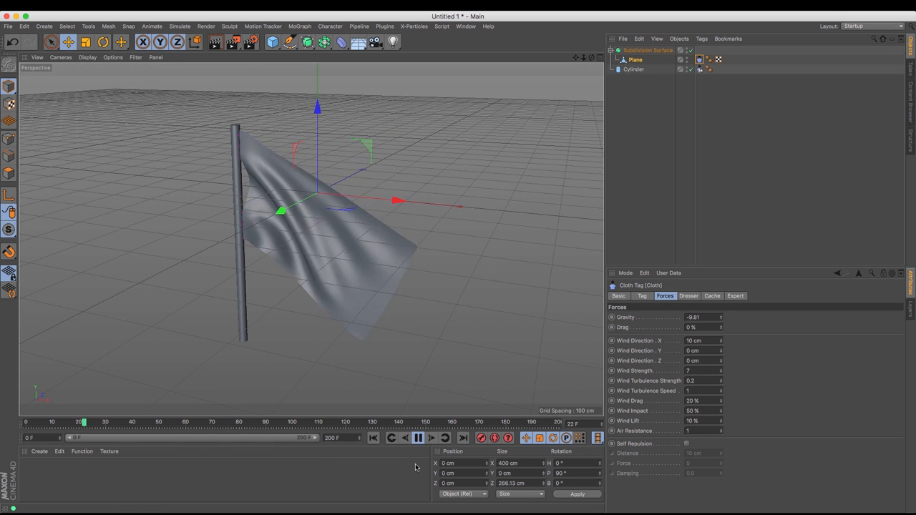
left_click(417, 439)
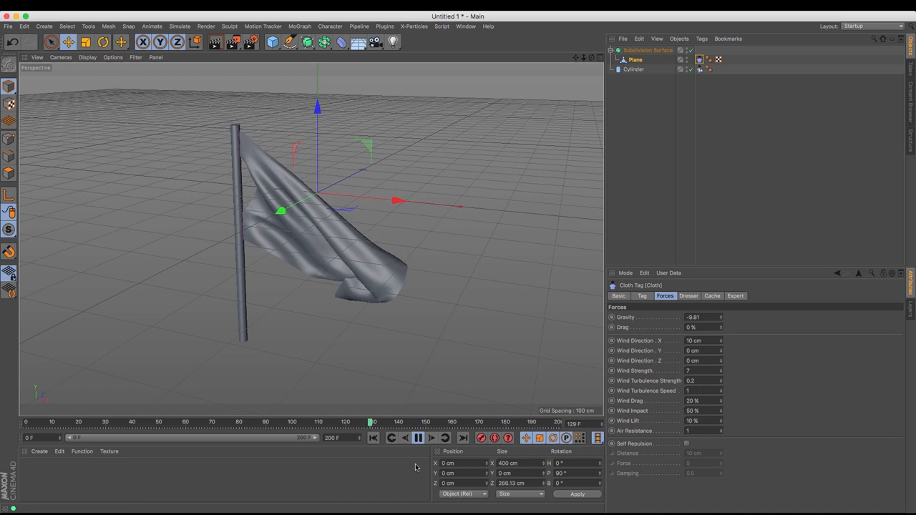
left_click(416, 438)
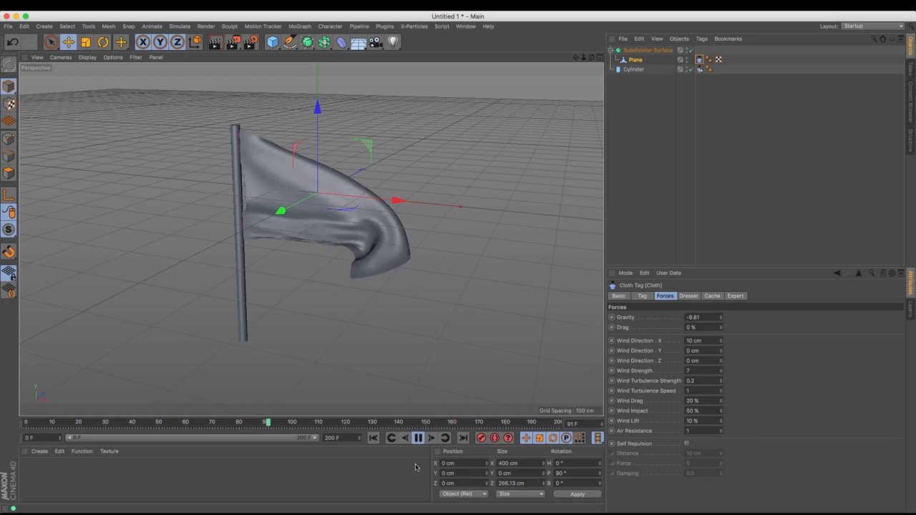
left_click(419, 439)
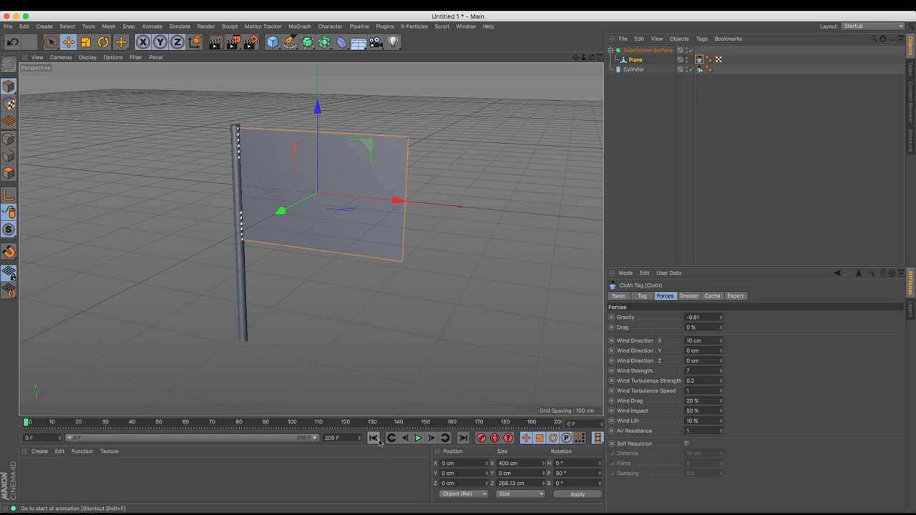
mouse_move(409, 312)
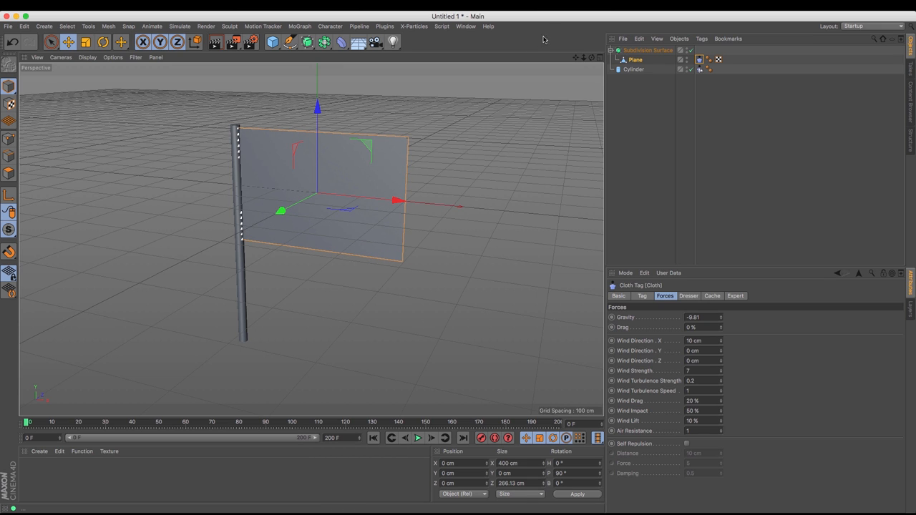
mouse_move(300, 417)
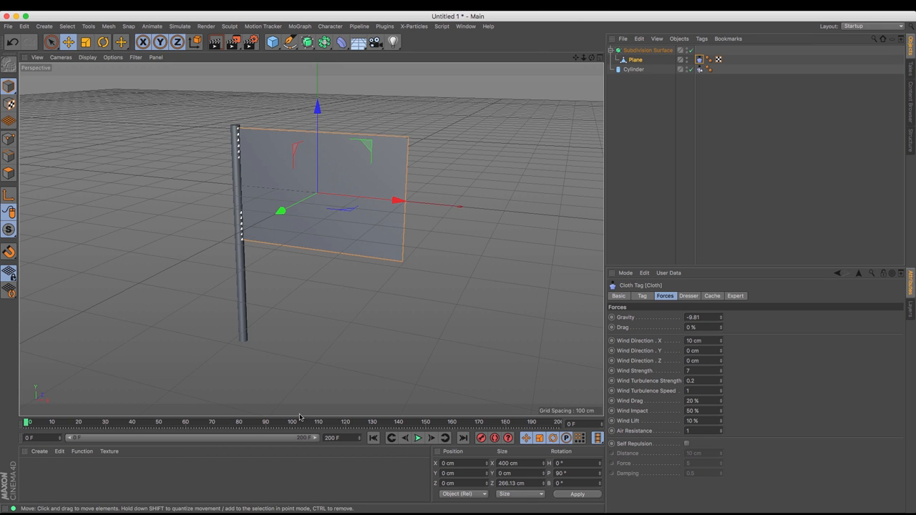
mouse_move(81, 488)
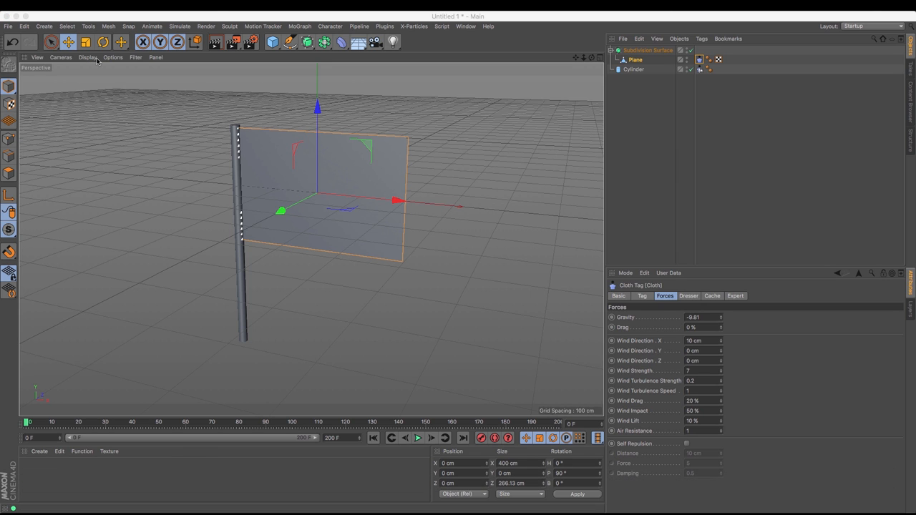
mouse_move(412, 26)
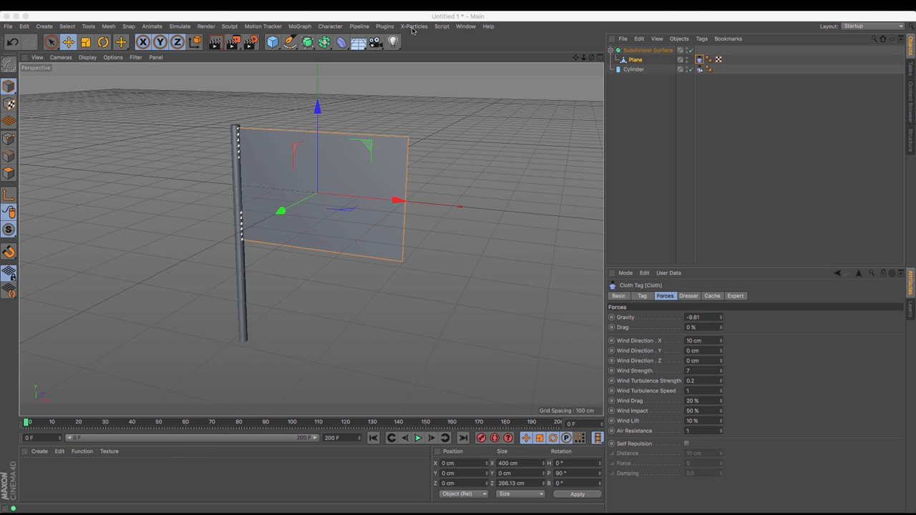
mouse_move(444, 26)
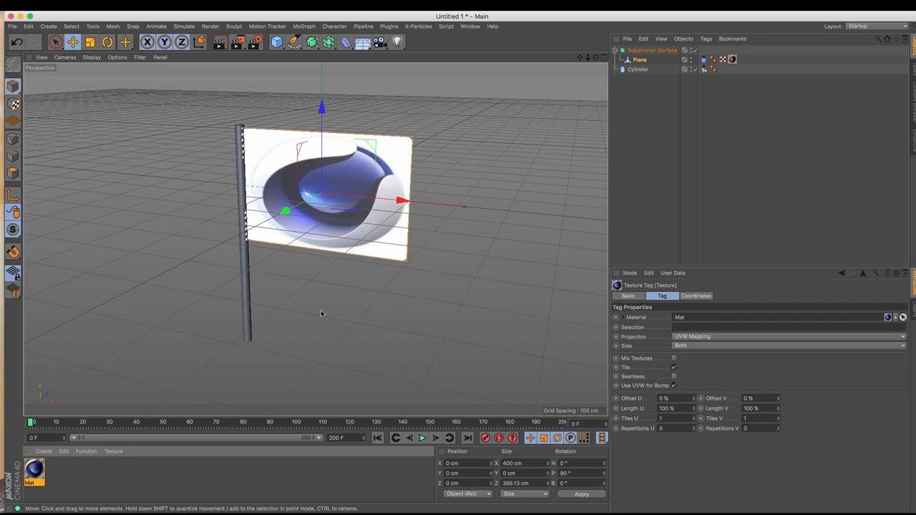
mouse_move(353, 323)
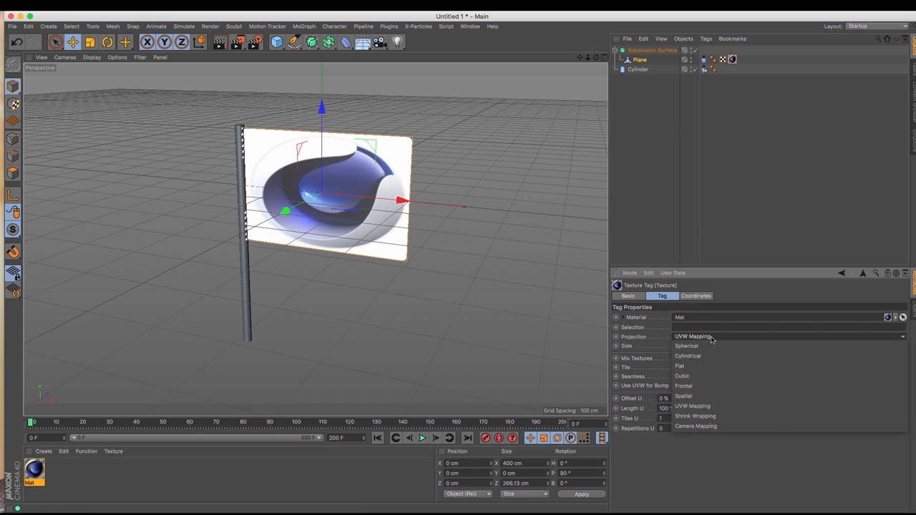
- Check the Projection options on the logo material's Texture tag
left_click(679, 376)
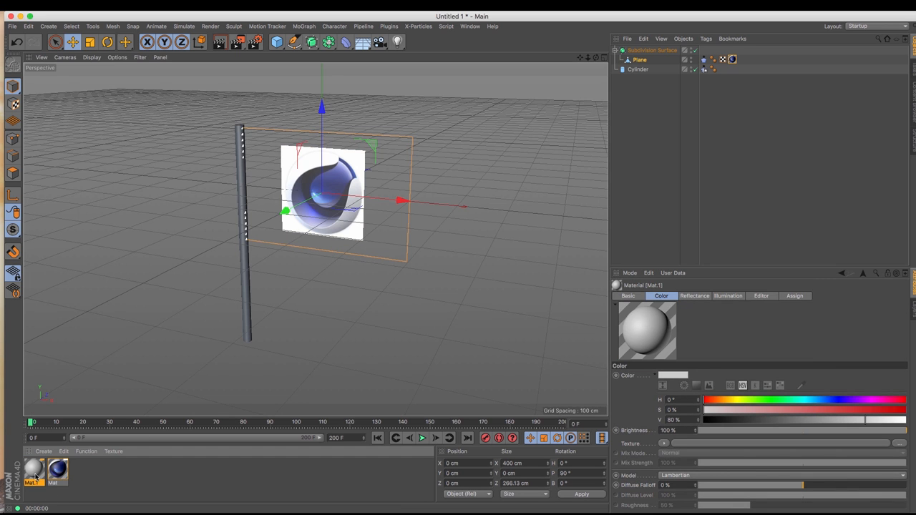
- Make Mat.1 pure white with Color V at 100% and apply it to the Plane
double_click(35, 475)
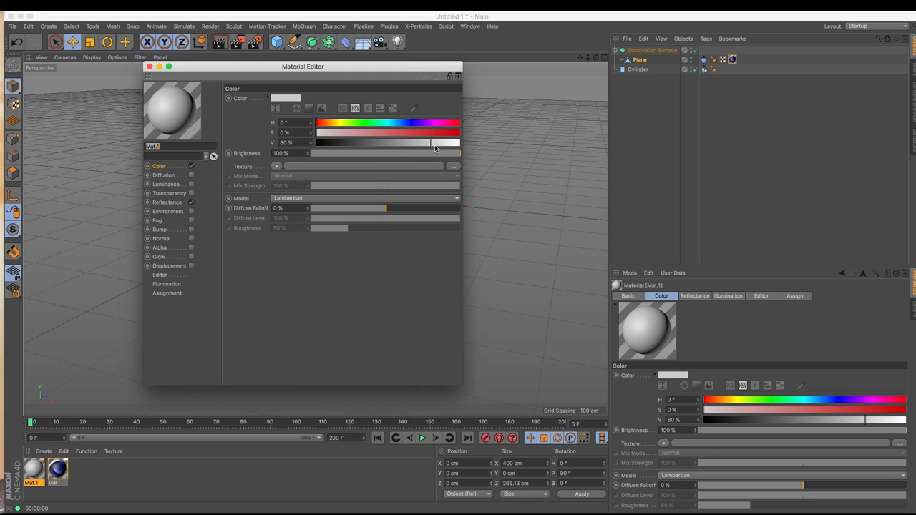
left_click(150, 66)
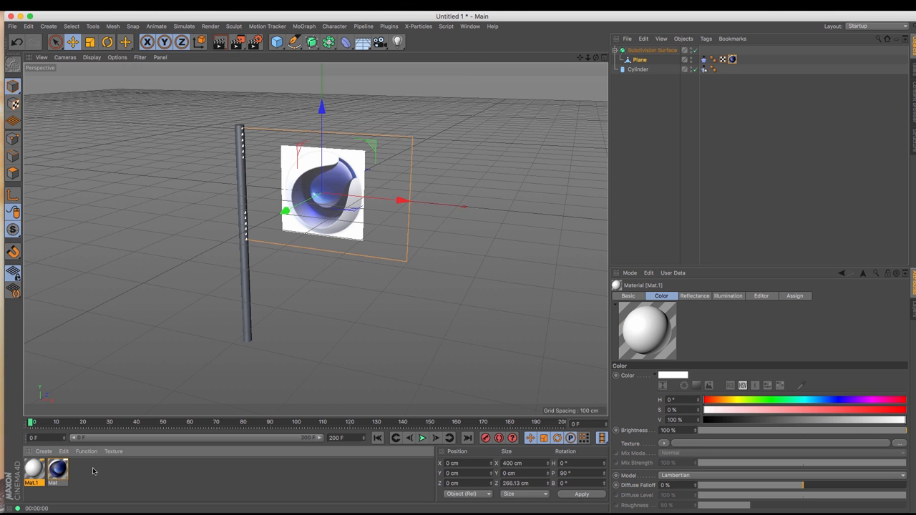
mouse_move(260, 243)
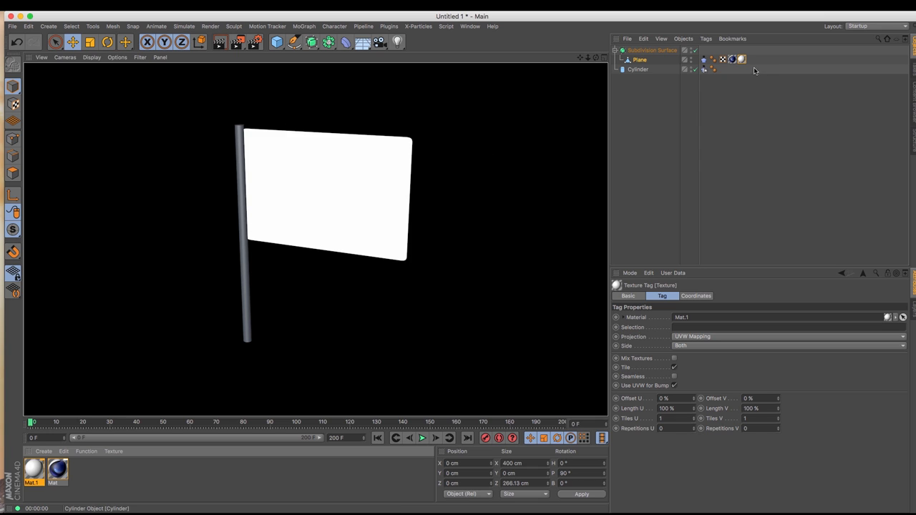
left_click(747, 59)
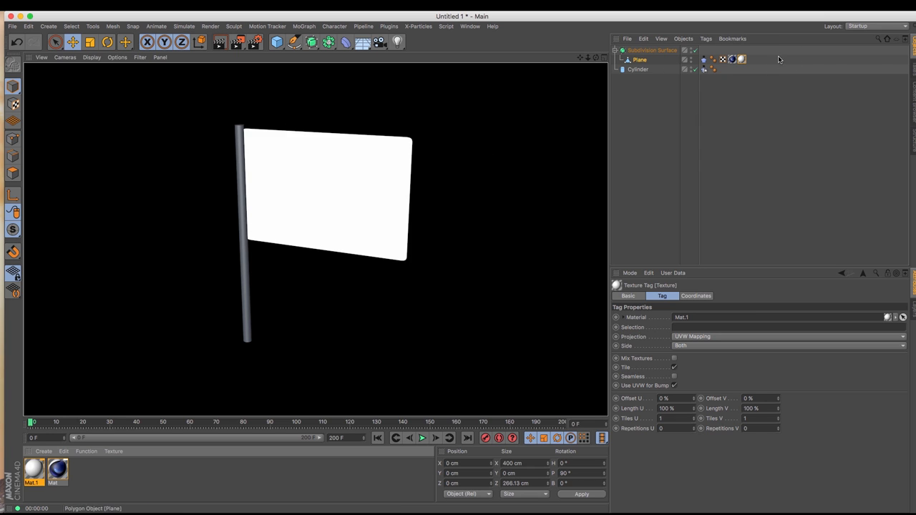
mouse_move(742, 60)
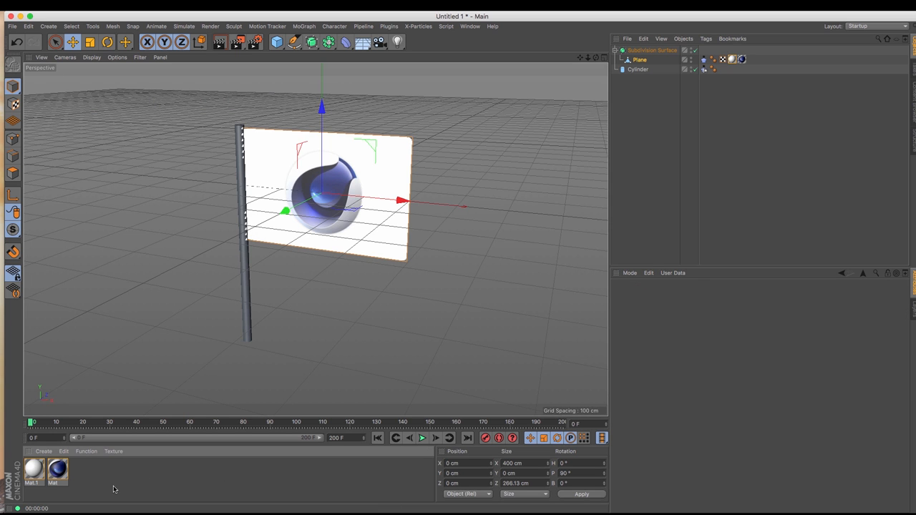
- Drag the material's Reflectance Default Specular width down to 21%
left_click(56, 468)
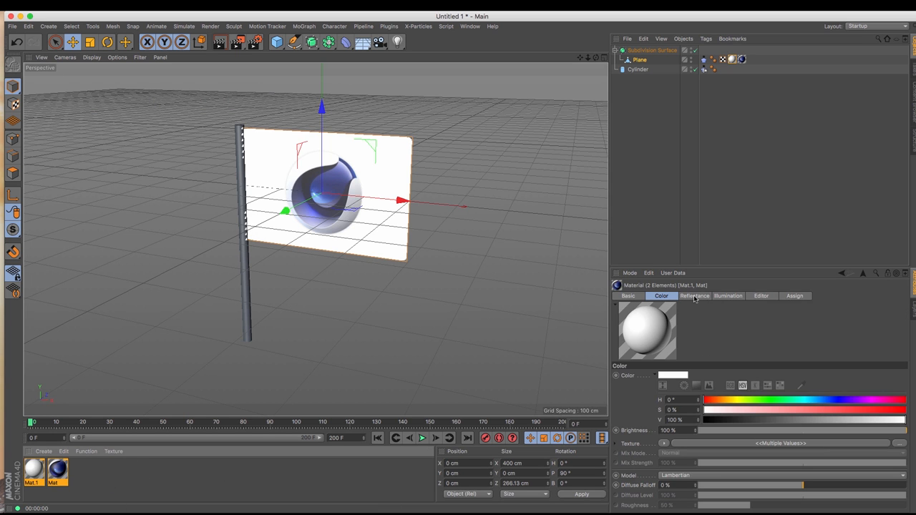
left_click(694, 295)
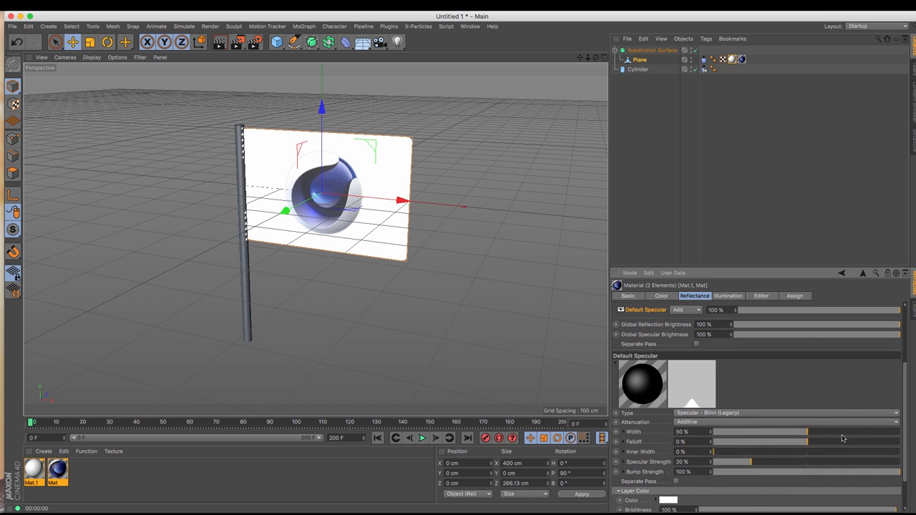
left_click_drag(808, 432, 750, 431)
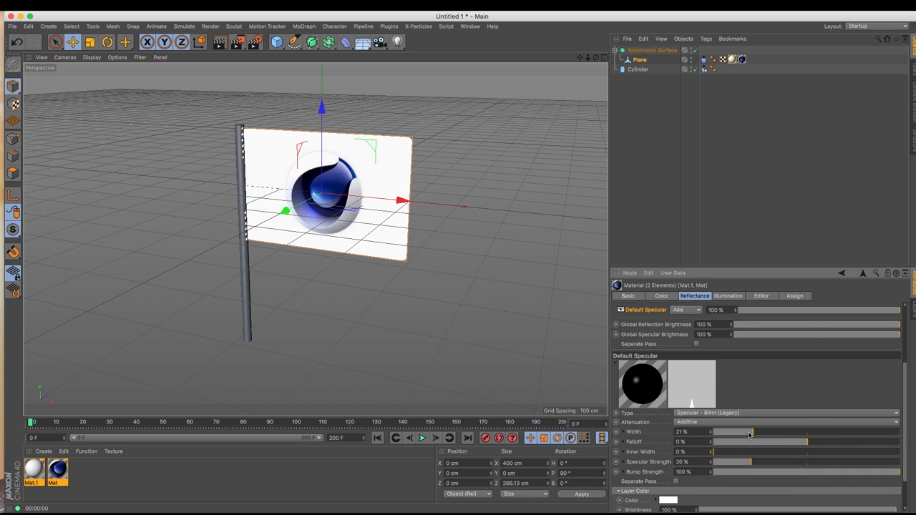
mouse_move(218, 45)
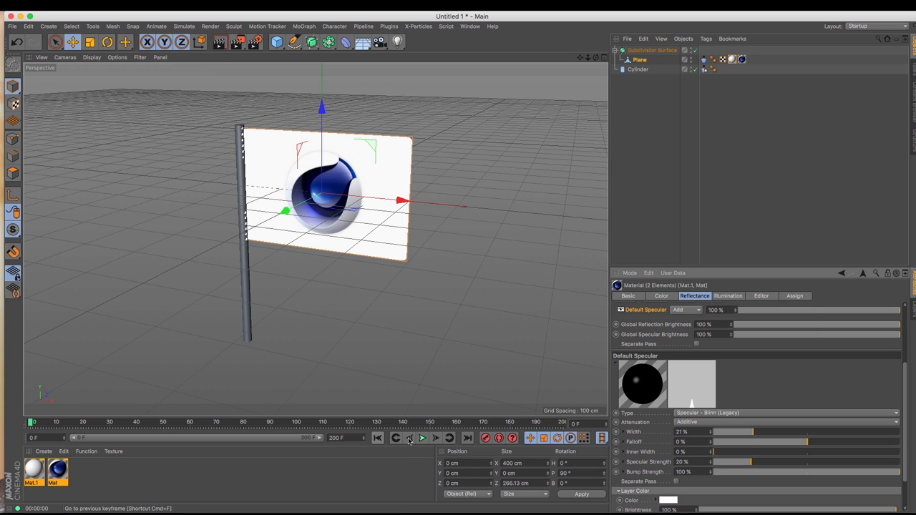
- Play the flag animation, stop it, and rewind to the first frame
left_click(416, 440)
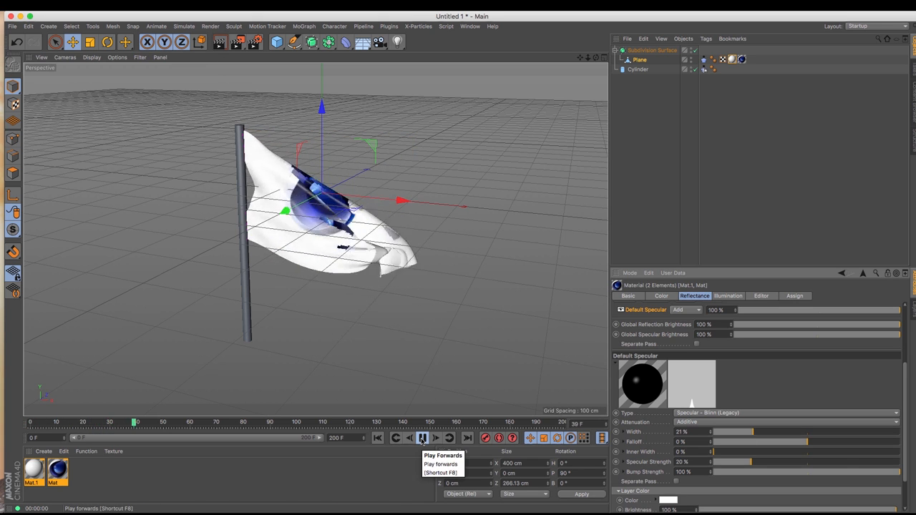
left_click(401, 438)
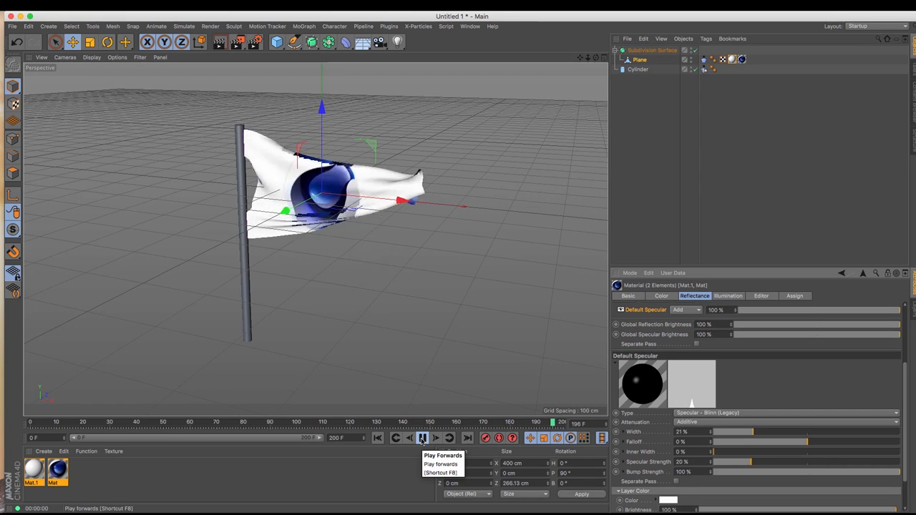
left_click(424, 438)
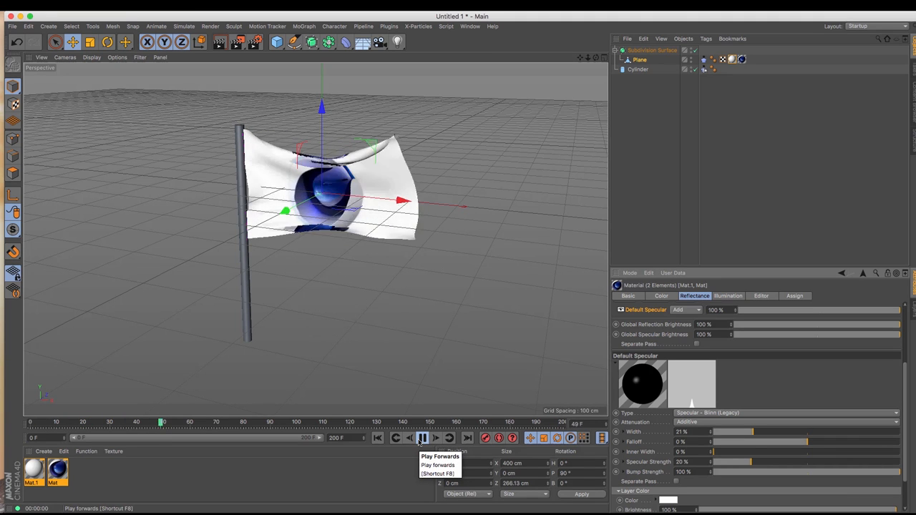
left_click(404, 438)
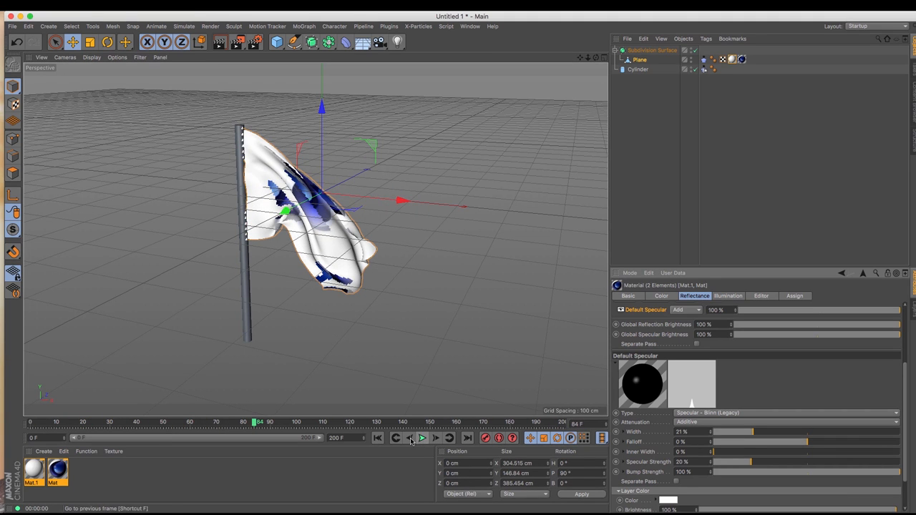
left_click(375, 438)
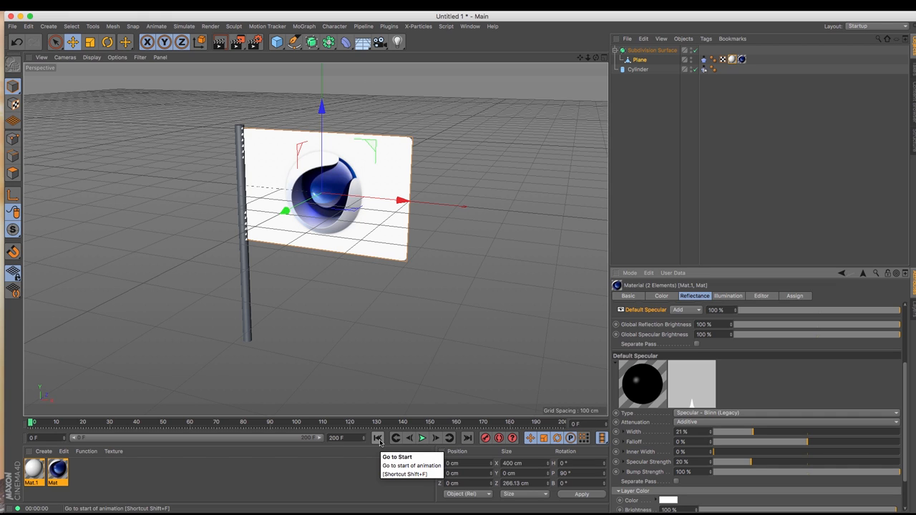
mouse_move(603, 207)
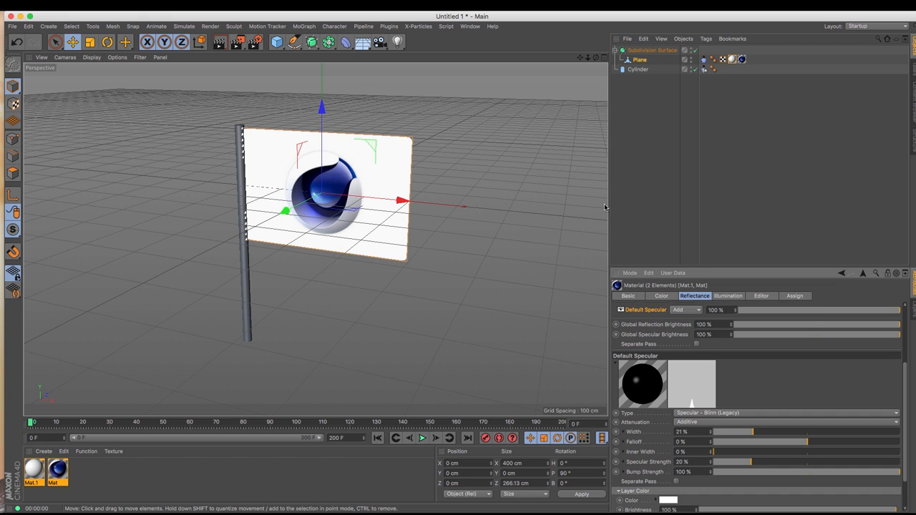
left_click(705, 39)
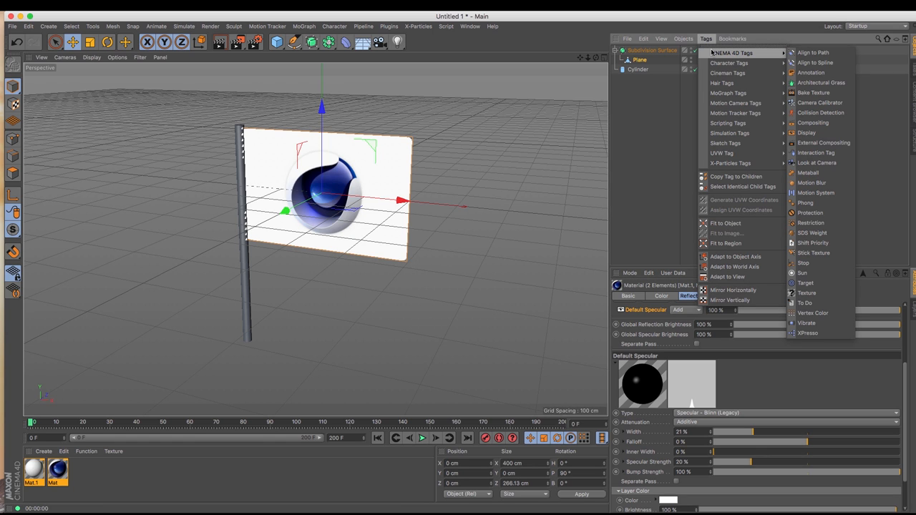
mouse_move(813, 252)
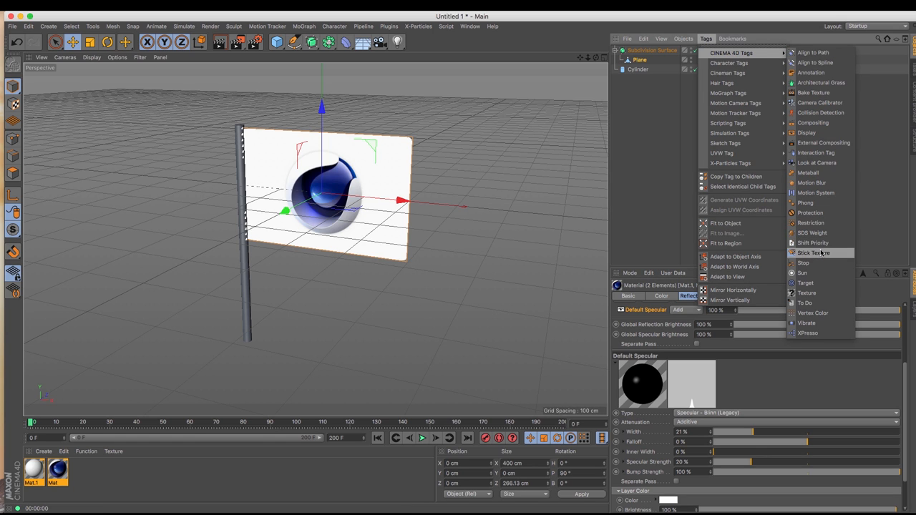
mouse_move(835, 252)
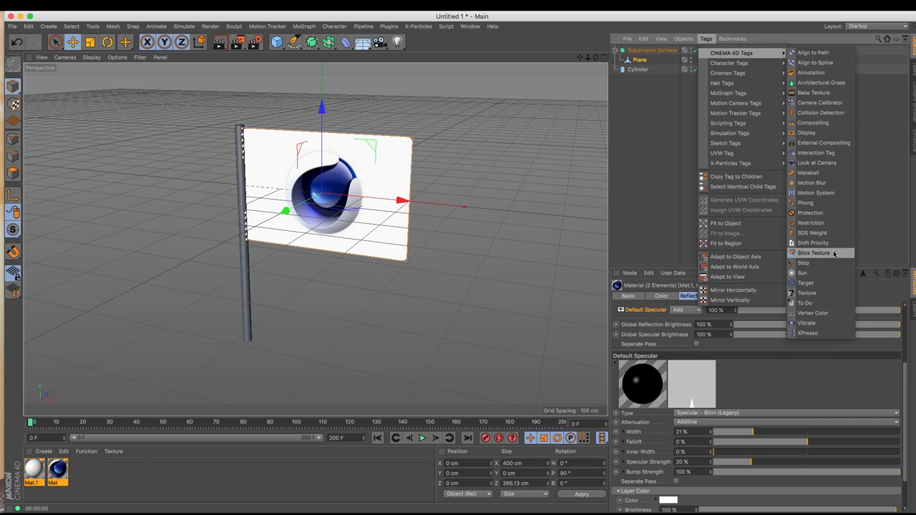
- Add a Stick Texture tag to the Plane and play to check the logo
left_click(809, 253)
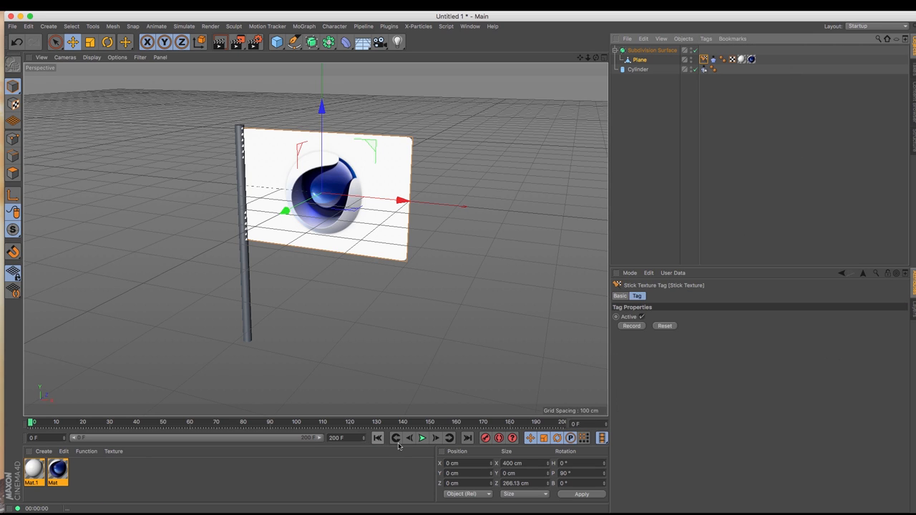
left_click(422, 438)
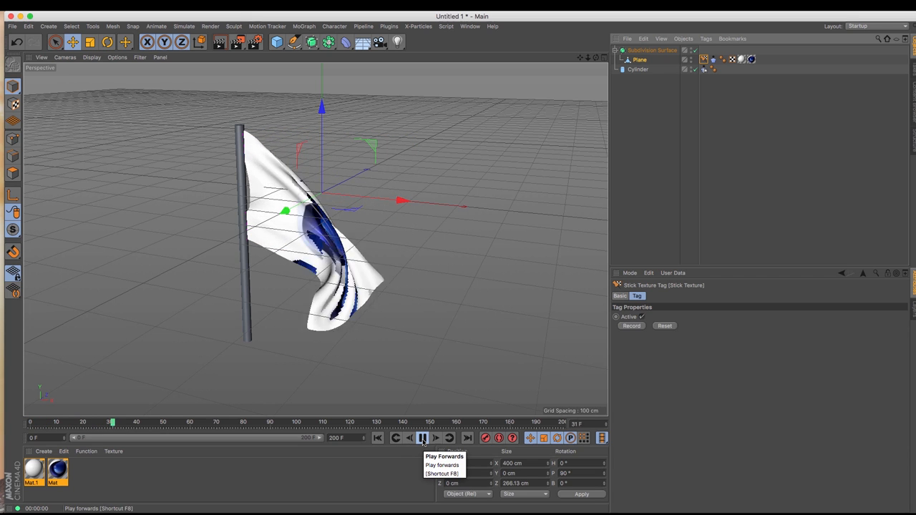
left_click(422, 440)
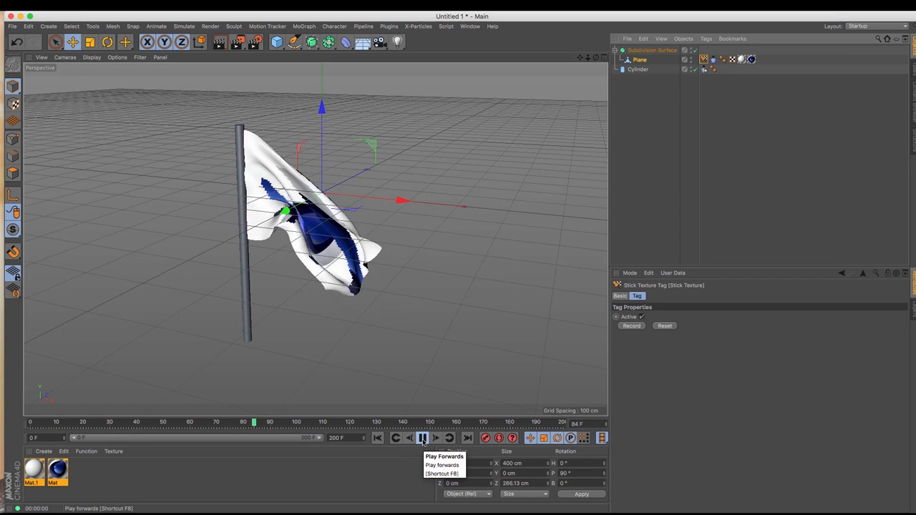
left_click(420, 437)
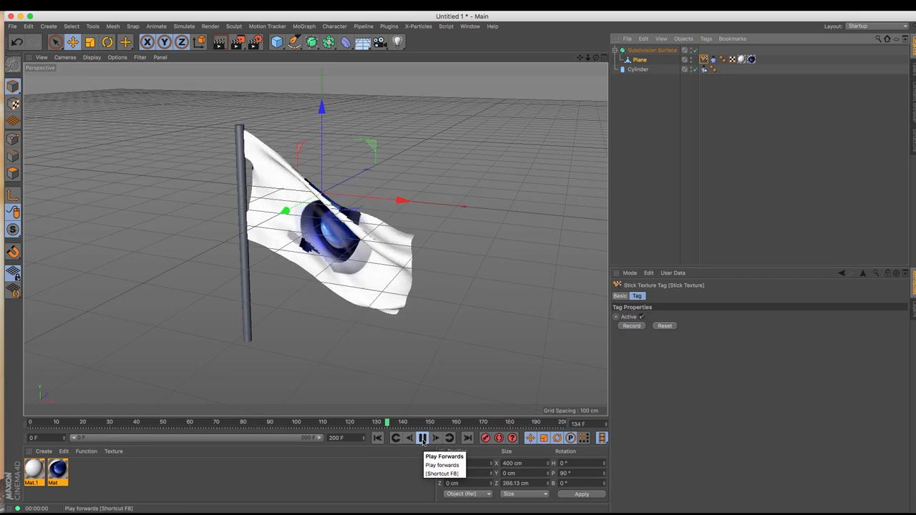
left_click(420, 438)
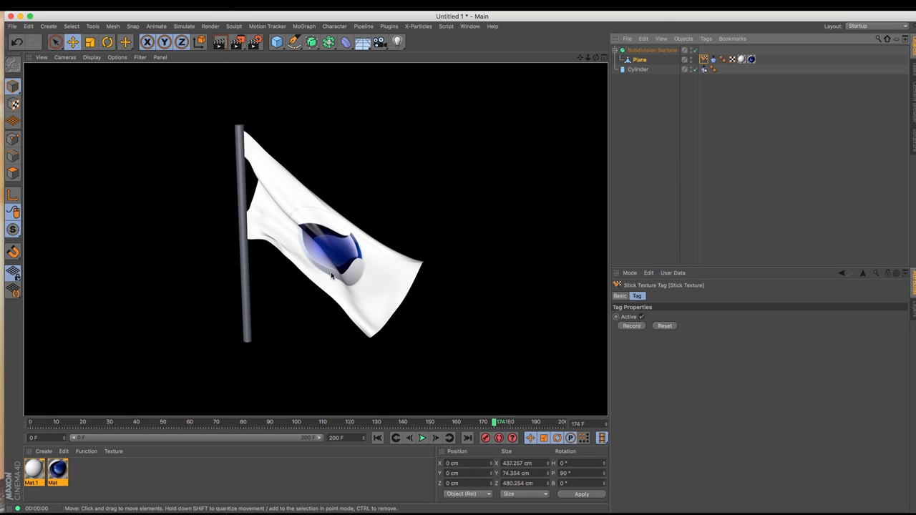
mouse_move(336, 267)
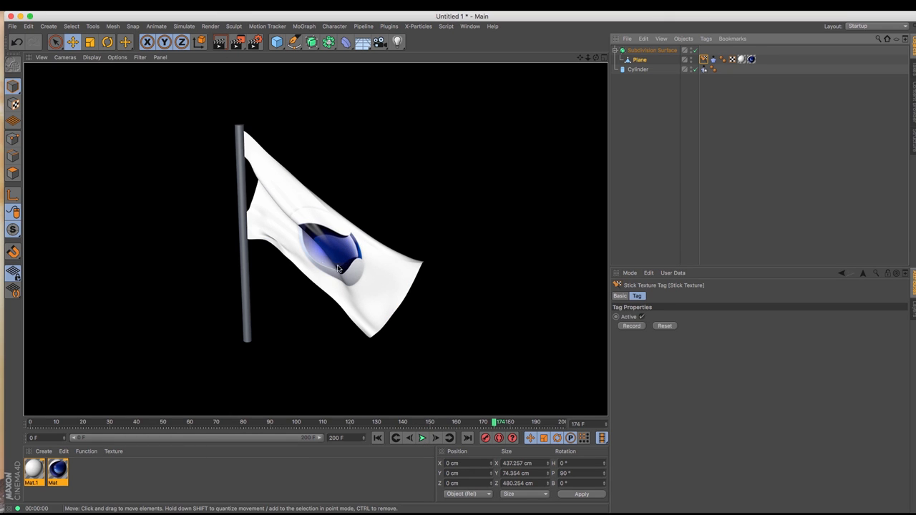
mouse_move(304, 204)
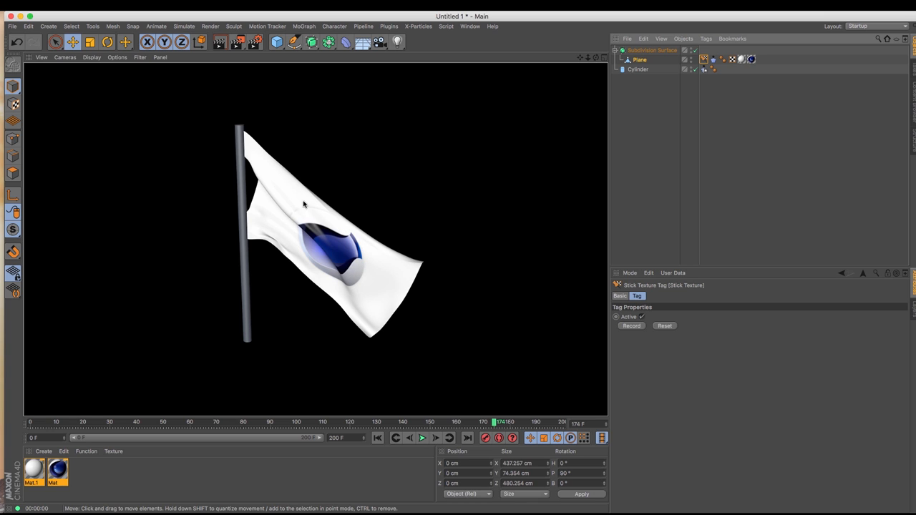
mouse_move(376, 383)
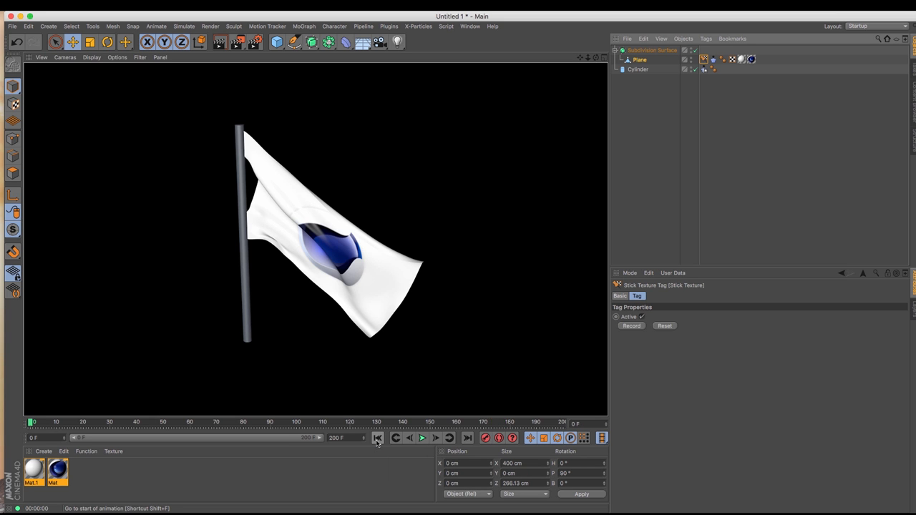
- Rewind to the first frame and replay the flag animation
left_click(421, 437)
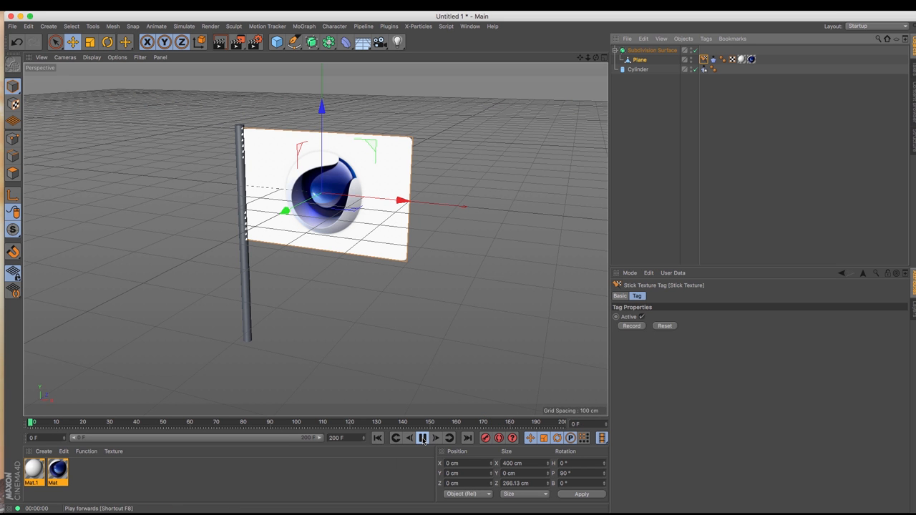
left_click(443, 438)
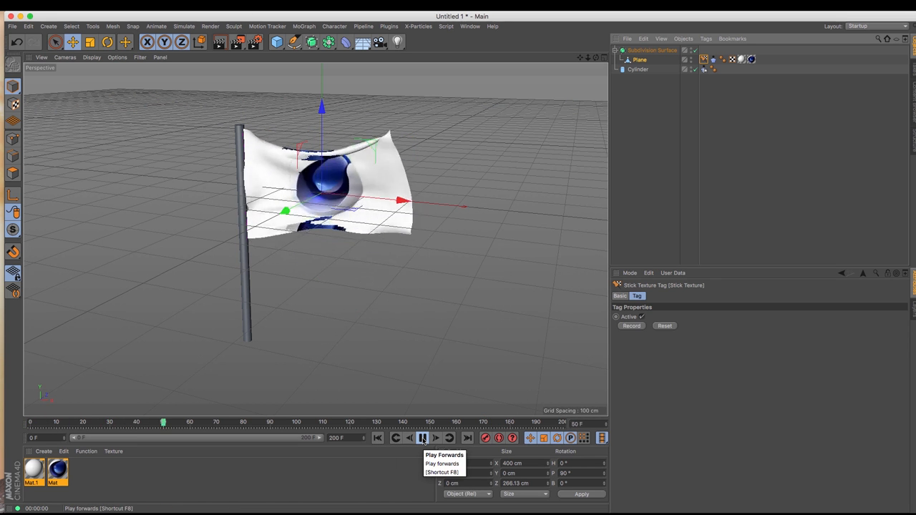
left_click(443, 437)
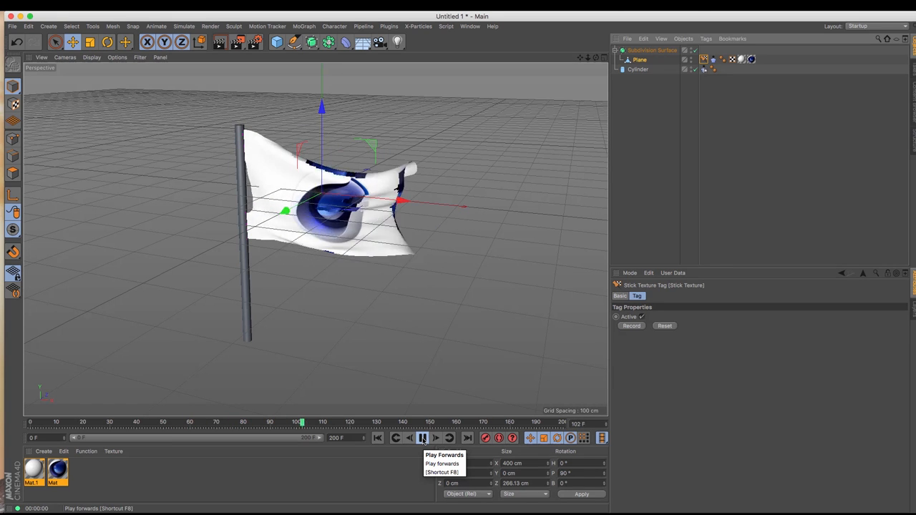
left_click(443, 434)
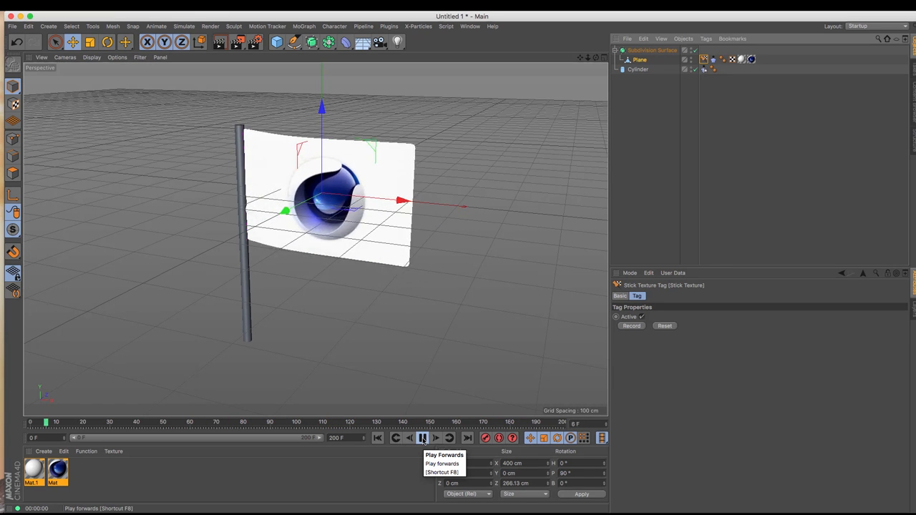
- Stop playback and move the pole cylinder left, away from the flag
left_click(444, 438)
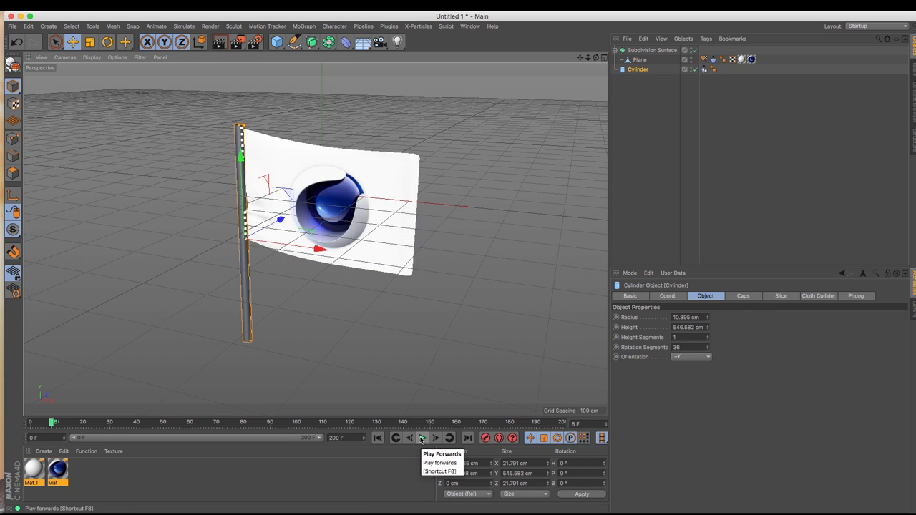
left_click(421, 439)
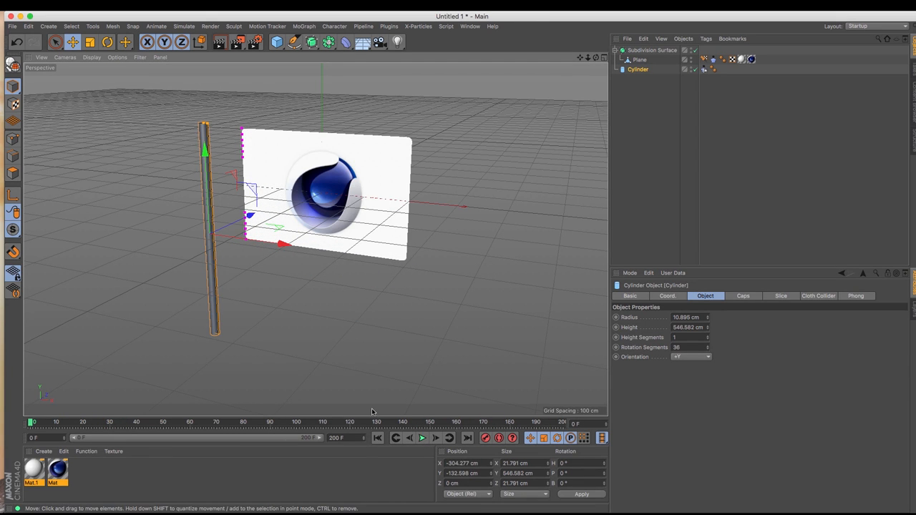
mouse_move(387, 385)
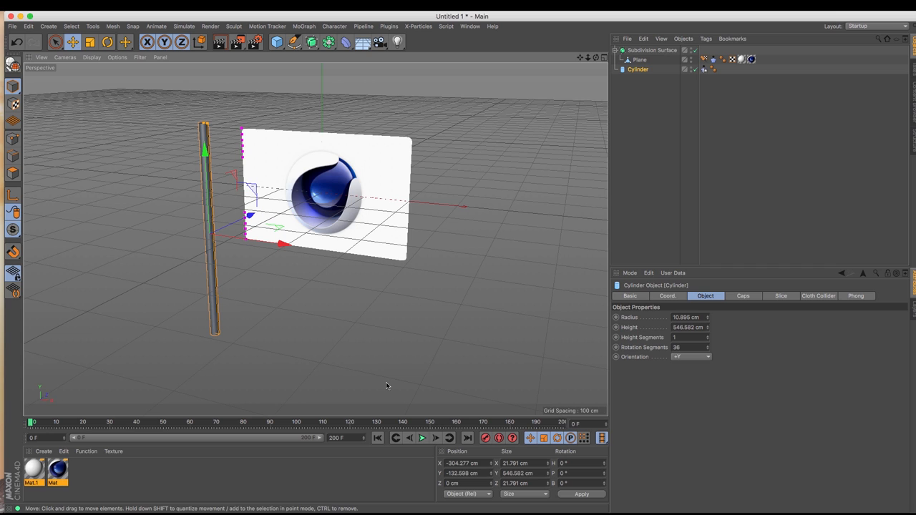
mouse_move(346, 353)
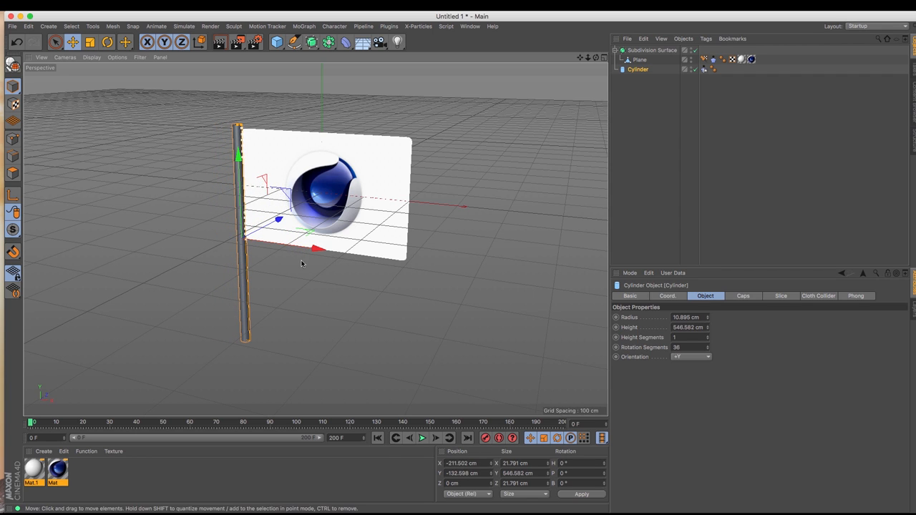
mouse_move(741, 139)
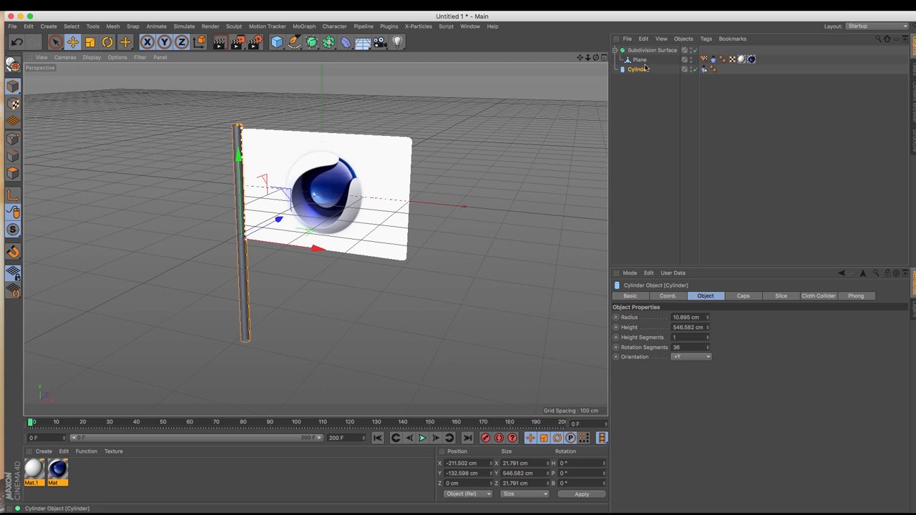
- Attach a Cloth Belt tag from Simulation Tags to the flag Plane and select it
left_click(638, 59)
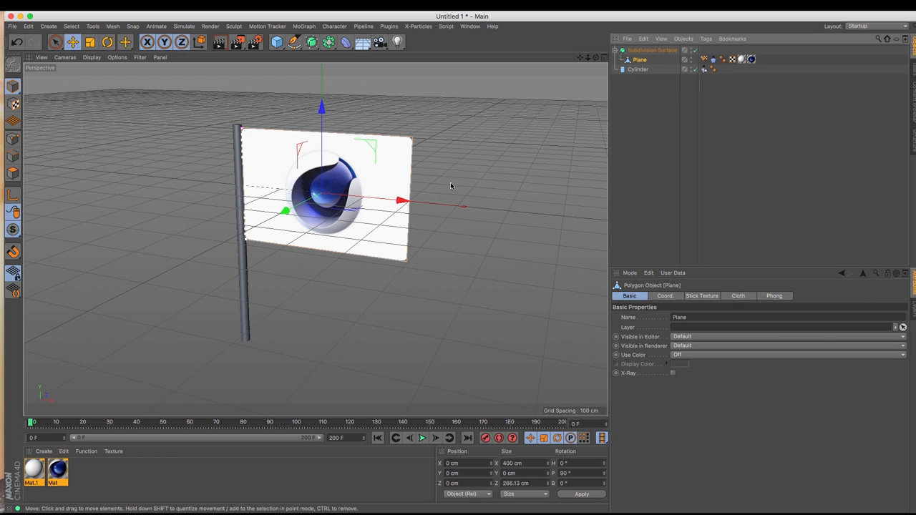
left_click(703, 38)
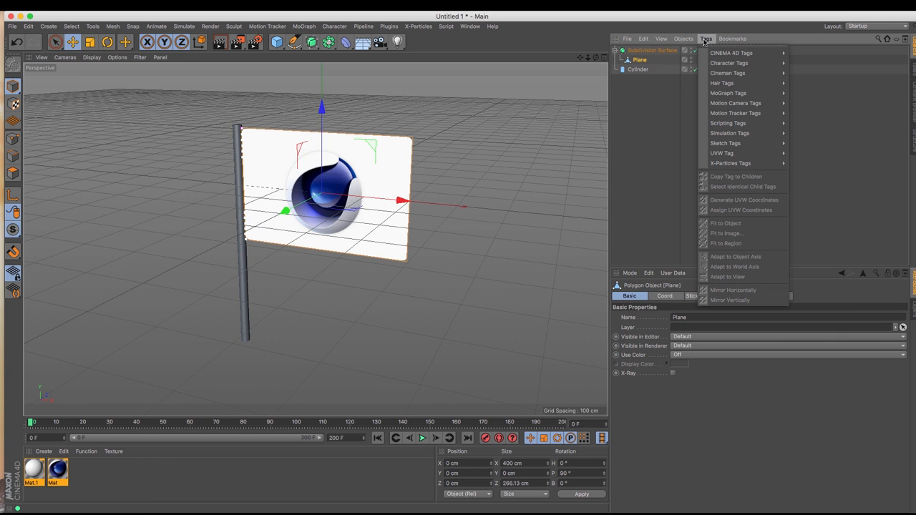
mouse_move(740, 133)
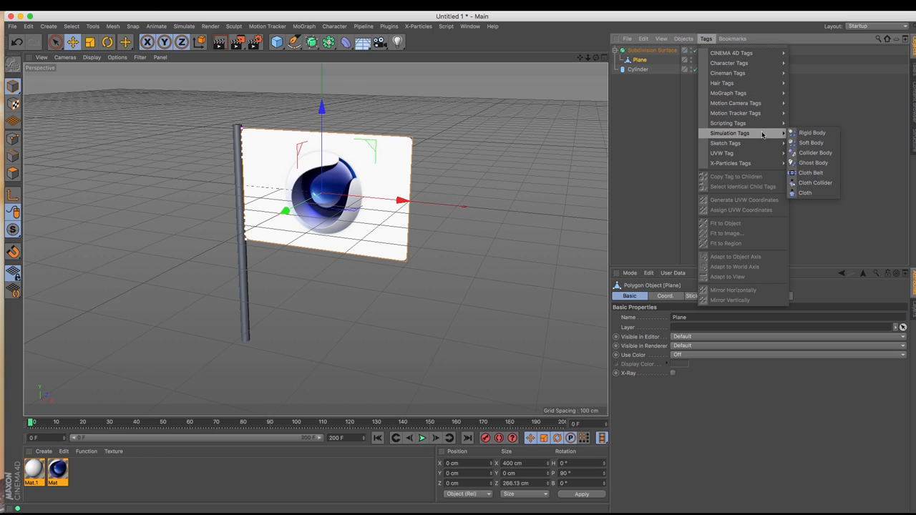
mouse_move(812, 172)
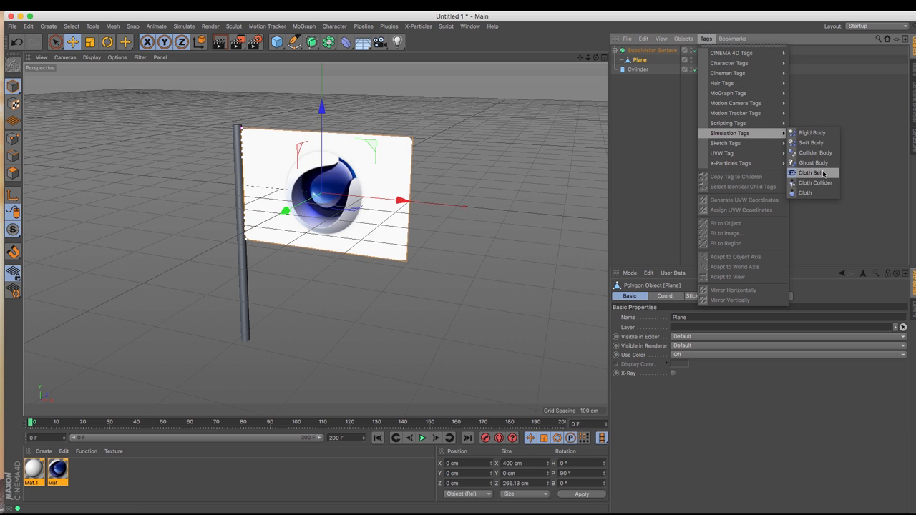
mouse_move(821, 173)
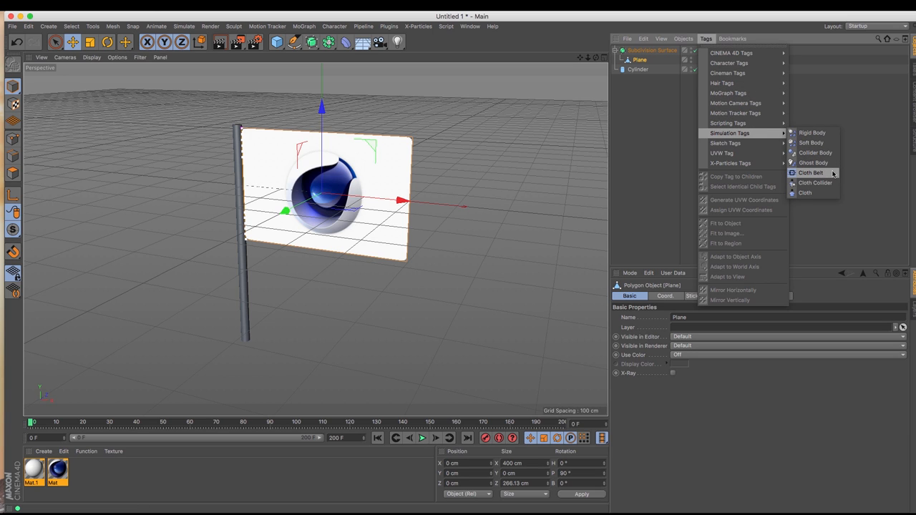
left_click(810, 172)
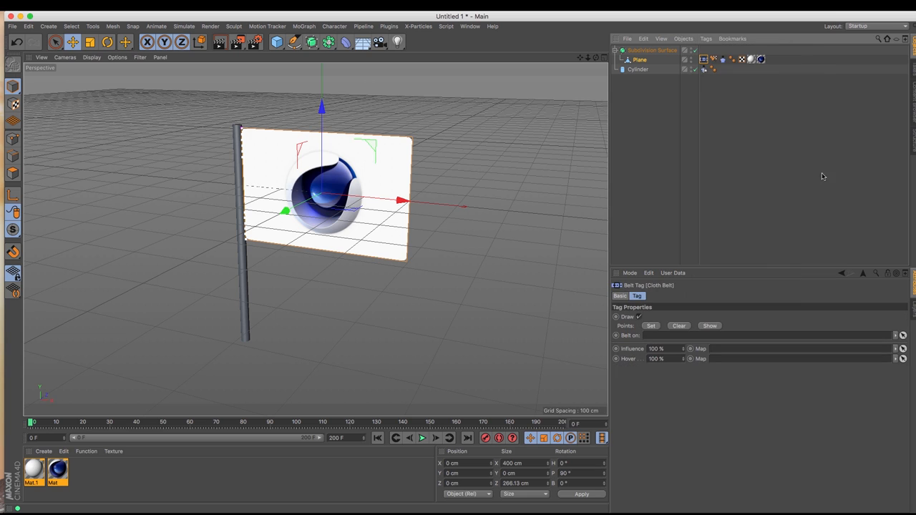
left_click(636, 59)
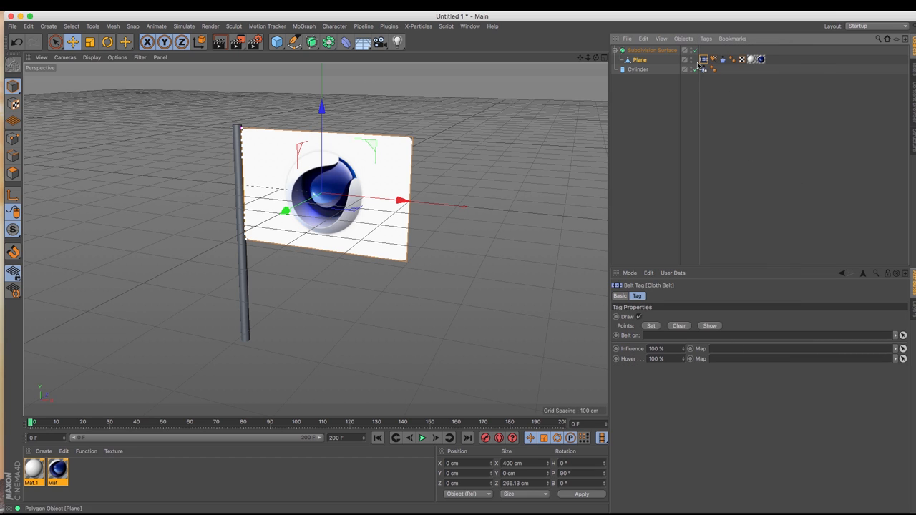
mouse_move(681, 73)
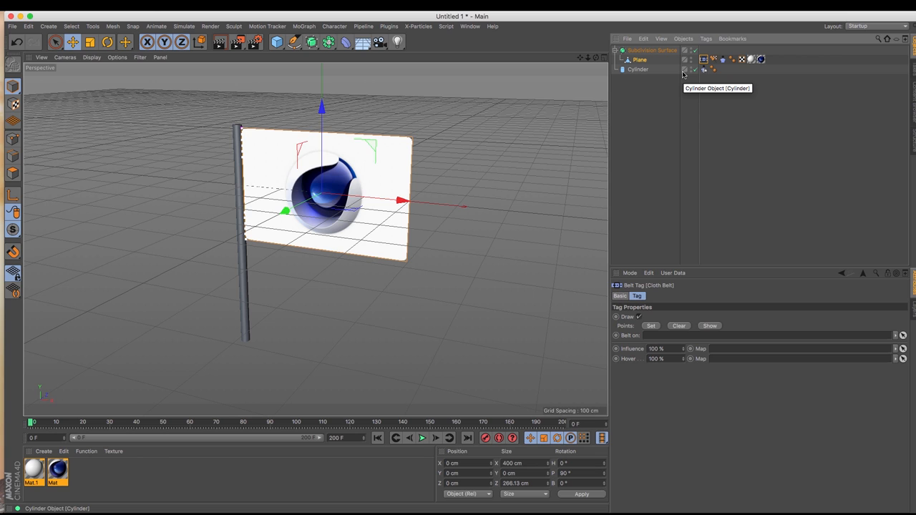
mouse_move(677, 181)
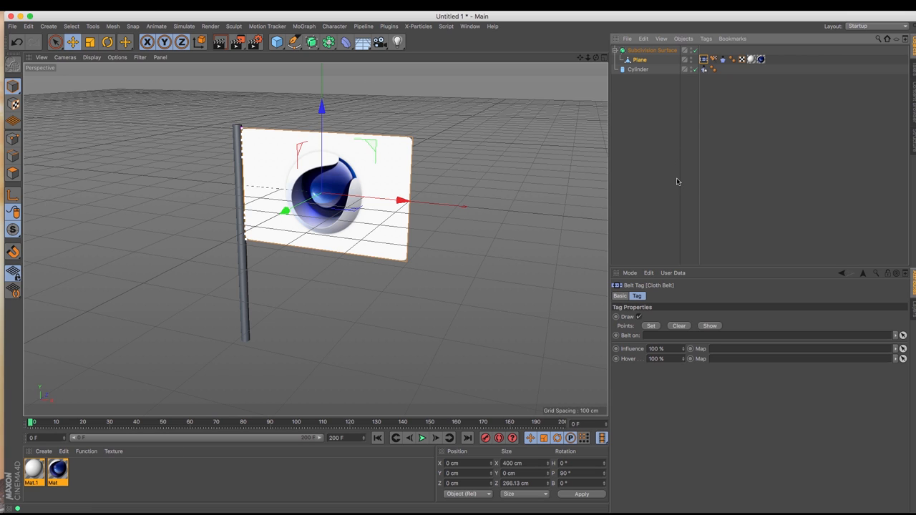
left_click(640, 71)
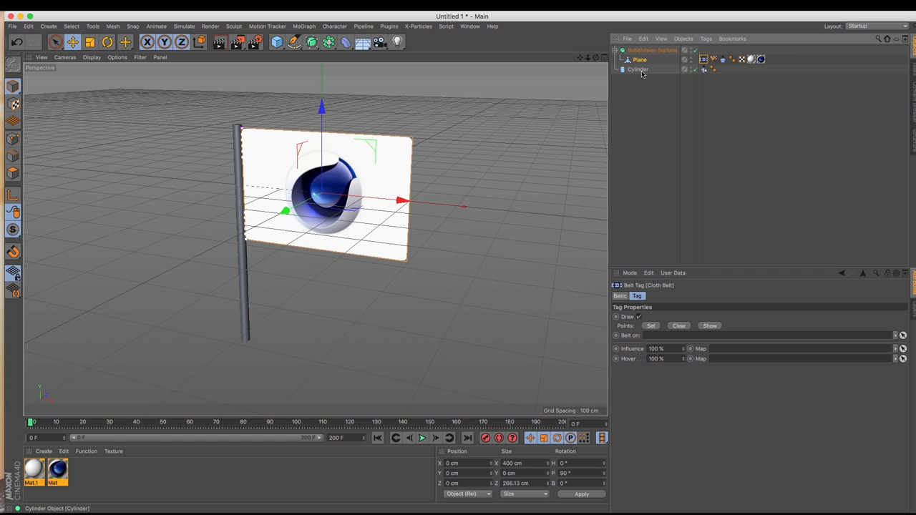
- Make the Cylinder editable, belt the flag to it, and test the simulation
left_click(637, 69)
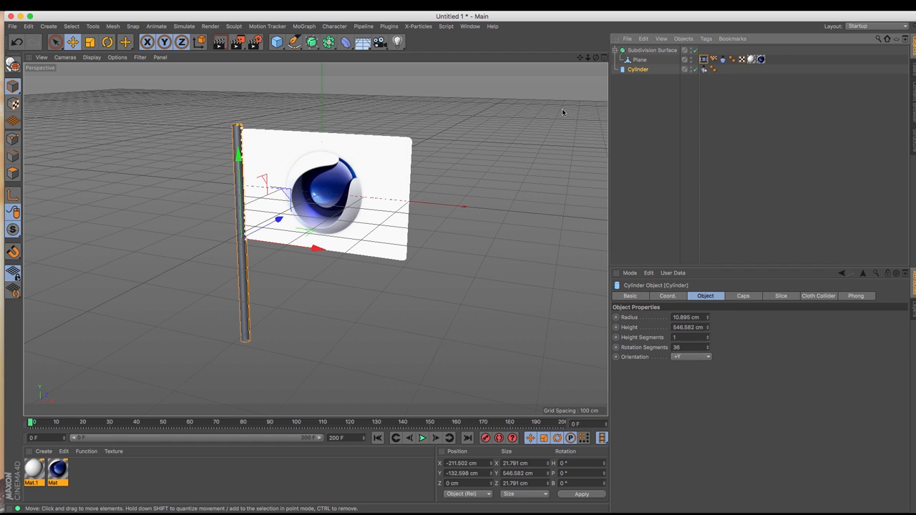
mouse_move(10, 64)
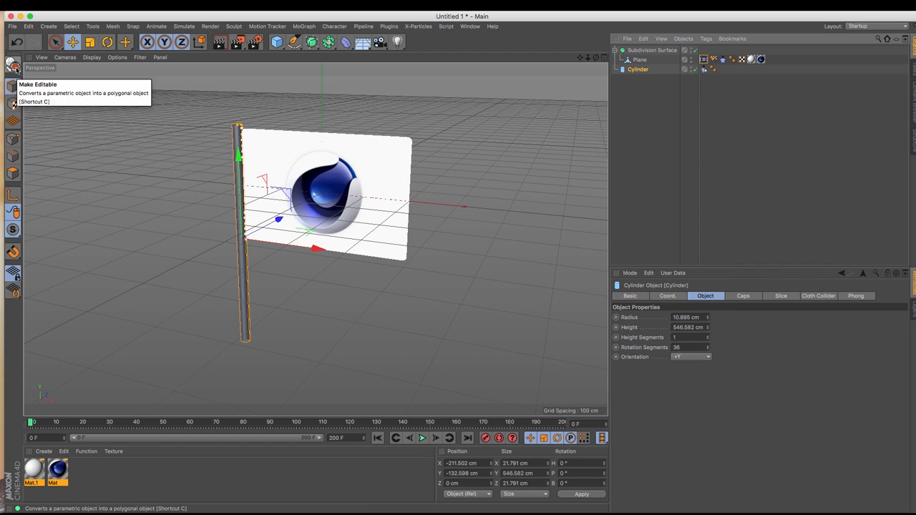
left_click(14, 65)
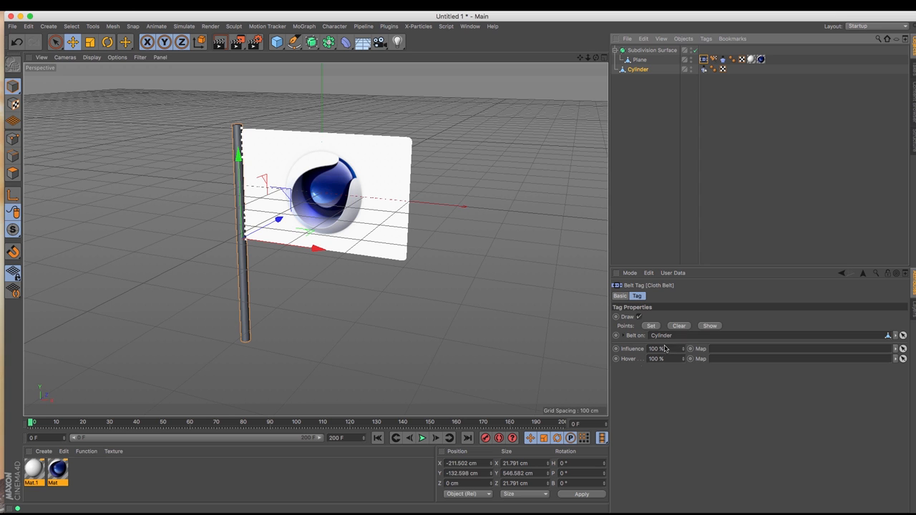
left_click(404, 437)
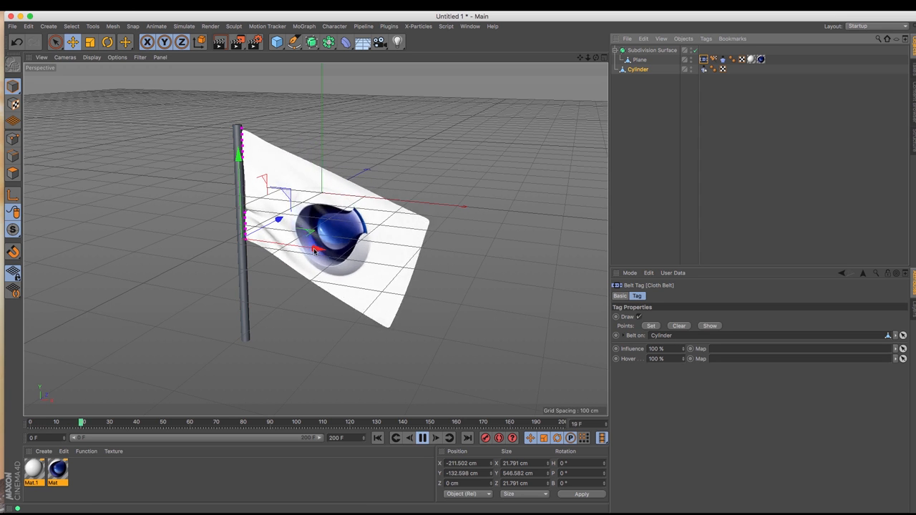
left_click(426, 438)
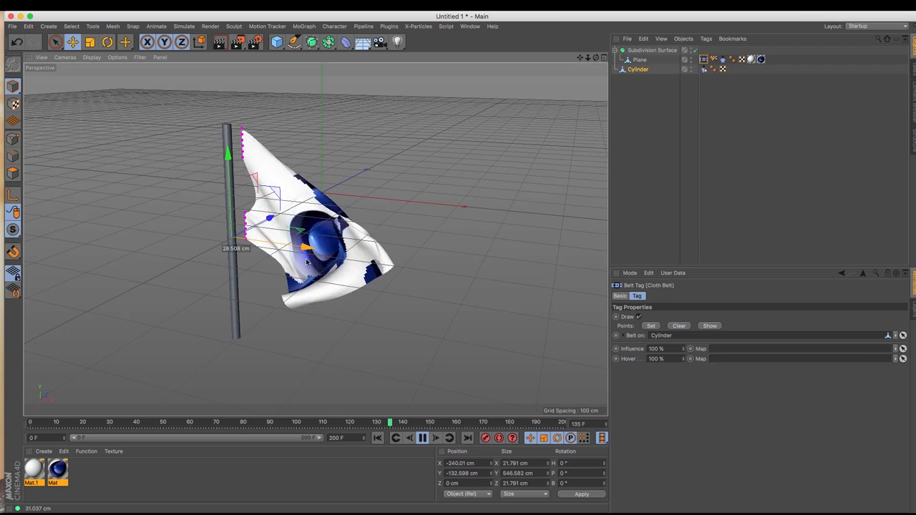
left_click(421, 438)
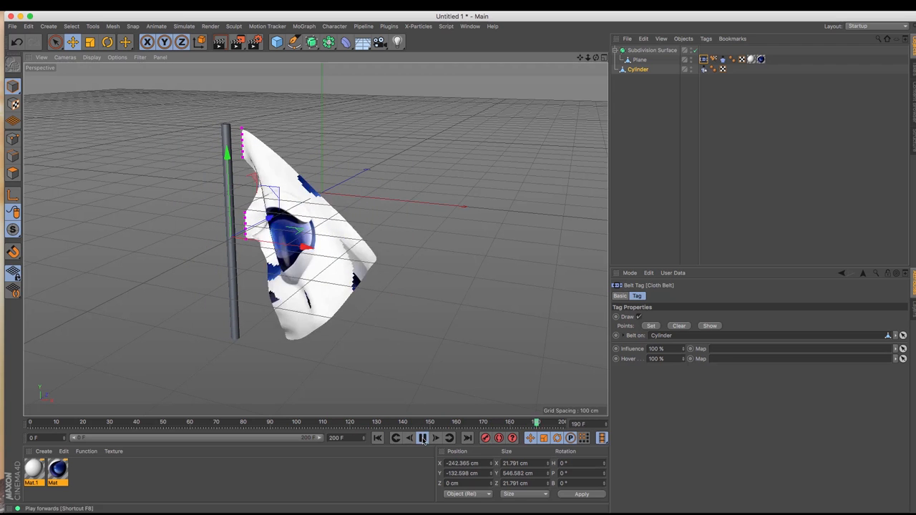
left_click(423, 439)
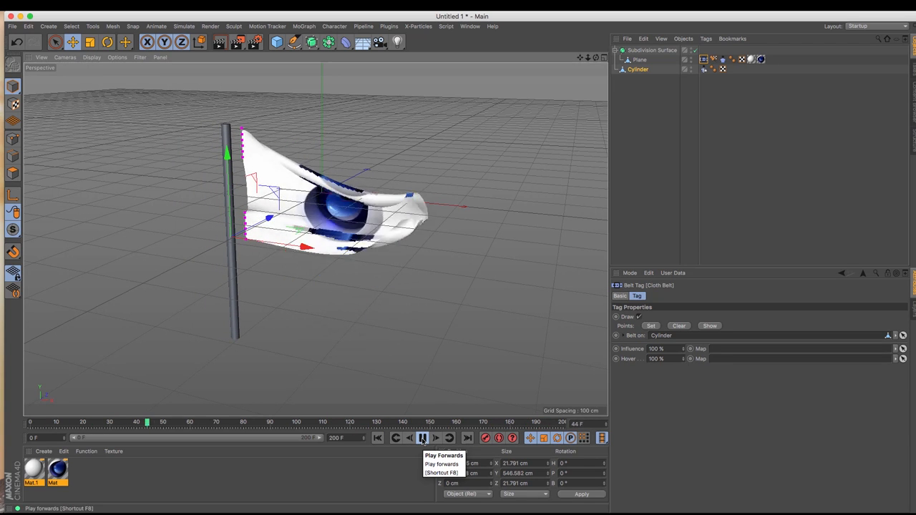
left_click(376, 438)
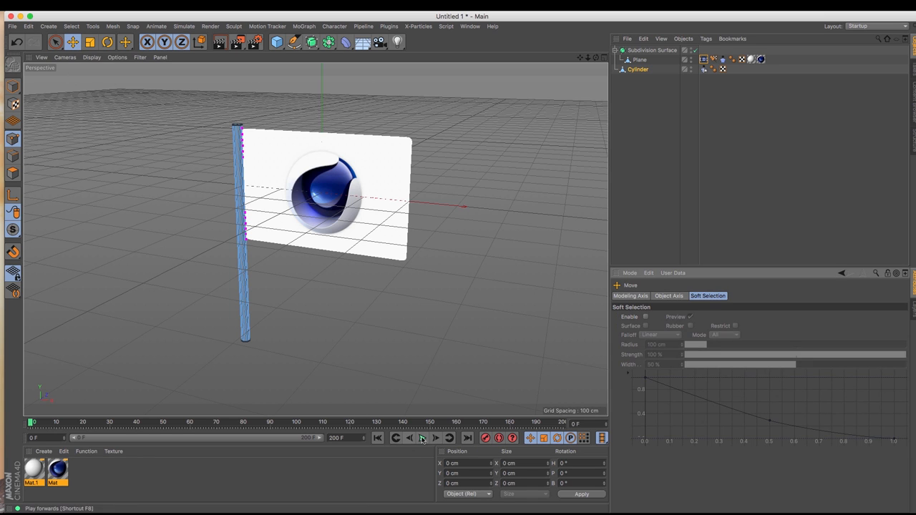
- Switch to Model mode, preview the waving flag, stop, and select the cloth tag
left_click(423, 440)
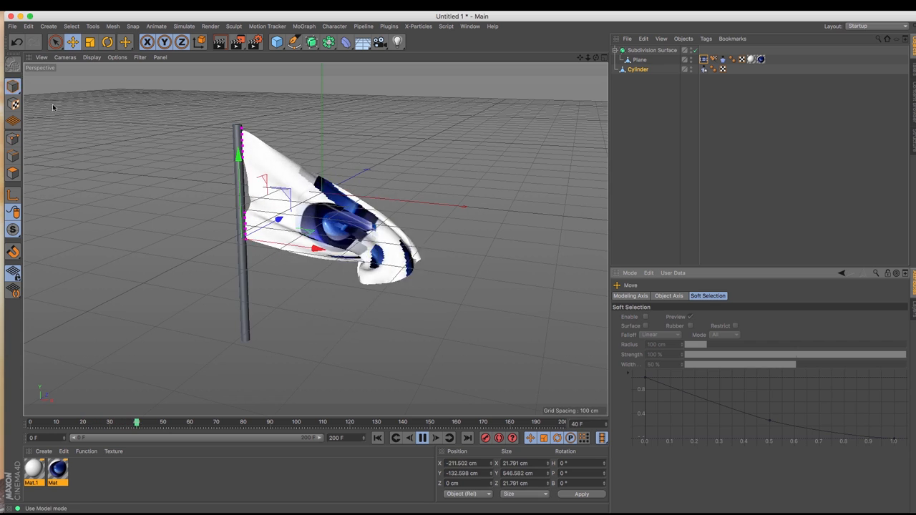
left_click(415, 438)
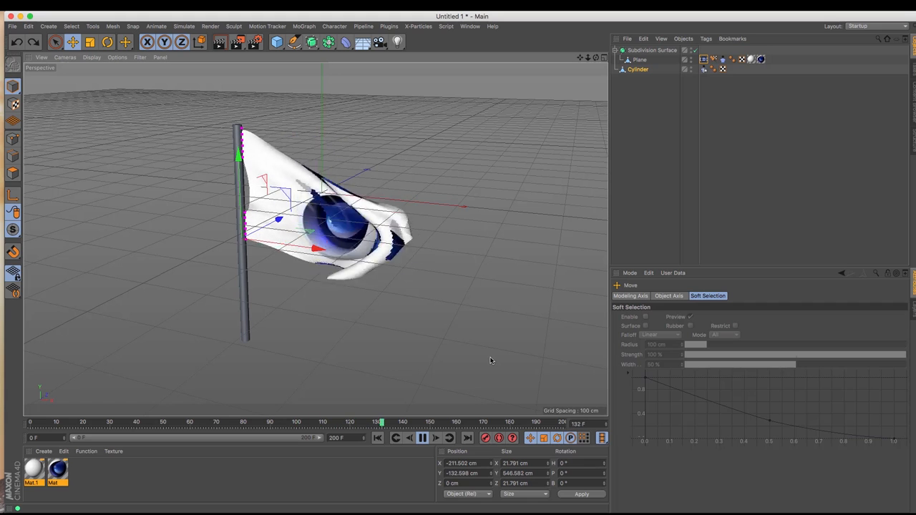
left_click(451, 439)
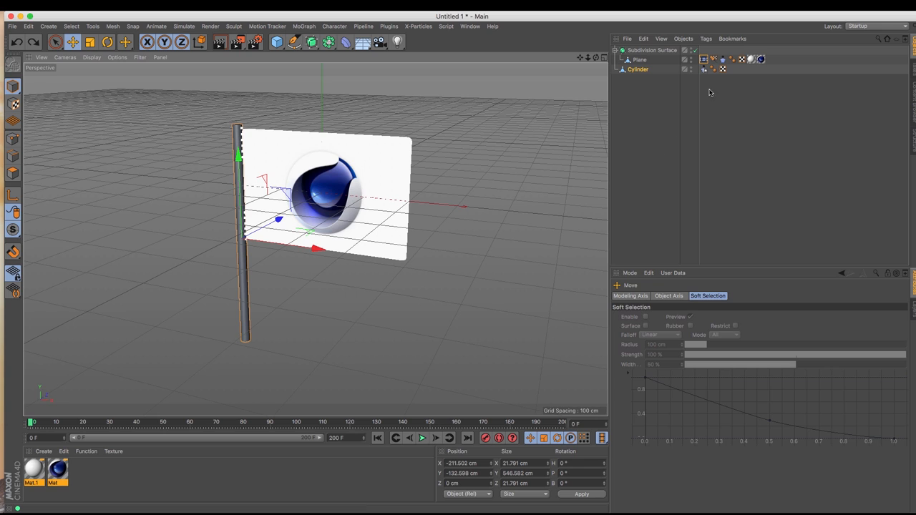
left_click(721, 60)
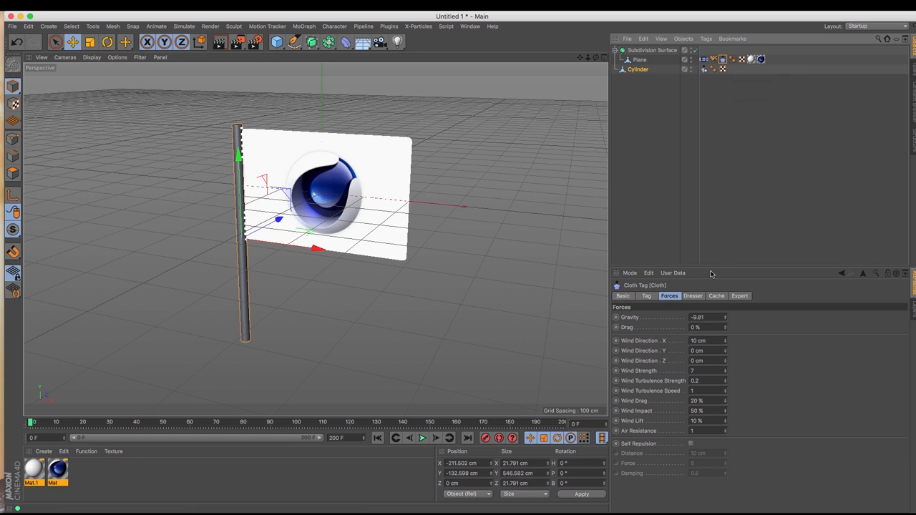
- Show the flag's Dresser settings and select the Cloth Belt tag on Plane
left_click(692, 295)
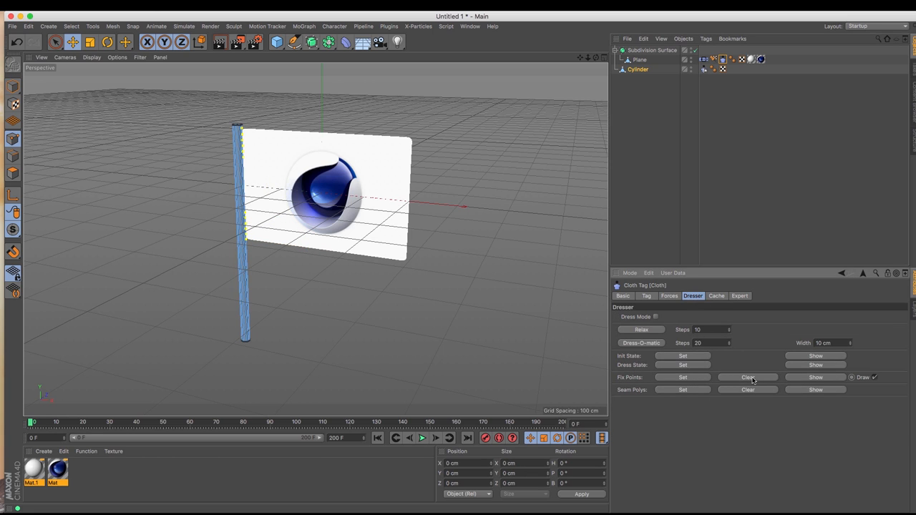
mouse_move(726, 265)
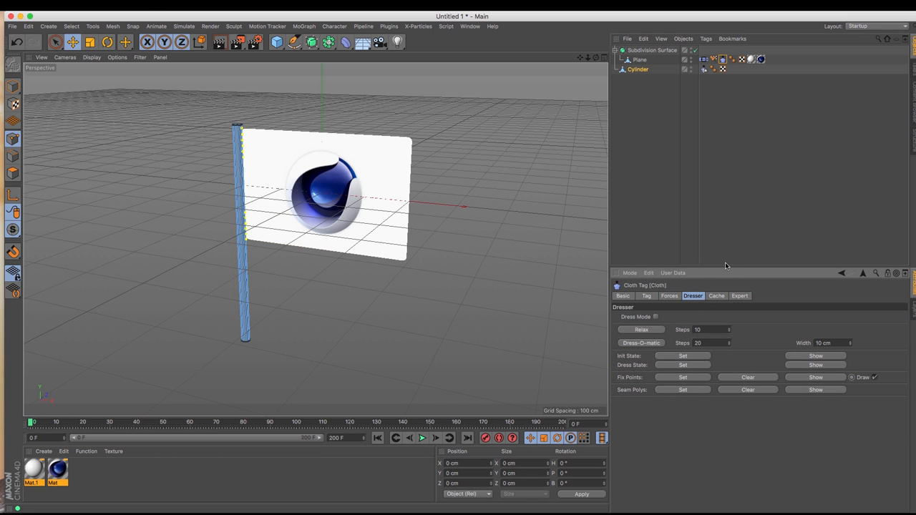
mouse_move(697, 128)
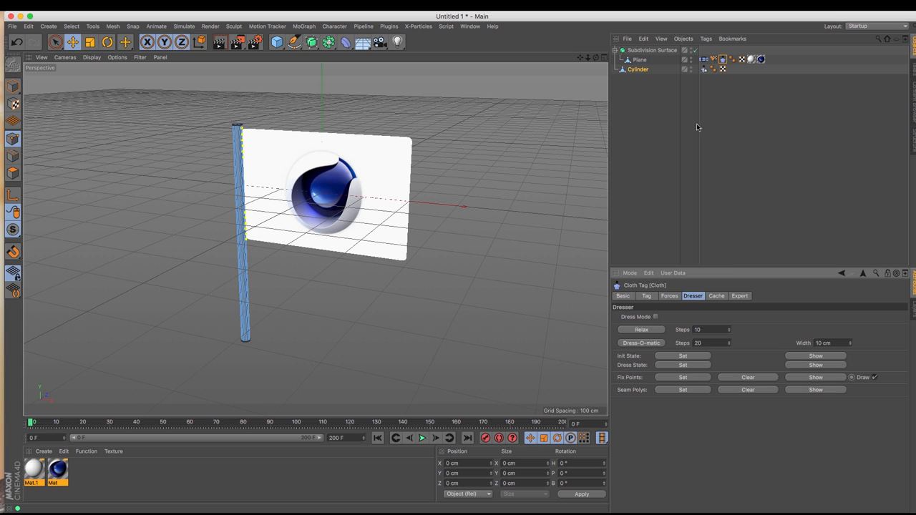
left_click(702, 59)
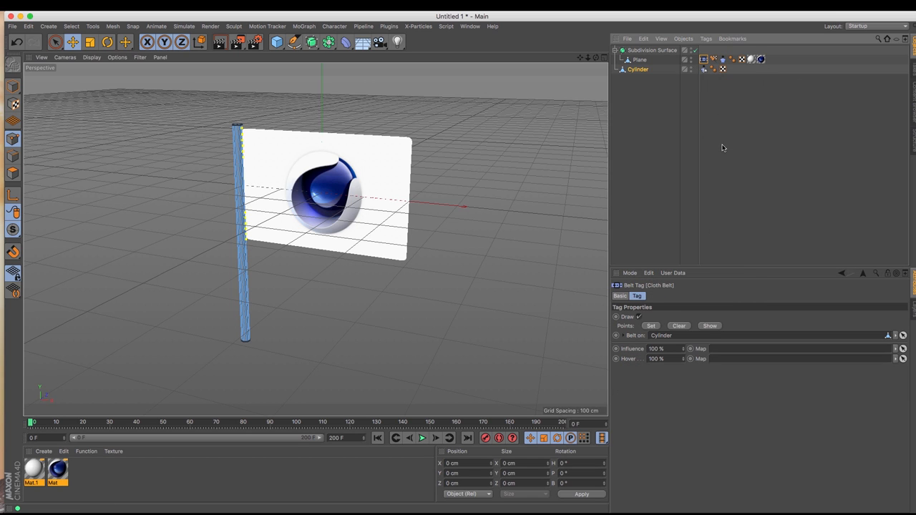
mouse_move(330, 503)
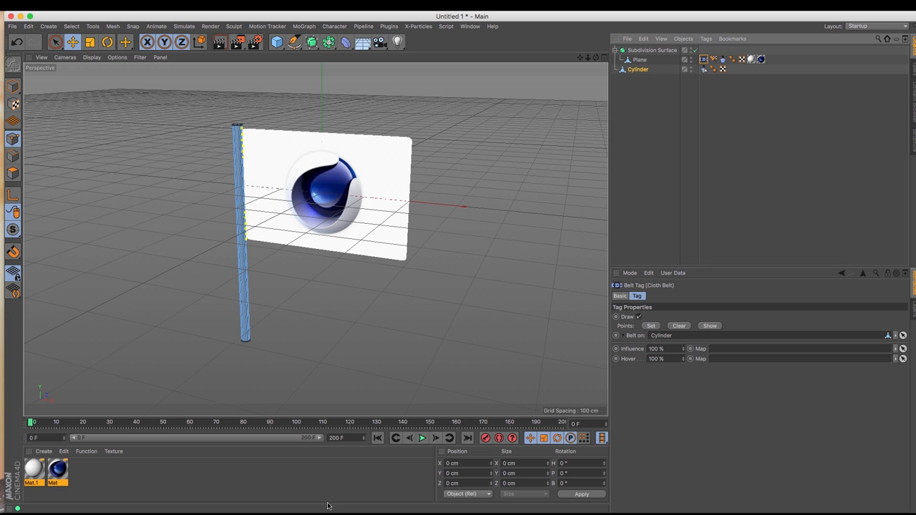
- Play the timeline to watch the logo flag wave from the belted pole
left_click(419, 438)
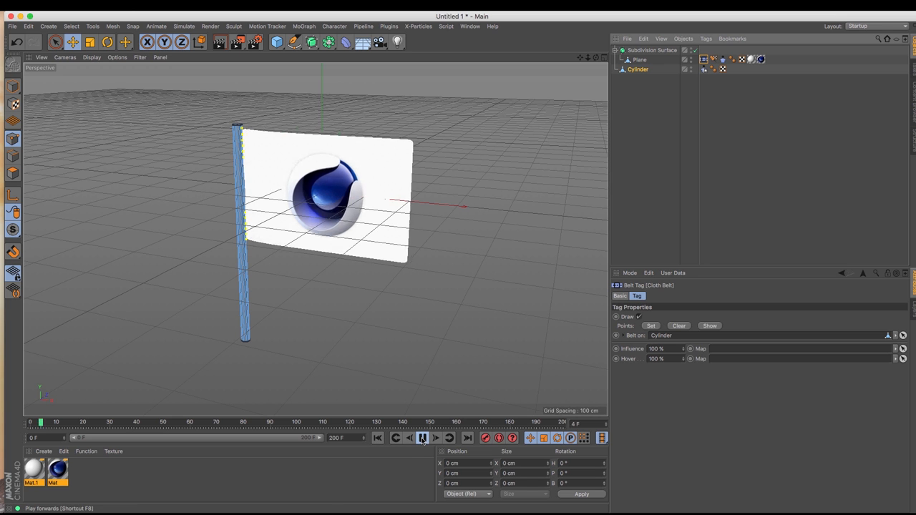
left_click(422, 438)
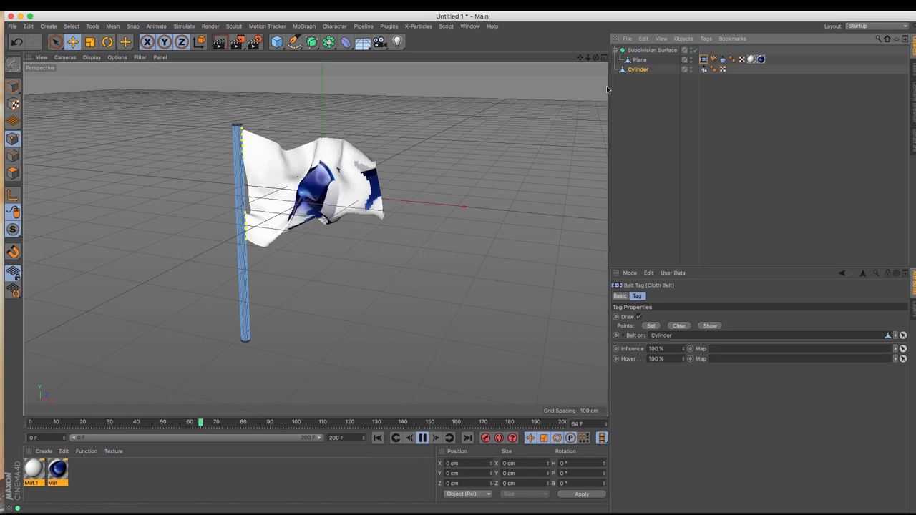